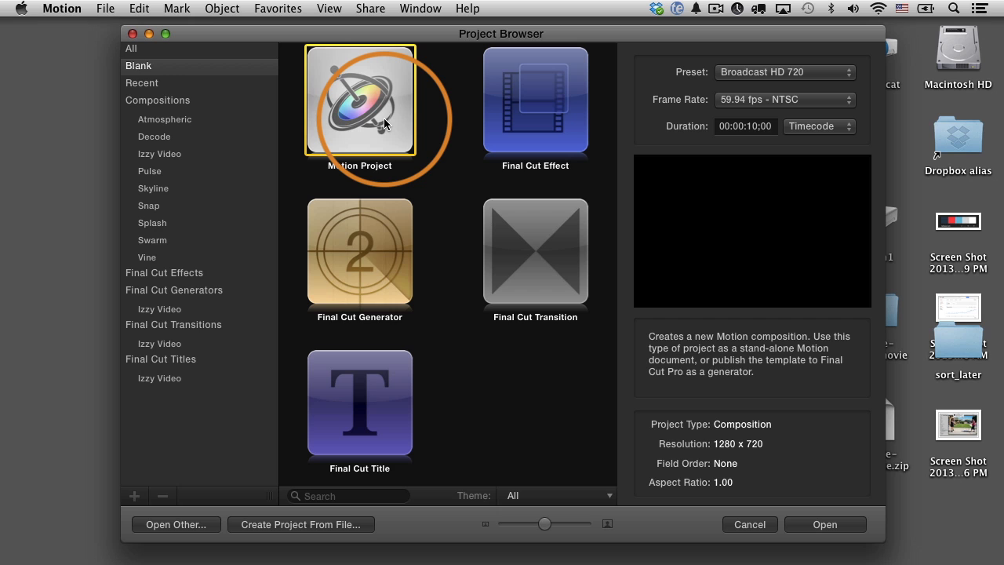
mouse_move(426, 42)
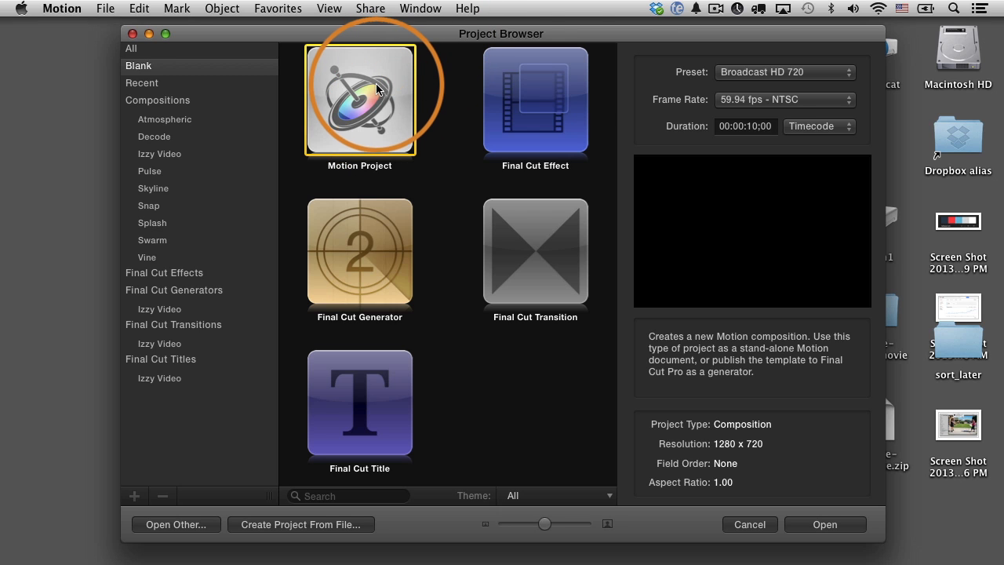
Create a blank Motion project at Broadcast HD 720, 29.97 fps NTSC, and open it.
click(781, 73)
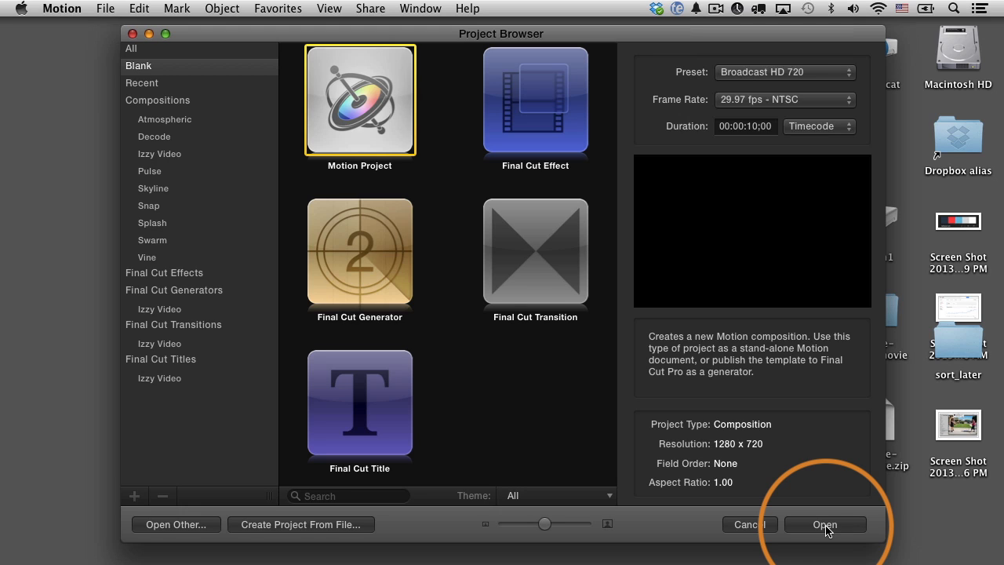
click(825, 524)
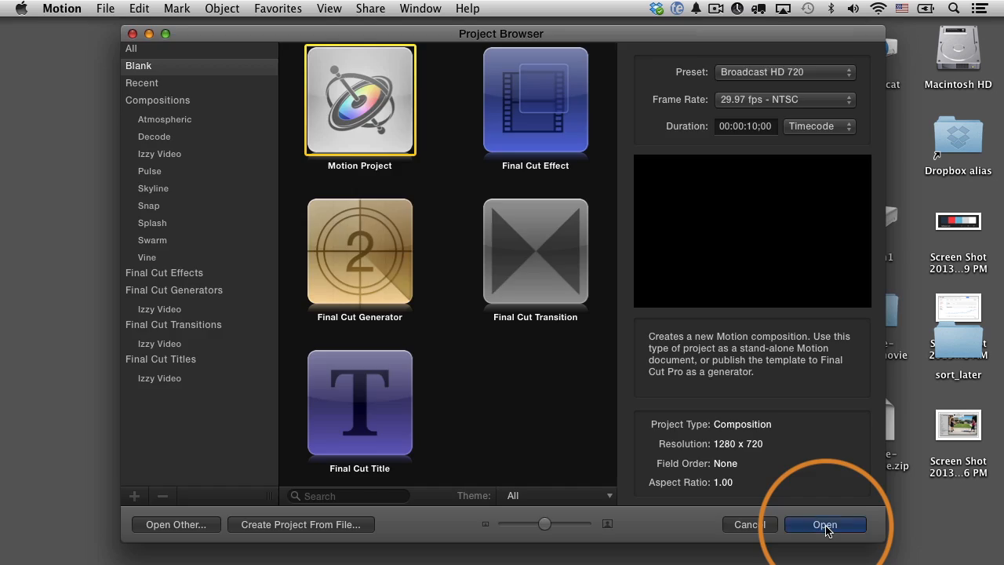
click(825, 524)
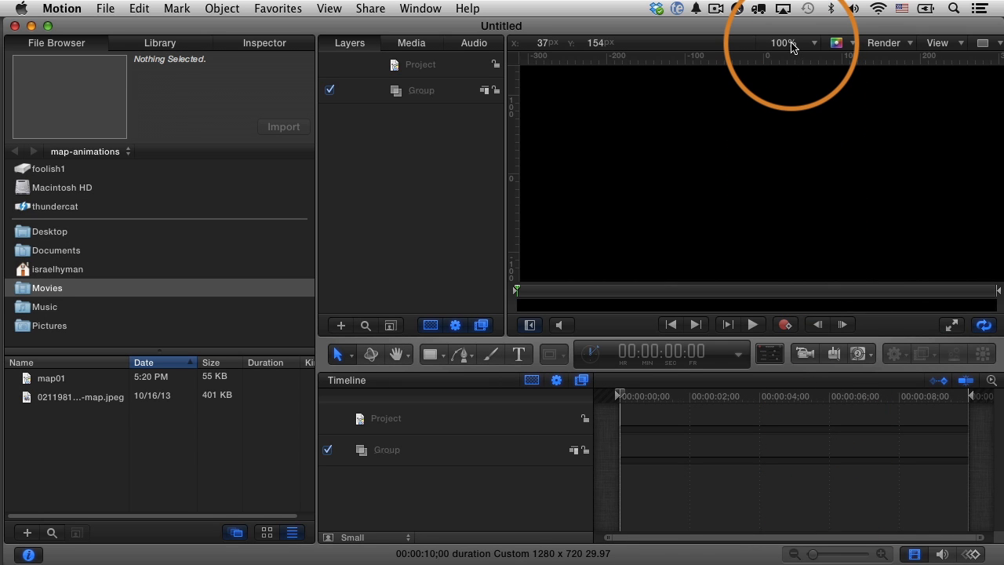
Fit the canvas to the window and save the project as map01 in map-animations.
click(813, 43)
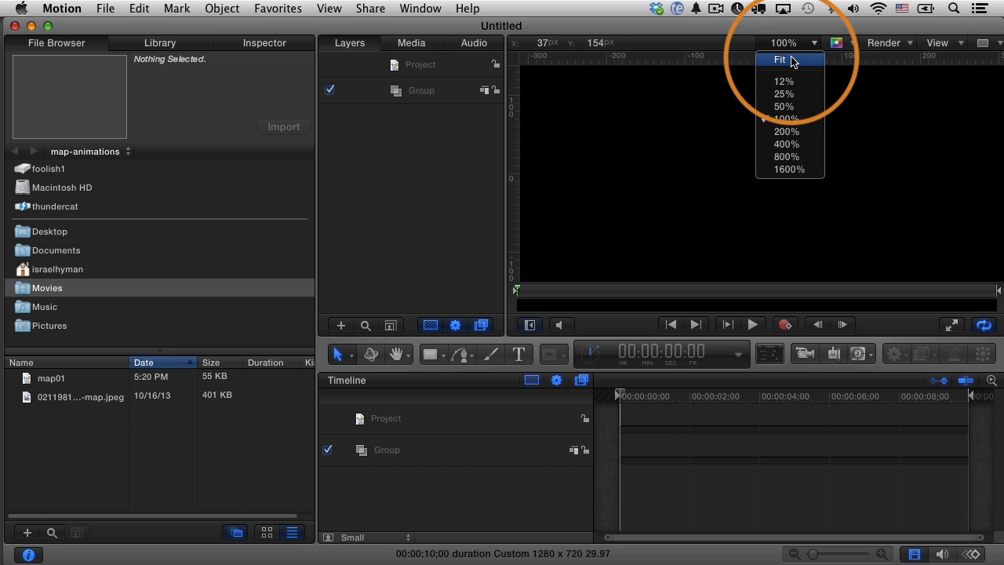
click(778, 59)
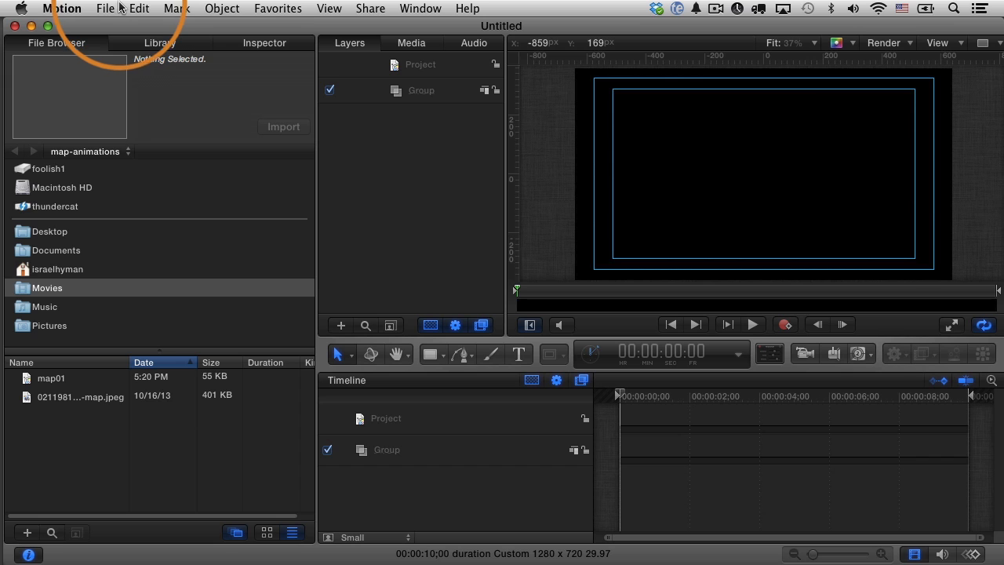
click(111, 10)
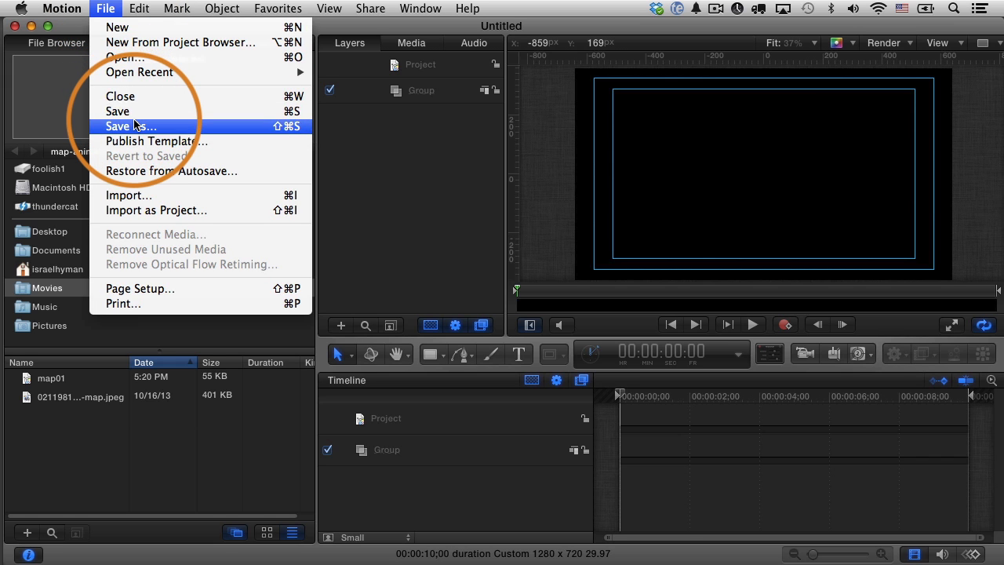
click(130, 125)
text(map01)
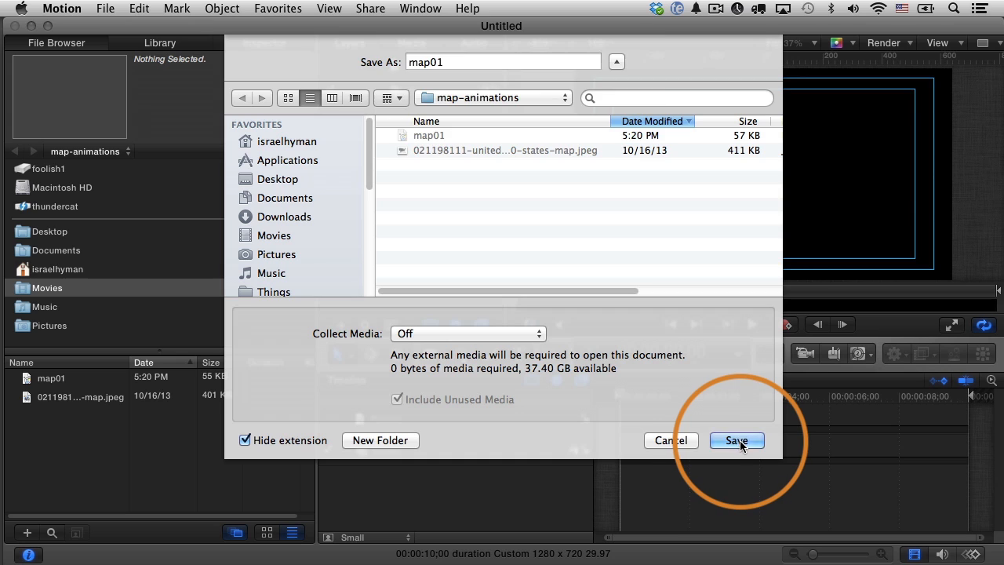
click(737, 441)
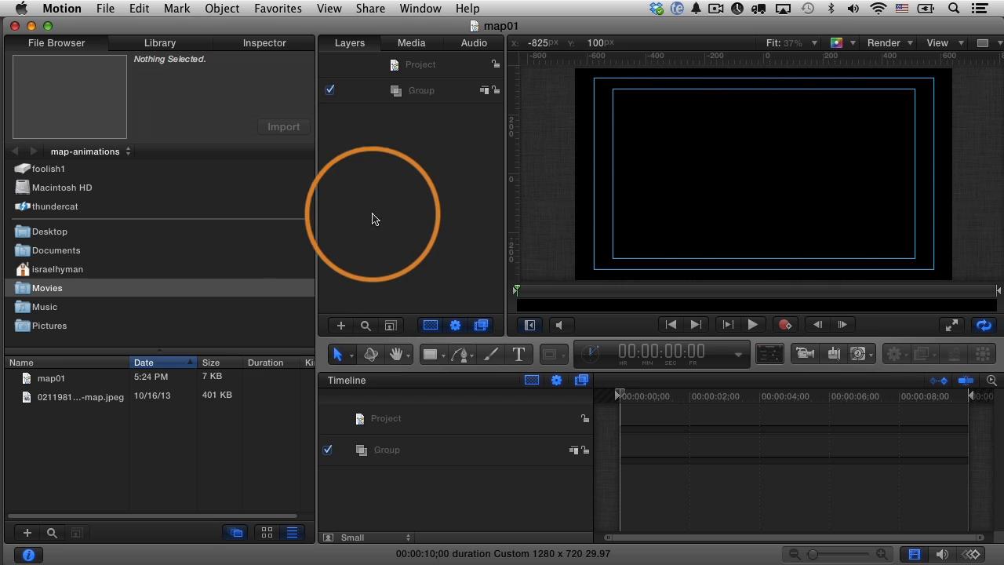
Select the United States map JPEG in the File Browser to preview it.
click(80, 397)
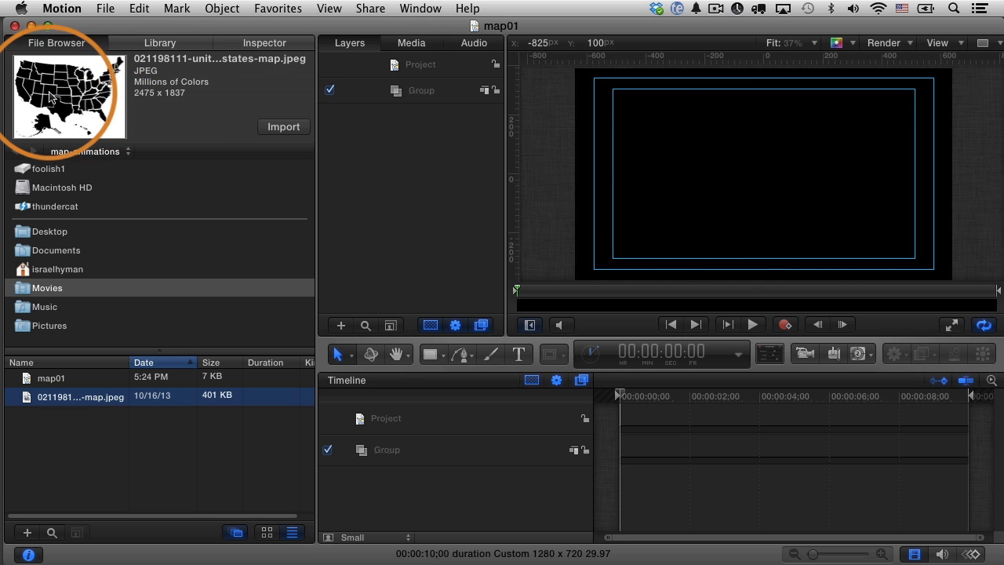
mouse_move(77, 104)
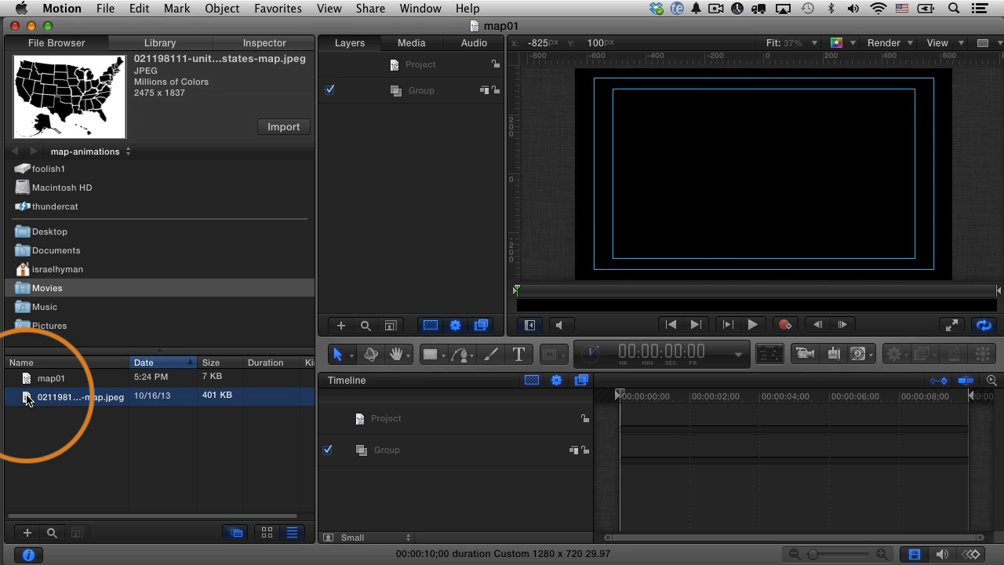
Import the US map image and rename its group Map, then show the image's properties.
click(282, 126)
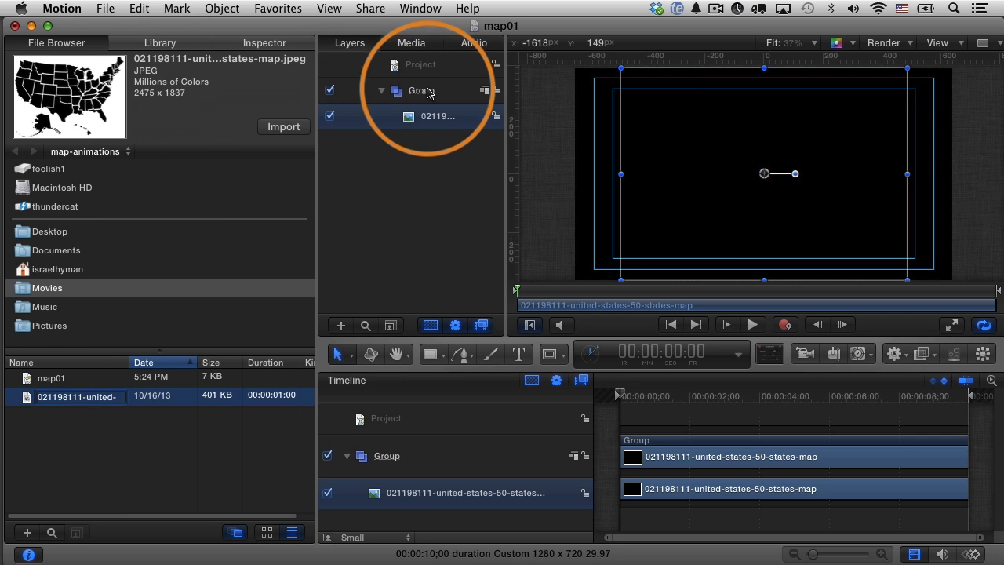
double_click(424, 89)
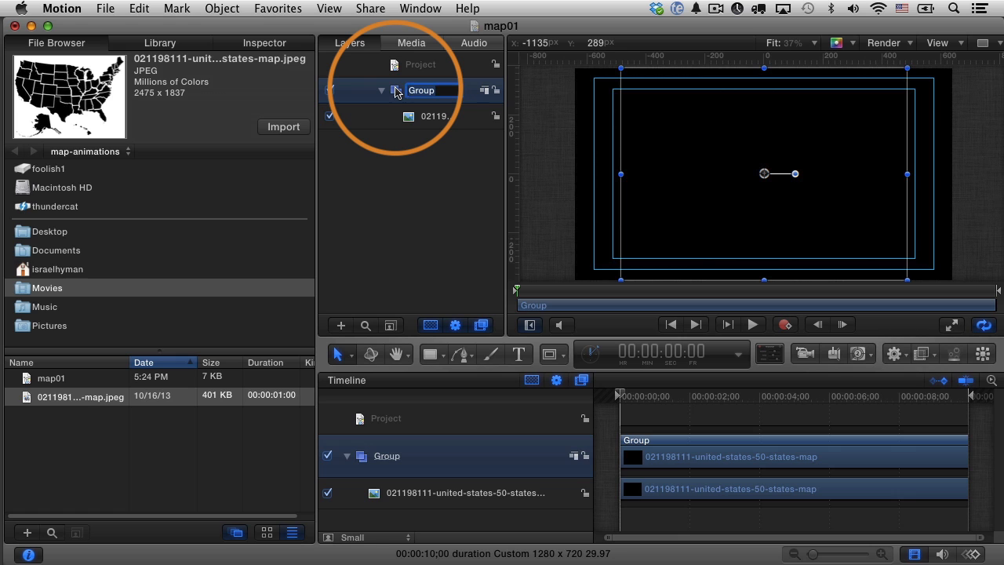
text(Map)
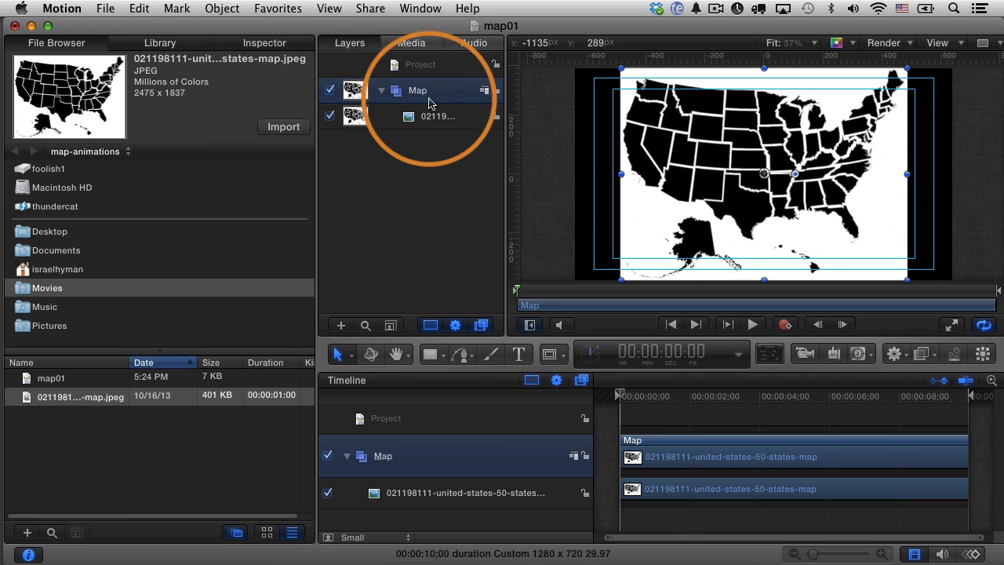
click(436, 116)
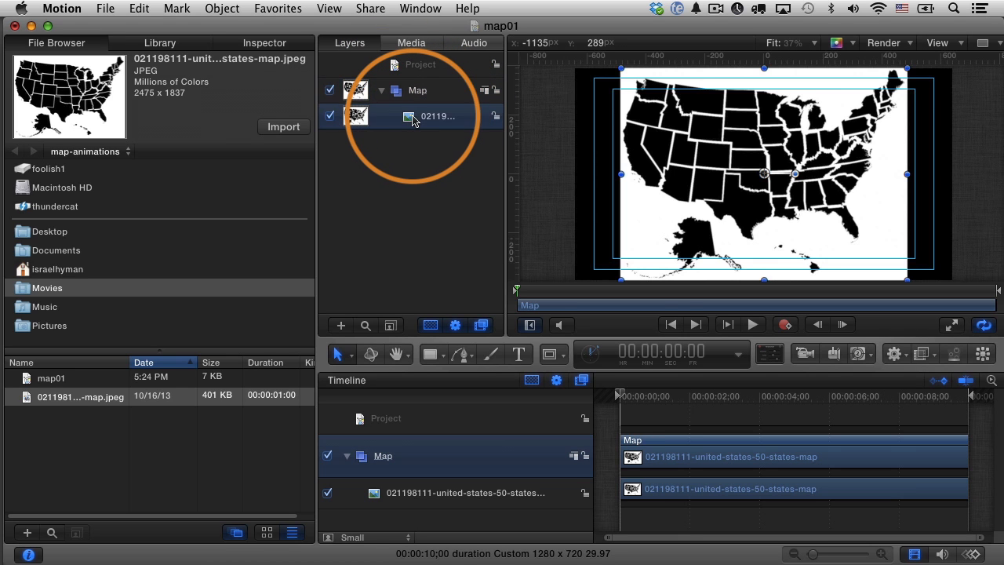
click(436, 116)
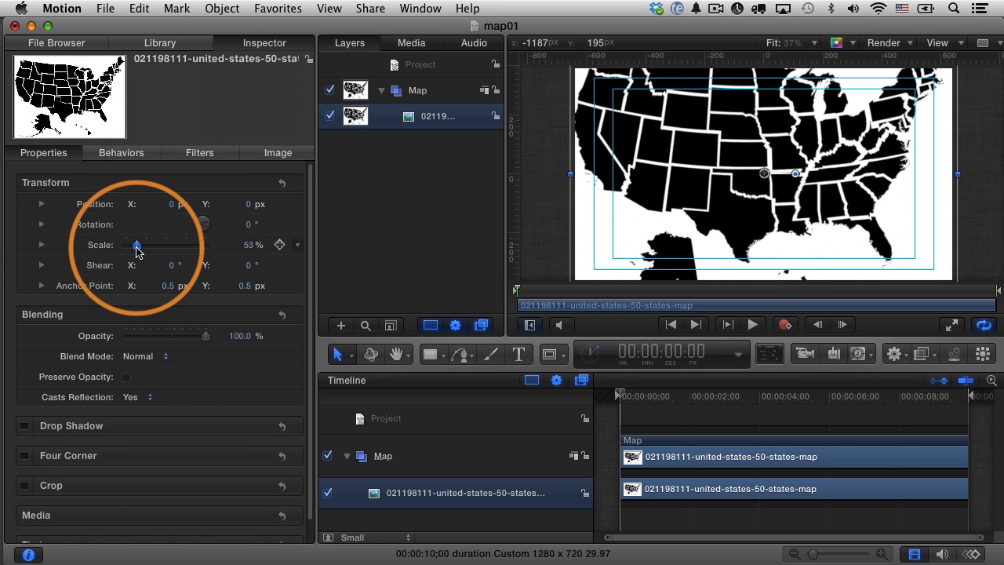
Scale the map image to 57% and drag it lower and centred in the frame.
drag(138, 245, 125, 245)
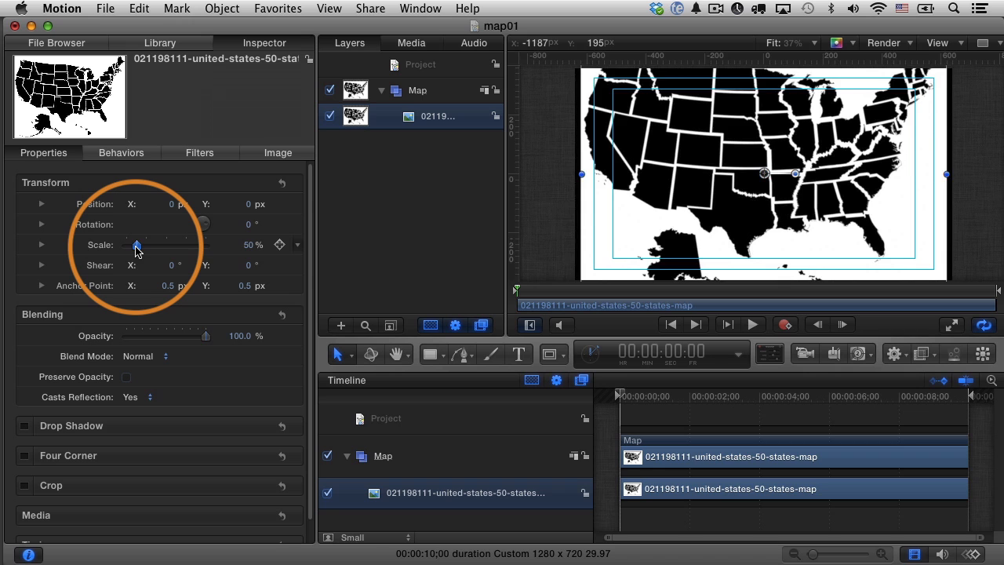
drag(138, 245, 144, 244)
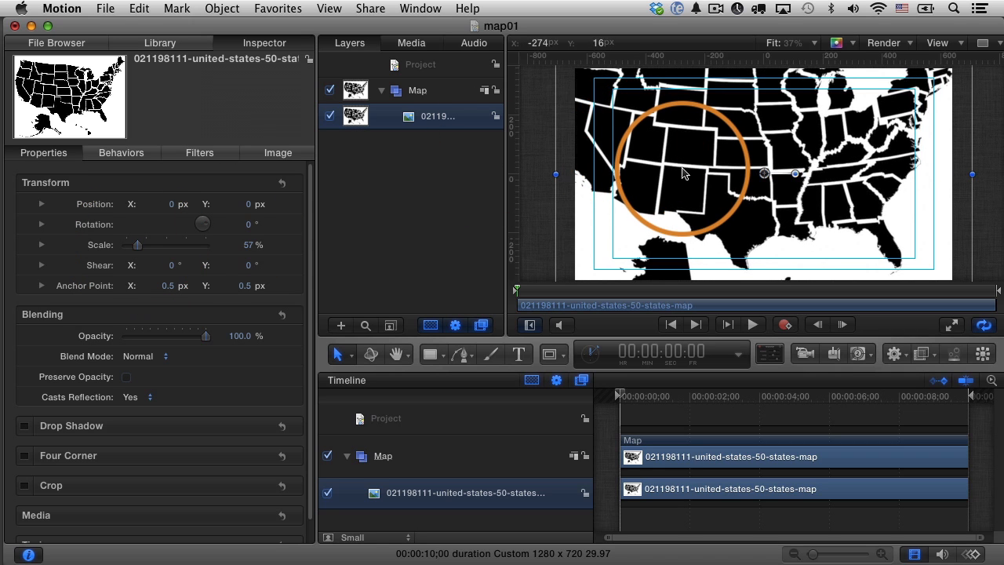
drag(682, 172, 703, 182)
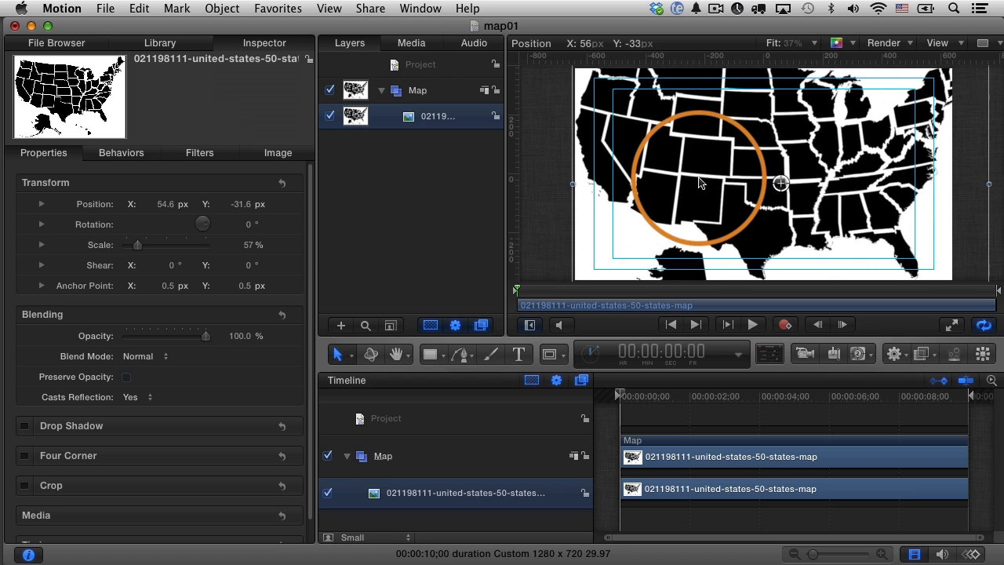
drag(699, 182, 703, 199)
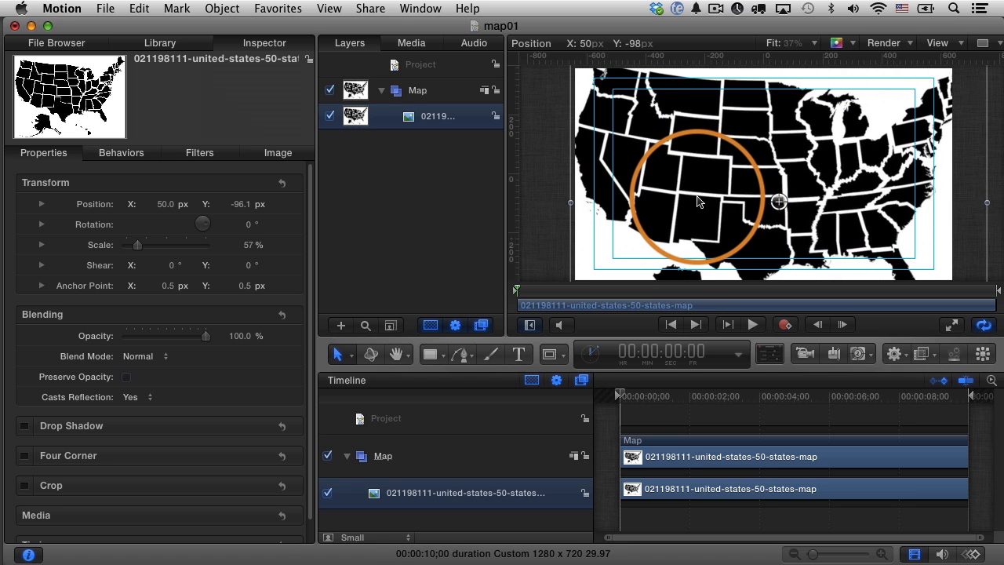
click(418, 90)
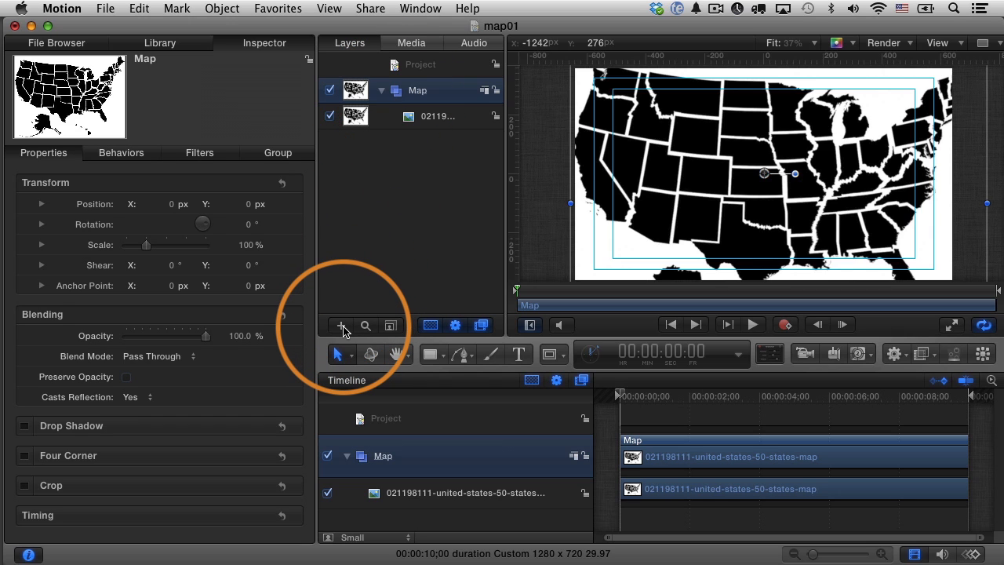
Add new empty groups named Cities and Route above the Map group.
click(340, 325)
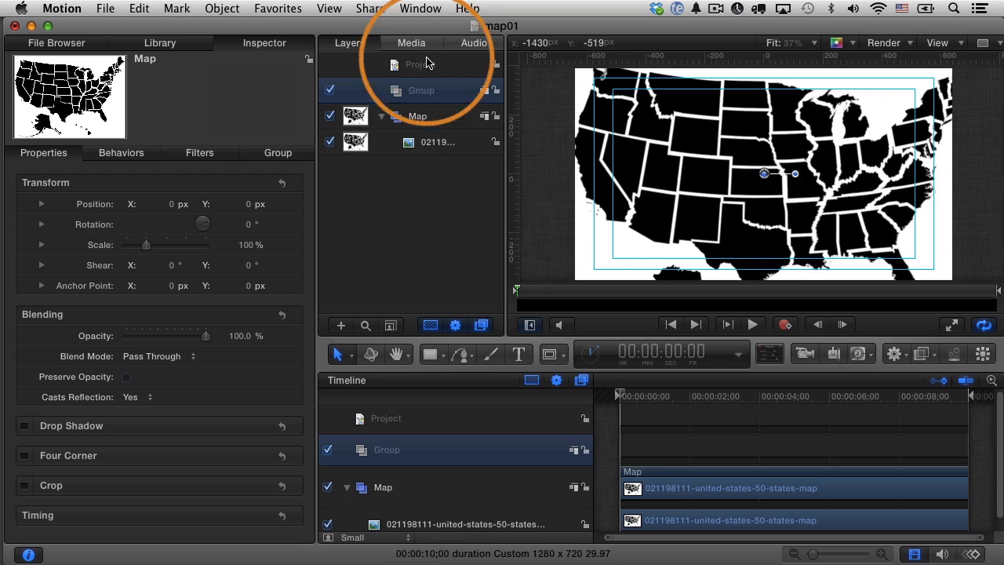
double_click(420, 90)
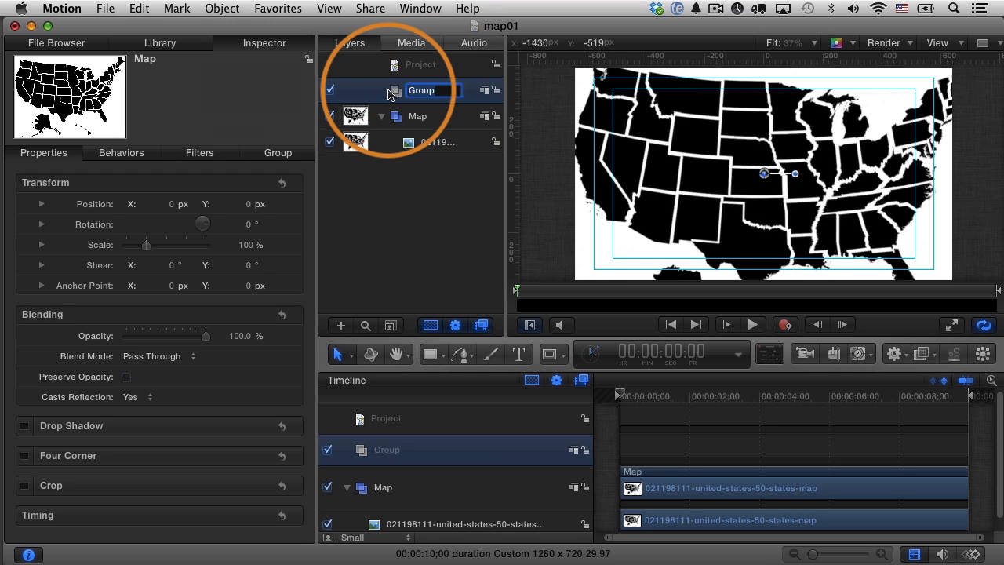
text(Cities)
text(Route)
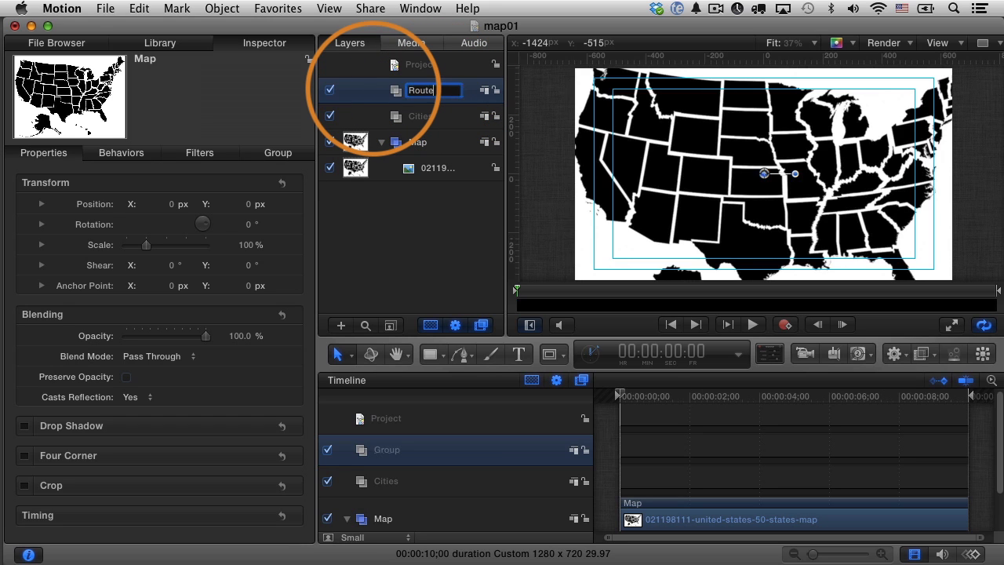
key(Return)
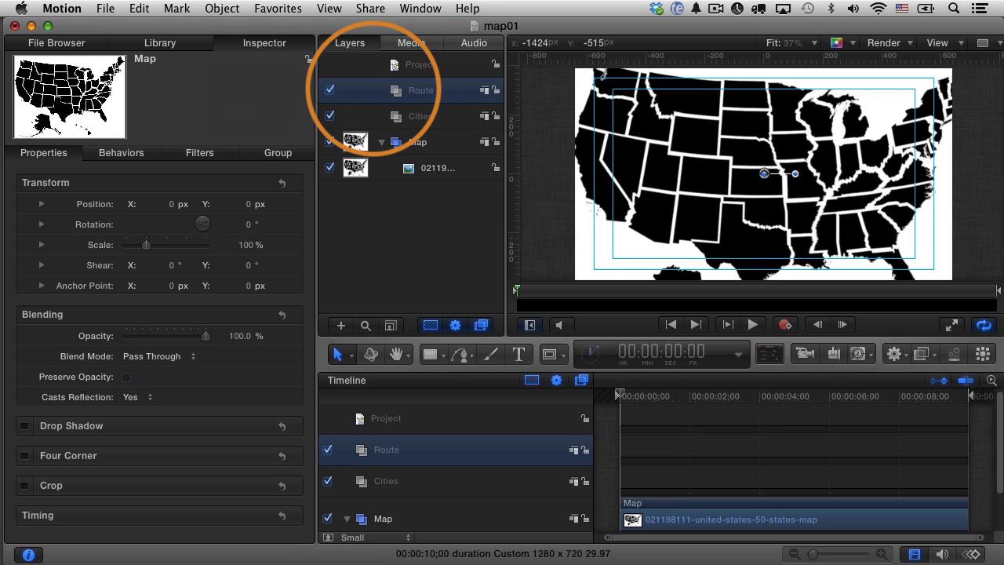
click(421, 116)
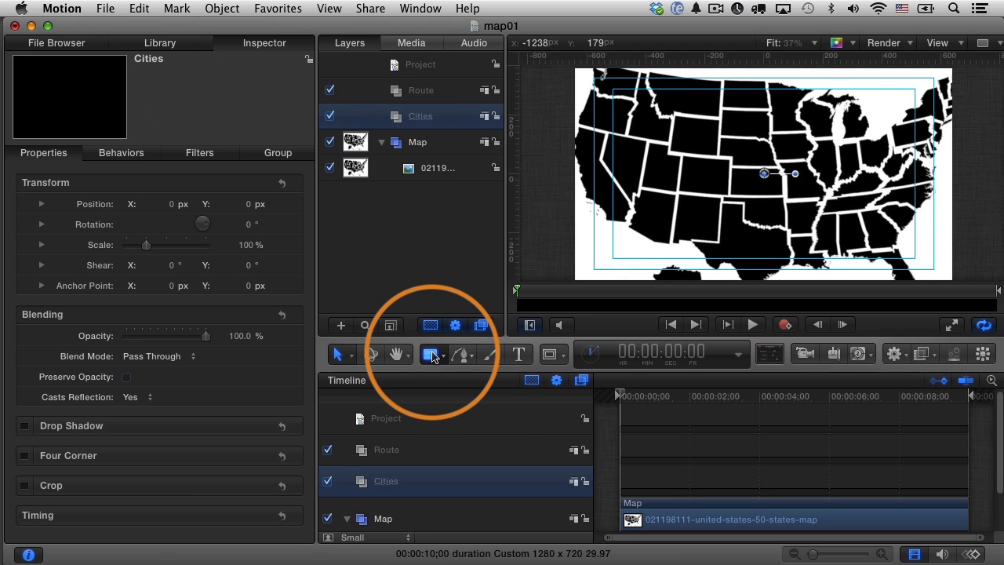
Draw a small white circle with the Circle tool over southern Arizona.
click(428, 355)
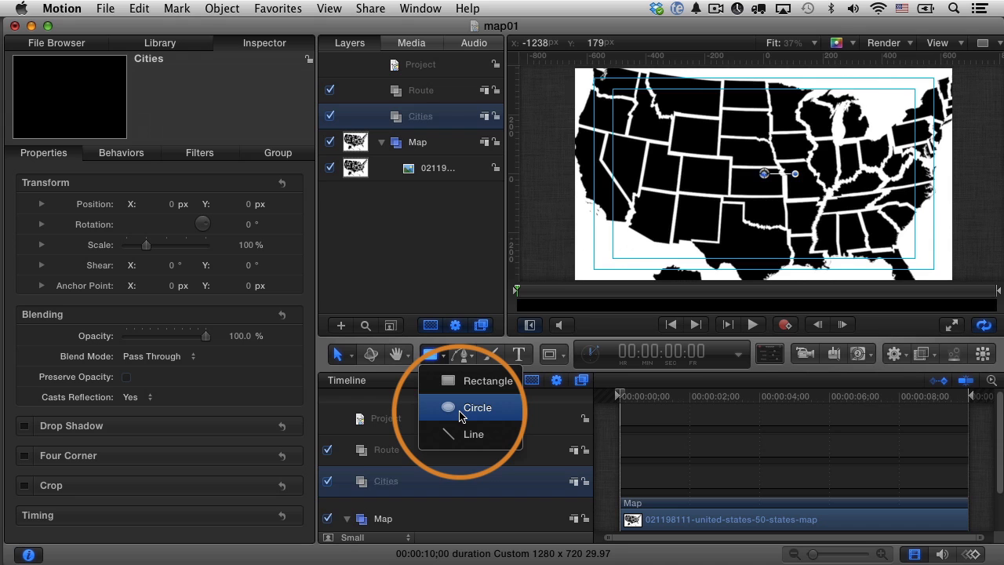
click(477, 408)
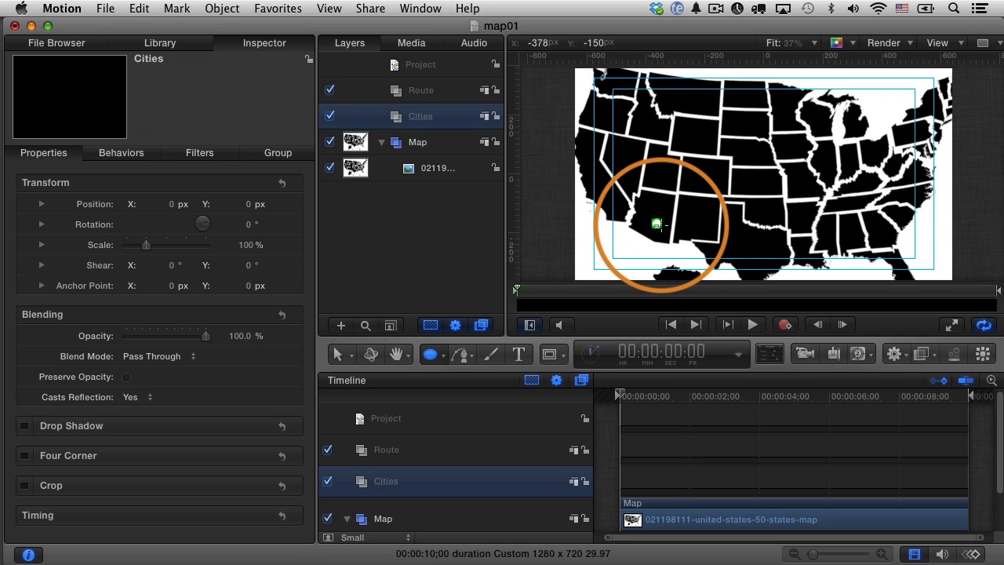
drag(657, 226, 671, 236)
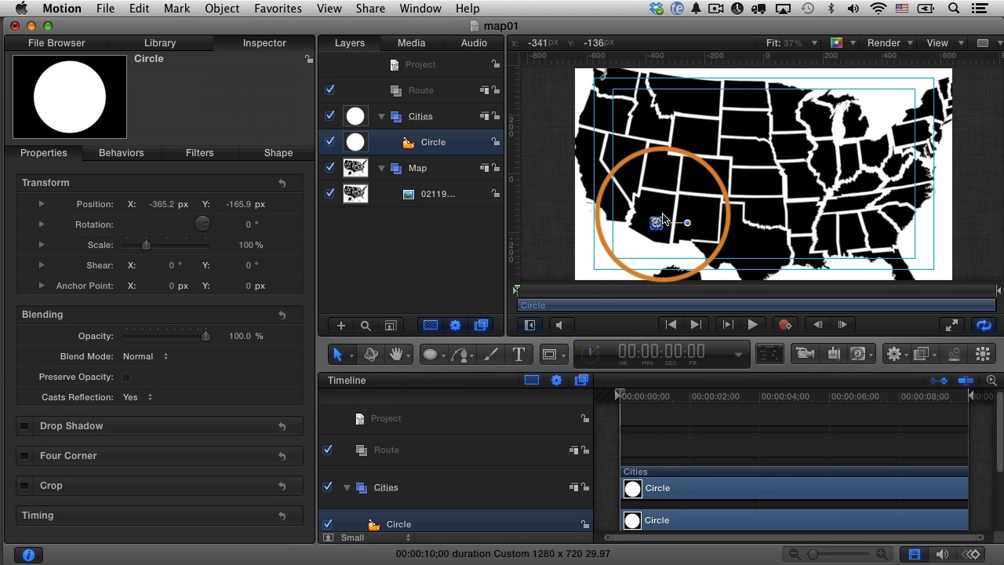
drag(688, 223, 653, 220)
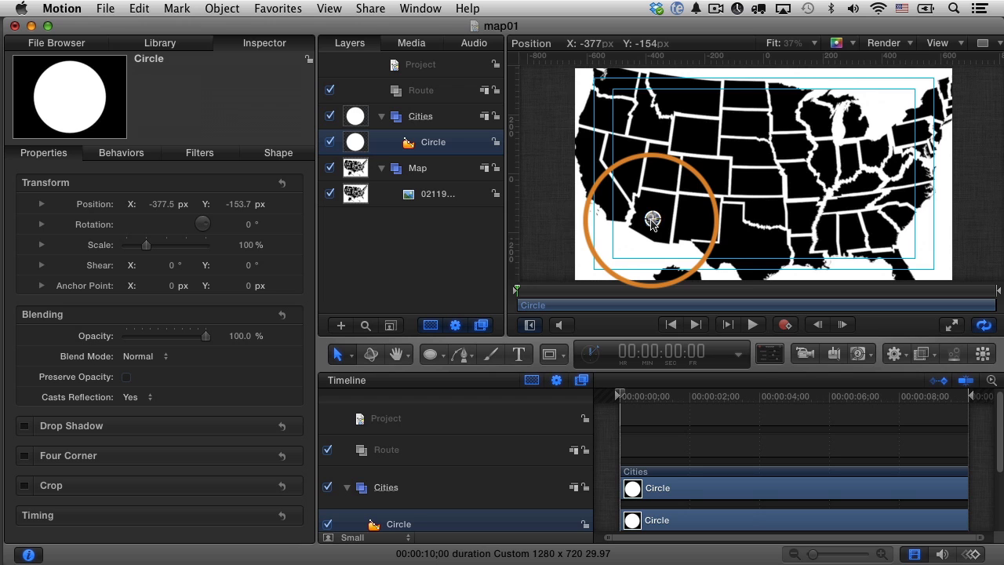
drag(653, 219, 687, 230)
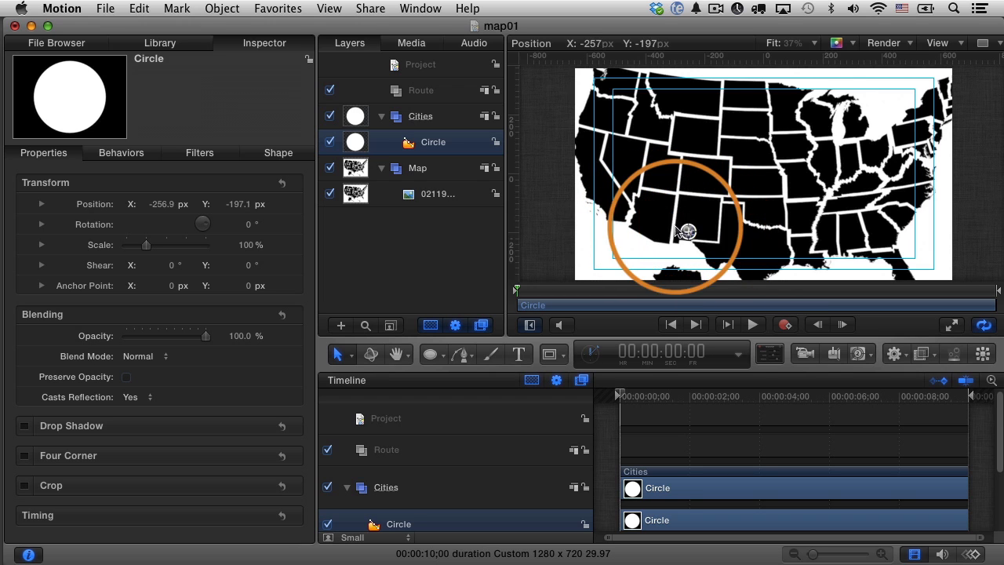
drag(687, 229, 652, 186)
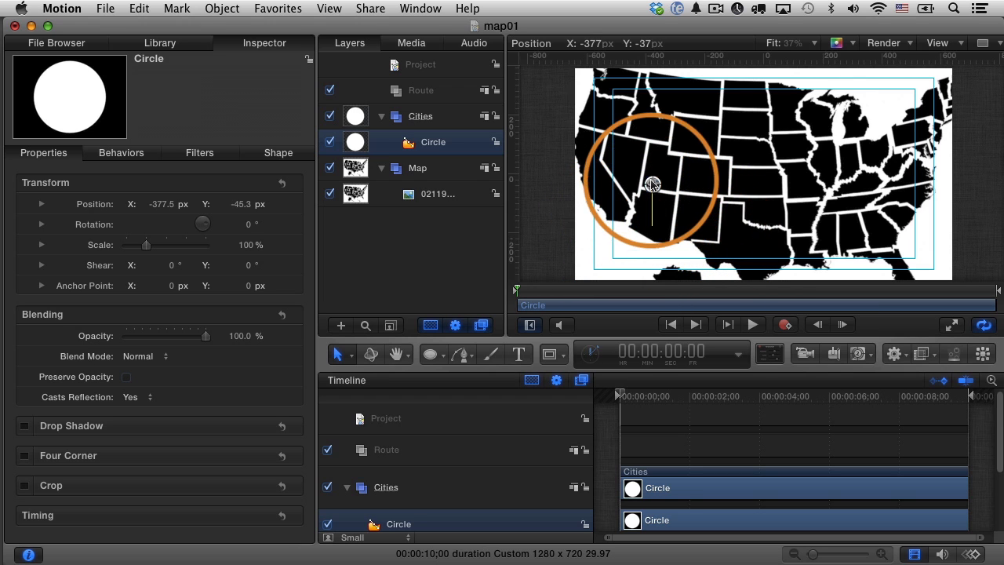
Nudge the circle until it settles over Phoenix, about X -375, Y -155.
drag(652, 185, 652, 219)
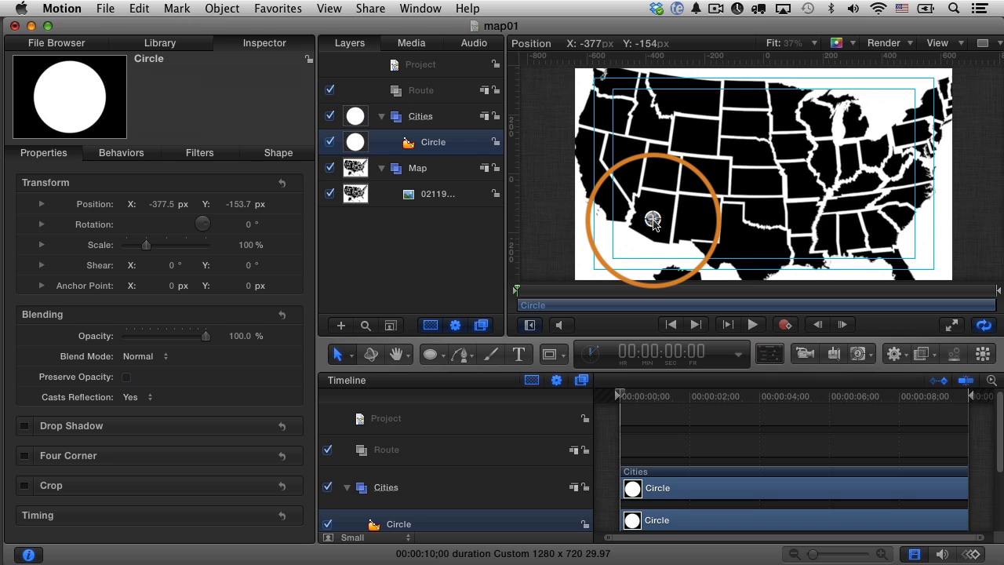
drag(653, 219, 660, 218)
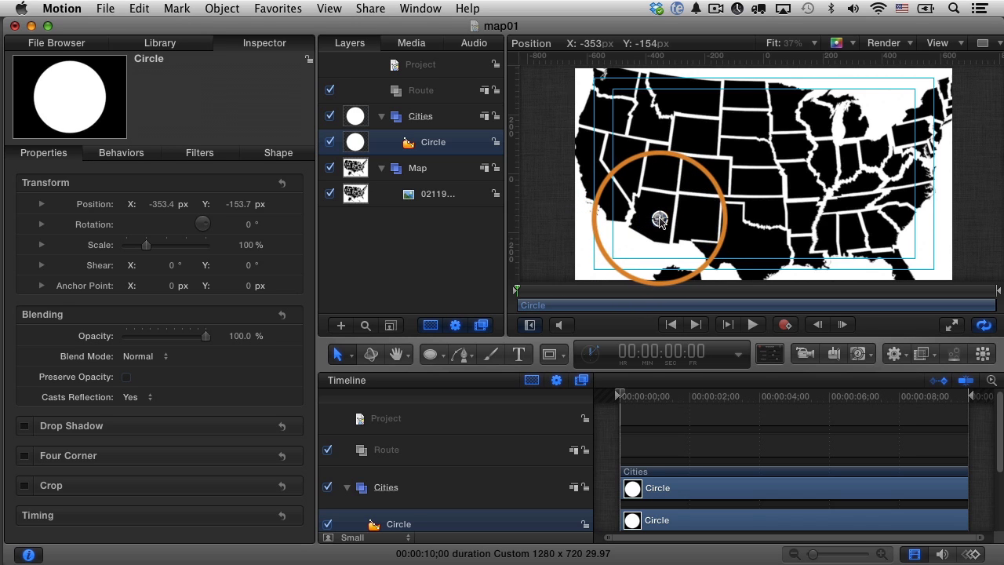
drag(661, 218, 653, 219)
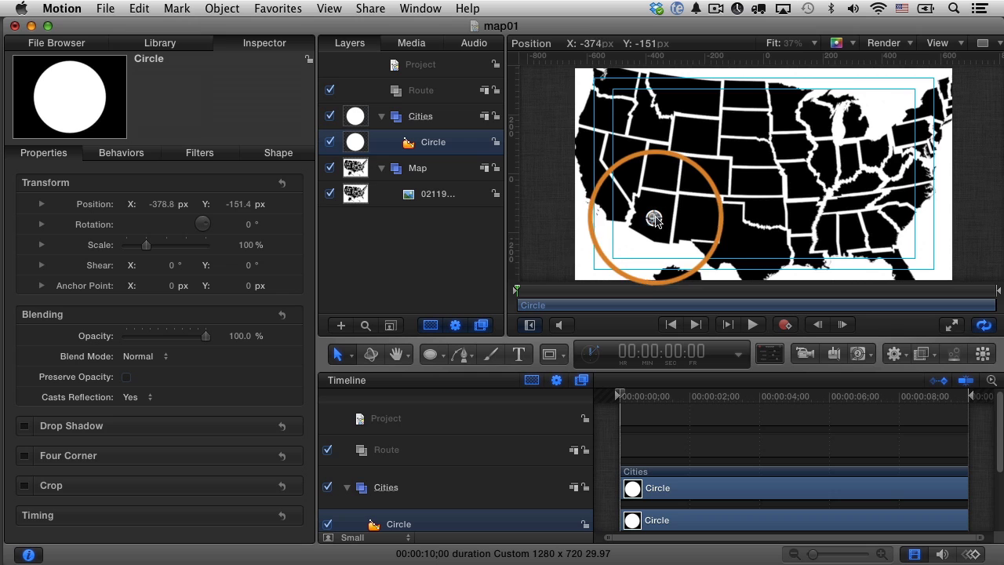
drag(656, 220, 636, 223)
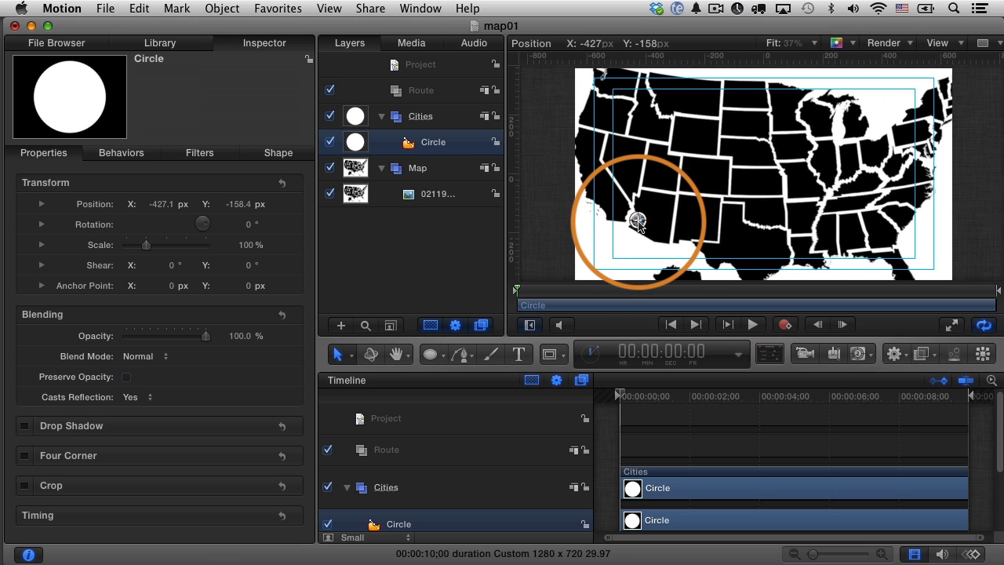
drag(637, 219, 652, 194)
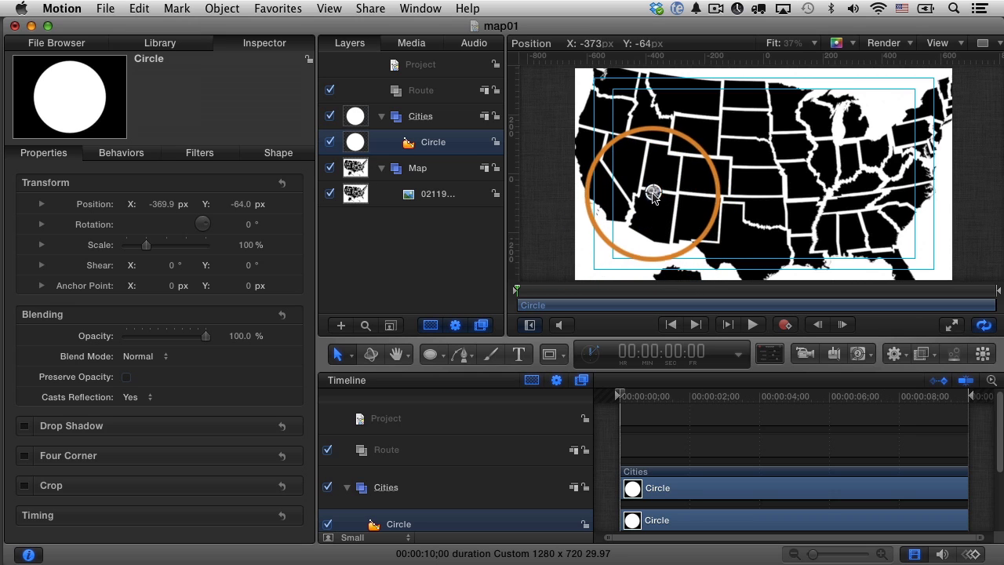
drag(652, 195, 654, 218)
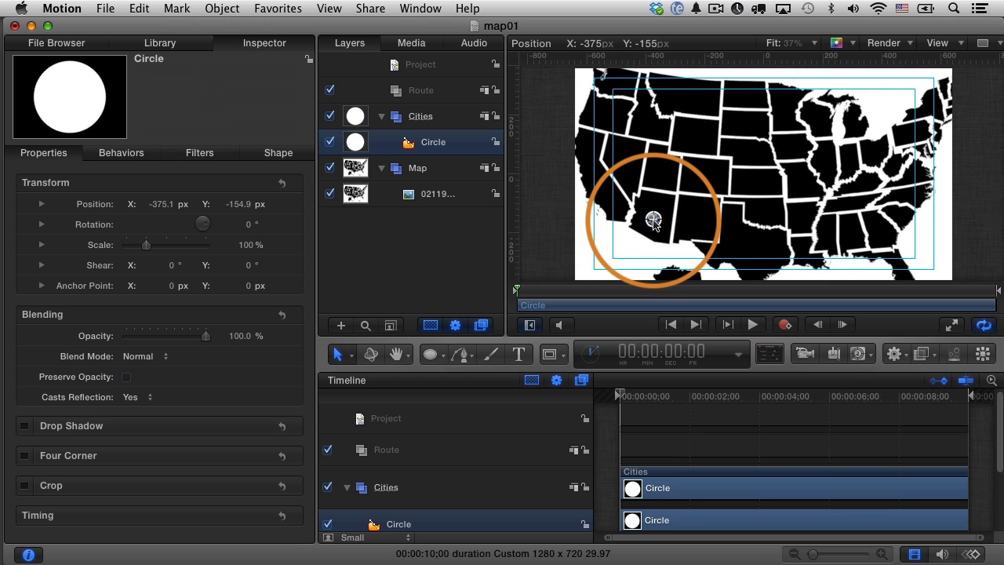
click(433, 141)
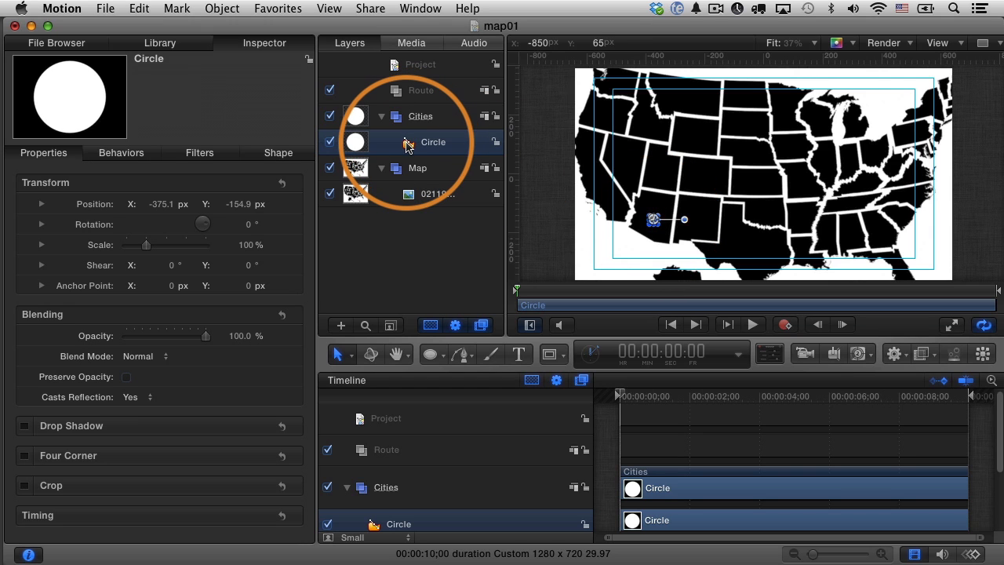
Rename the dot Phoenix and duplicate it as a second dot named Kansas City.
double_click(433, 142)
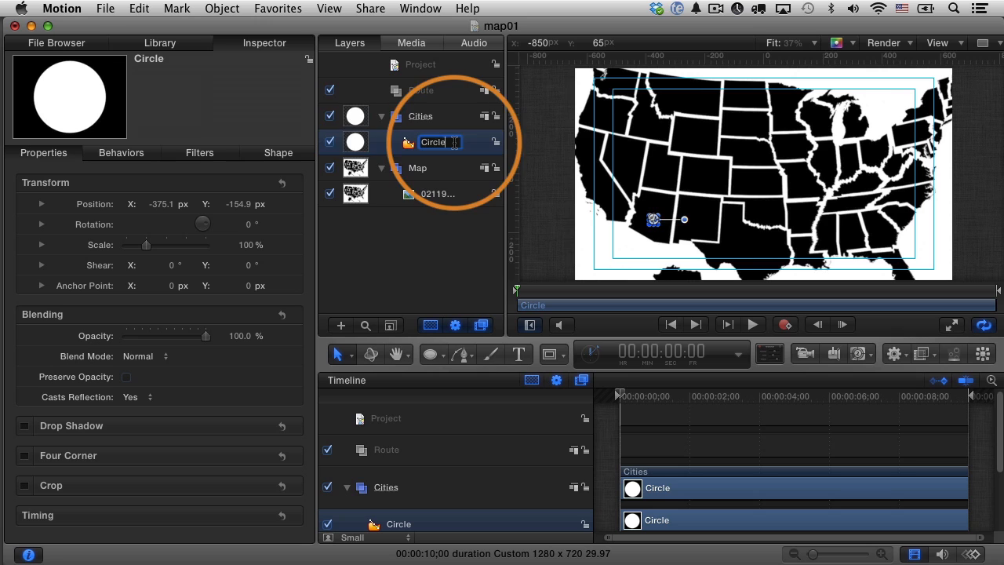
text(Phoenix)
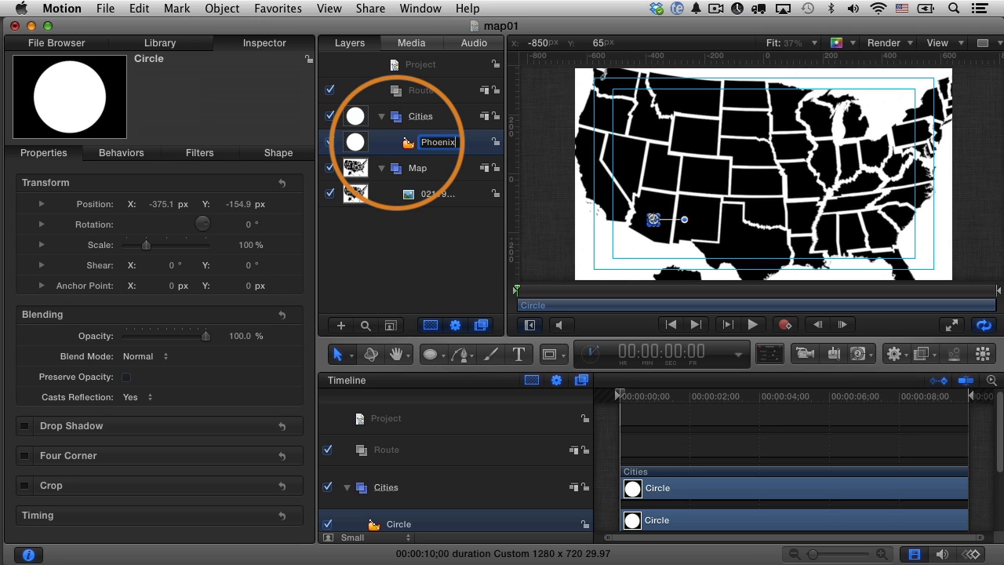
key(Return)
text(Kansis)
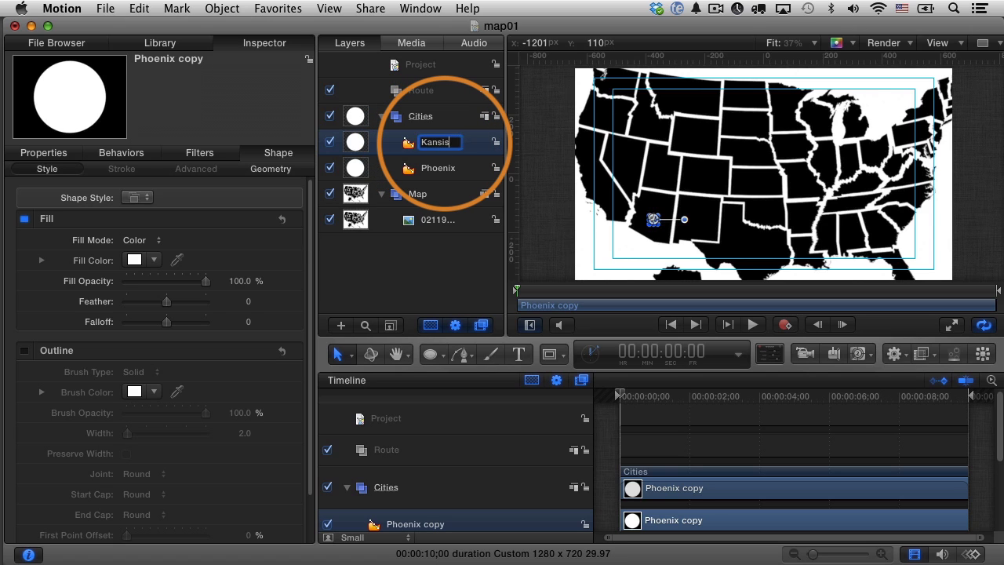
text(City copy)
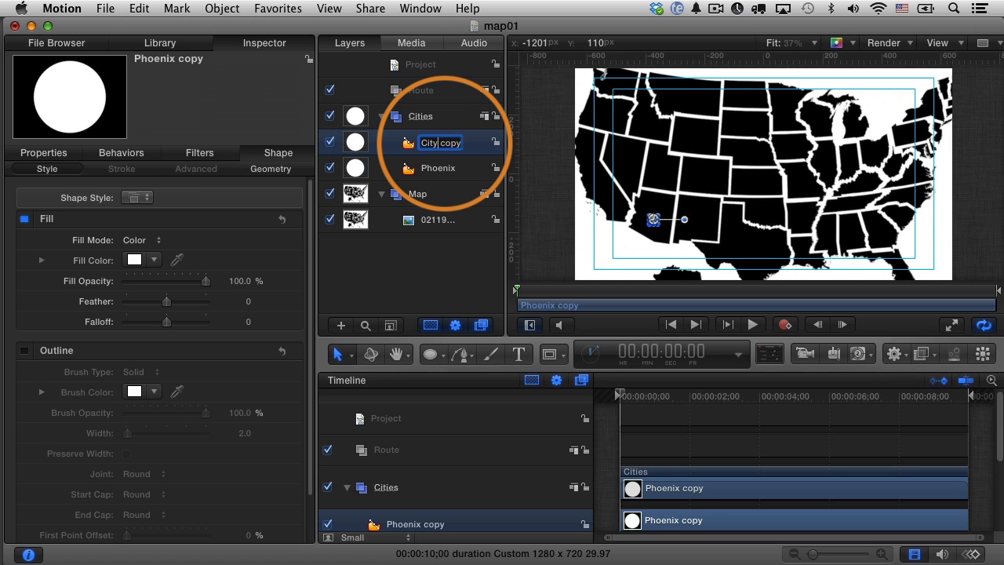
text(Kansas City)
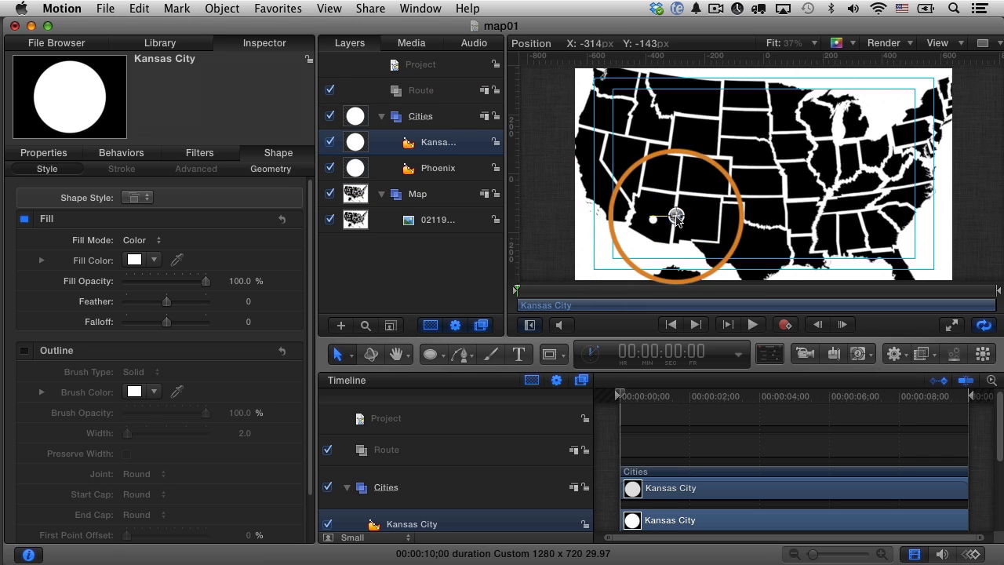
Move the Kansas City dot to mid-country and reposition the map image in frame.
drag(676, 216, 789, 179)
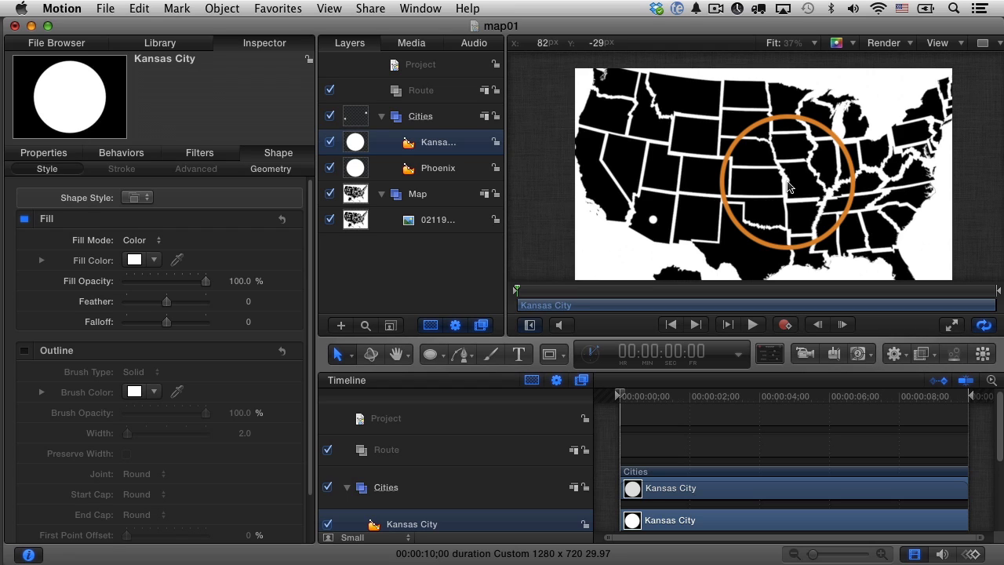
click(786, 182)
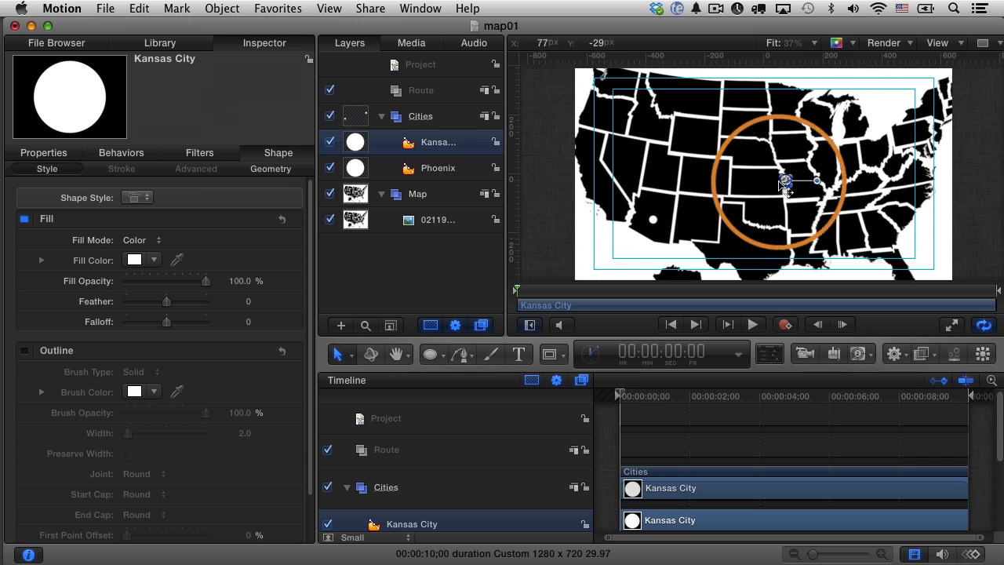
click(436, 220)
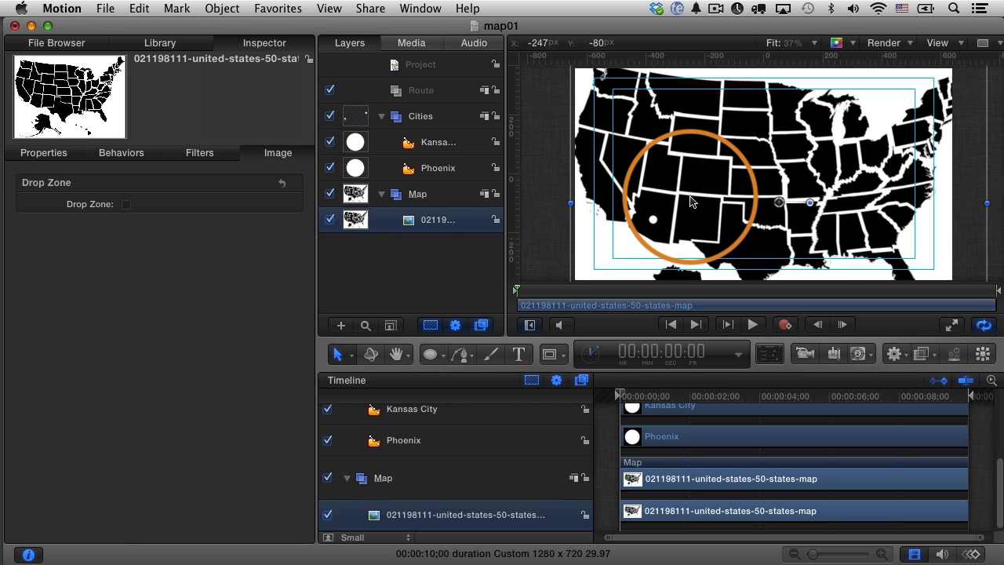
drag(691, 201, 760, 188)
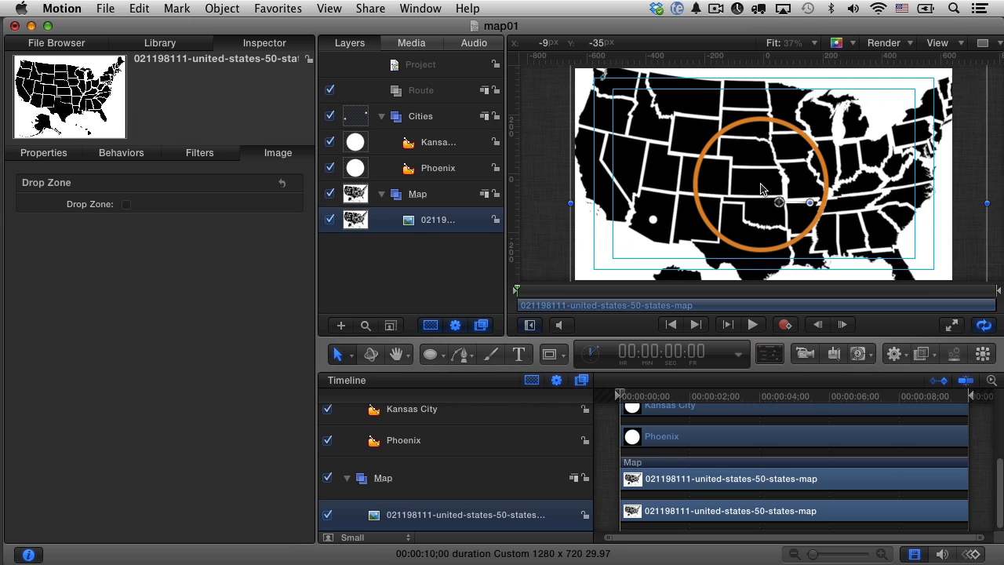
click(926, 352)
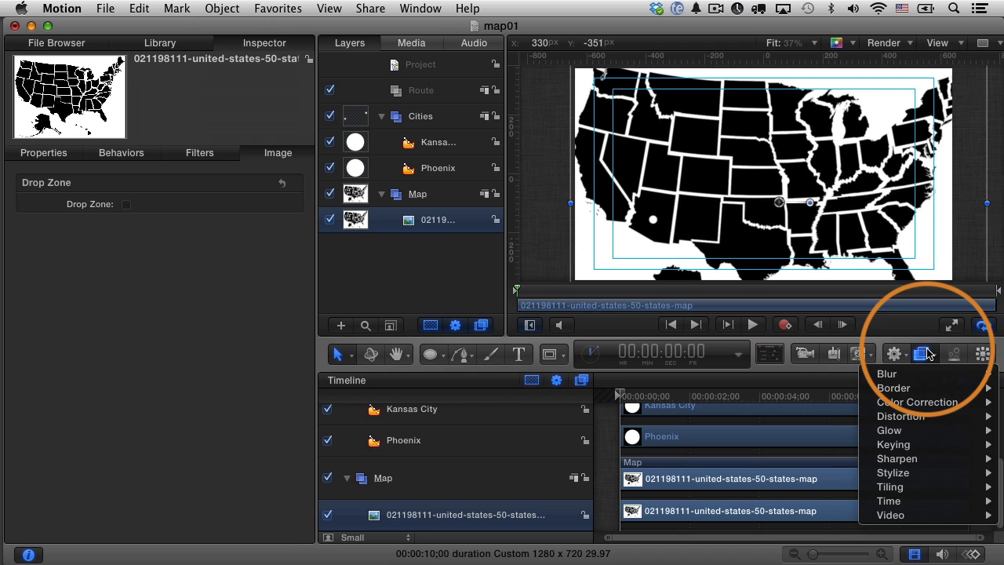
mouse_move(917, 402)
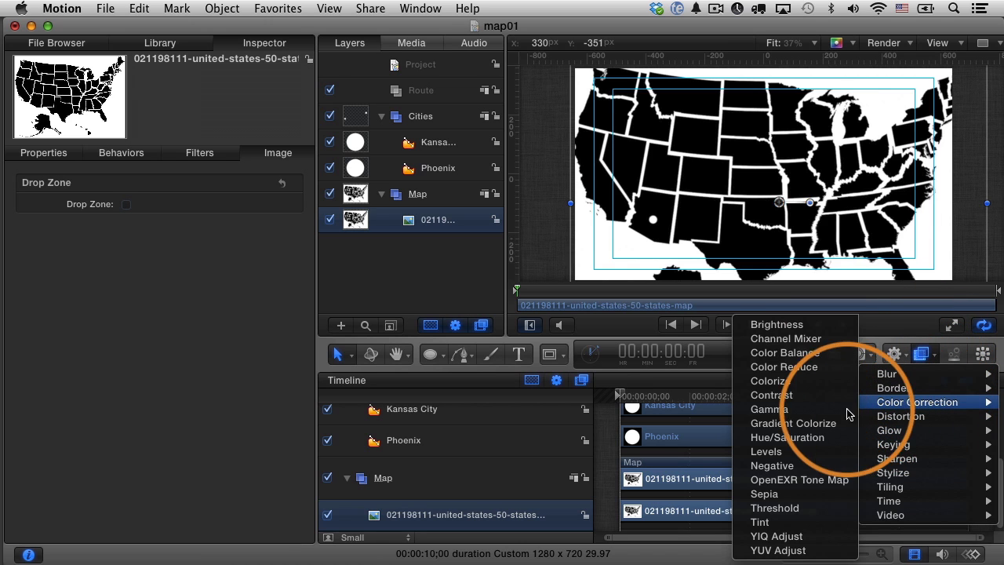
Apply a Colorize filter remapping black to dark slate and white to muted brown.
click(767, 381)
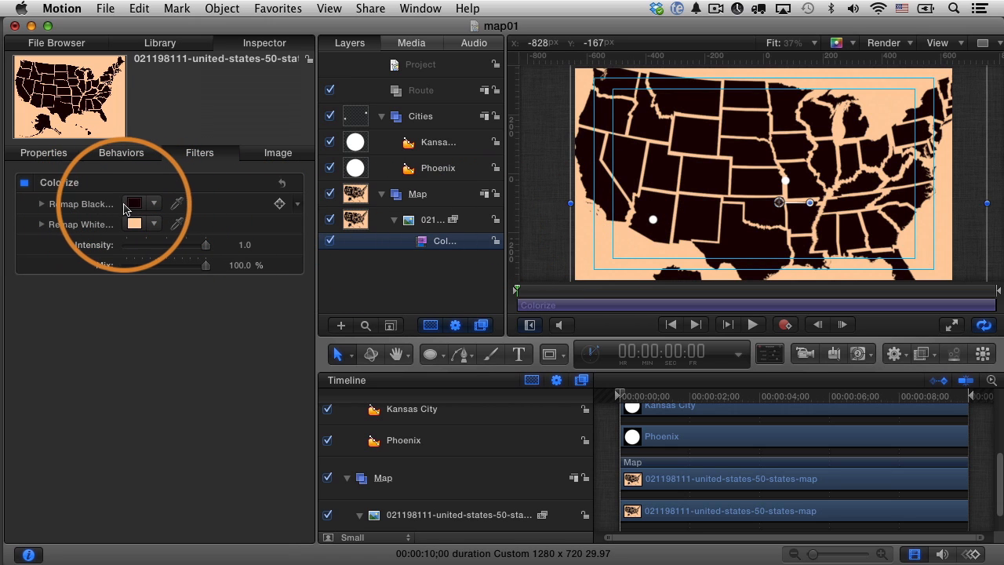
click(133, 204)
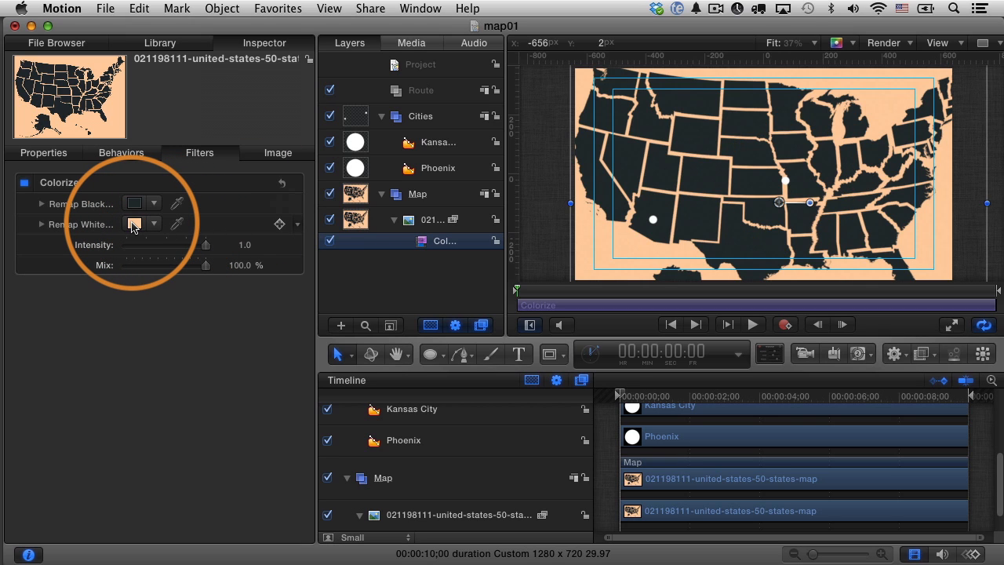
click(135, 222)
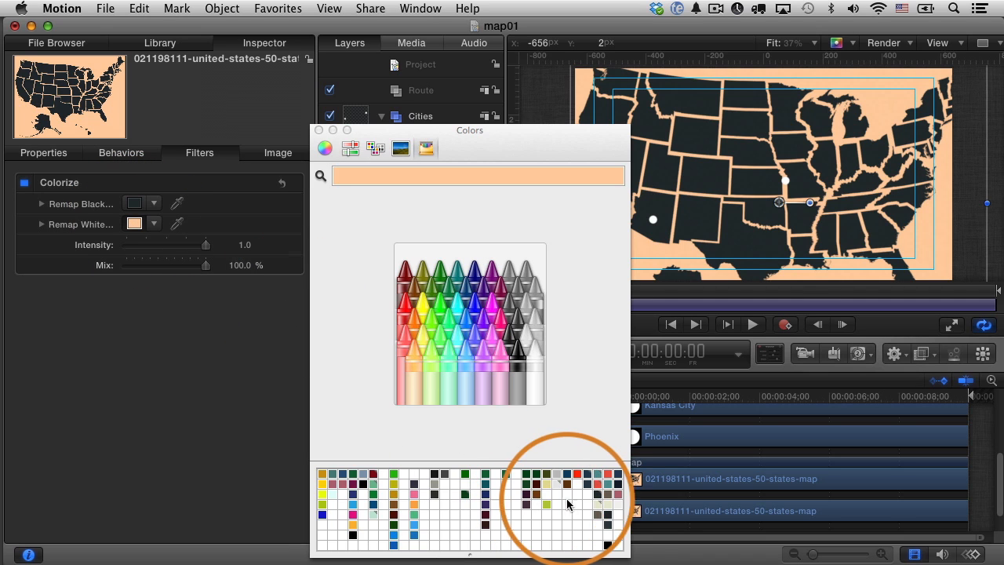
click(609, 517)
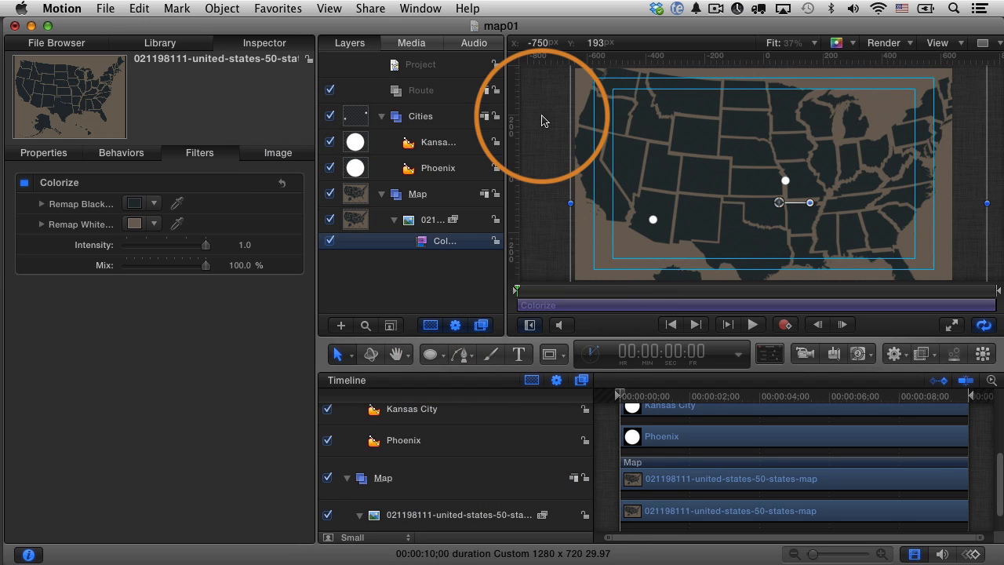
Add Impact 48 Phoenix and Kansas City text labels and place each above its dot.
click(421, 116)
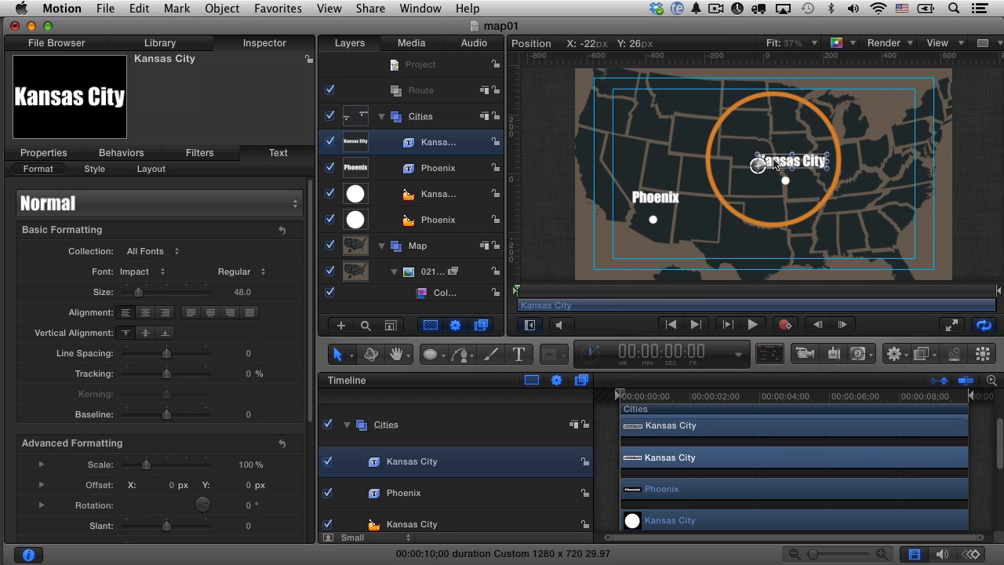
drag(784, 164, 784, 169)
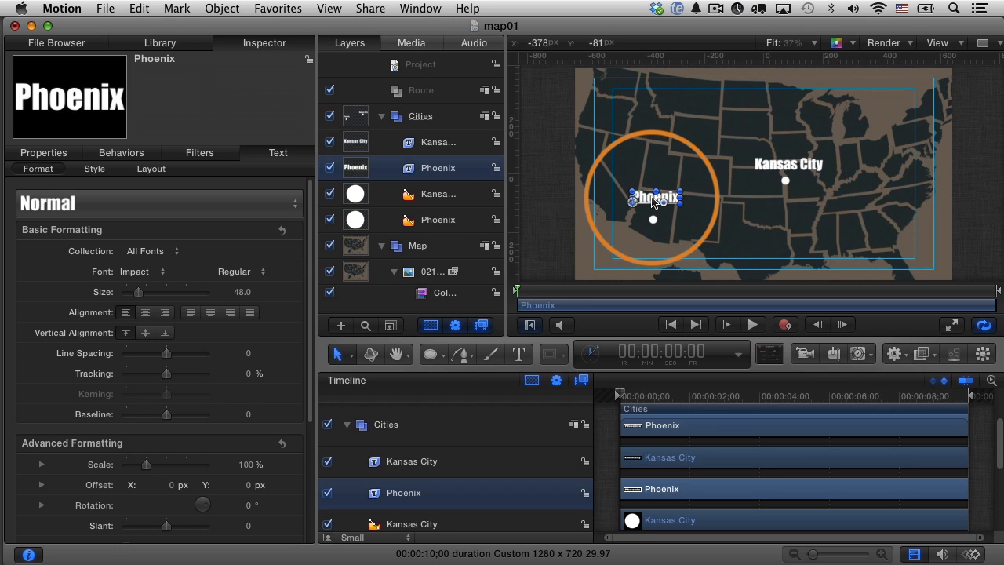
drag(656, 197, 653, 207)
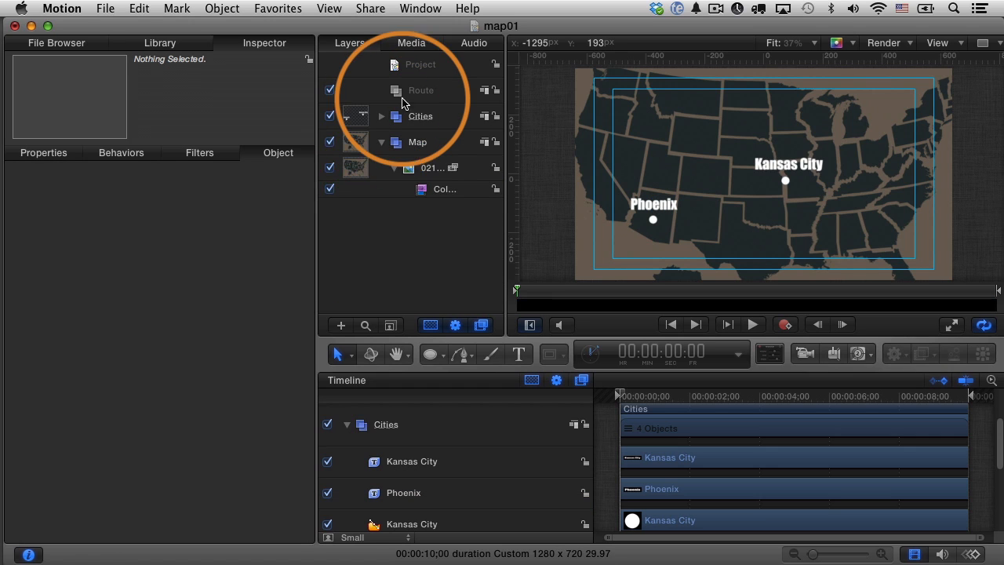
In the Route group, draw a Bezier line from Phoenix to Kansas City, red with width 57.
click(419, 89)
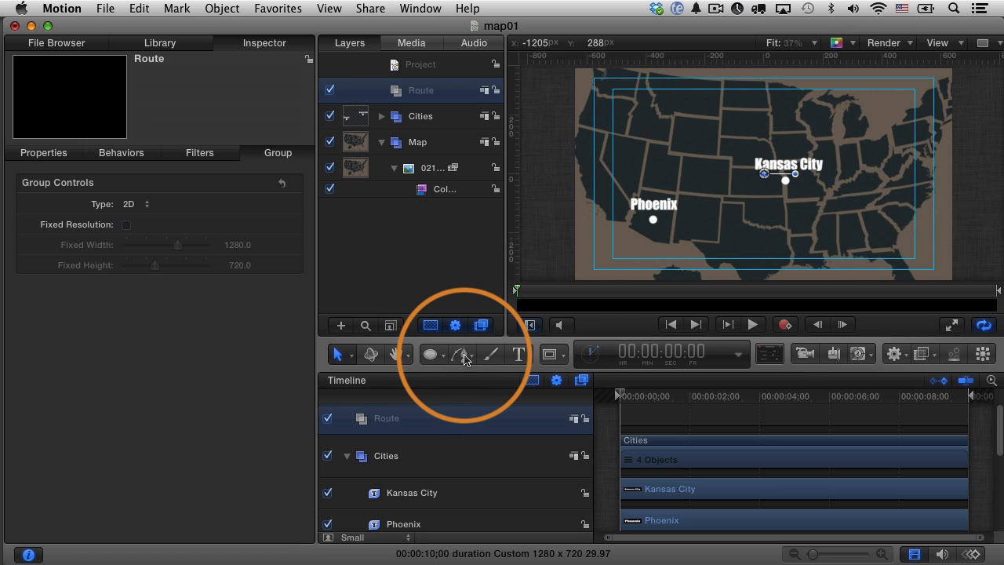
click(461, 355)
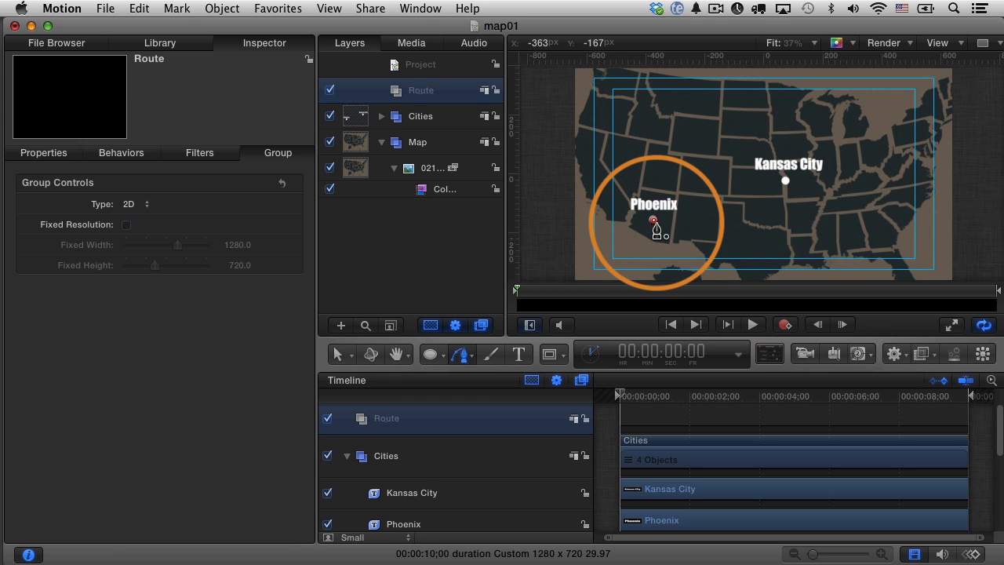
drag(659, 227, 793, 188)
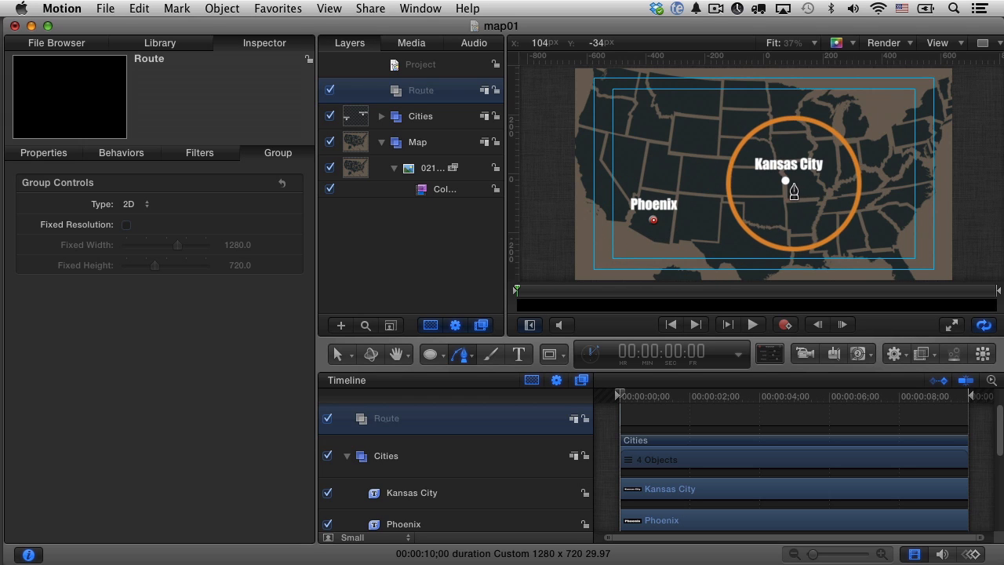
drag(652, 219, 785, 182)
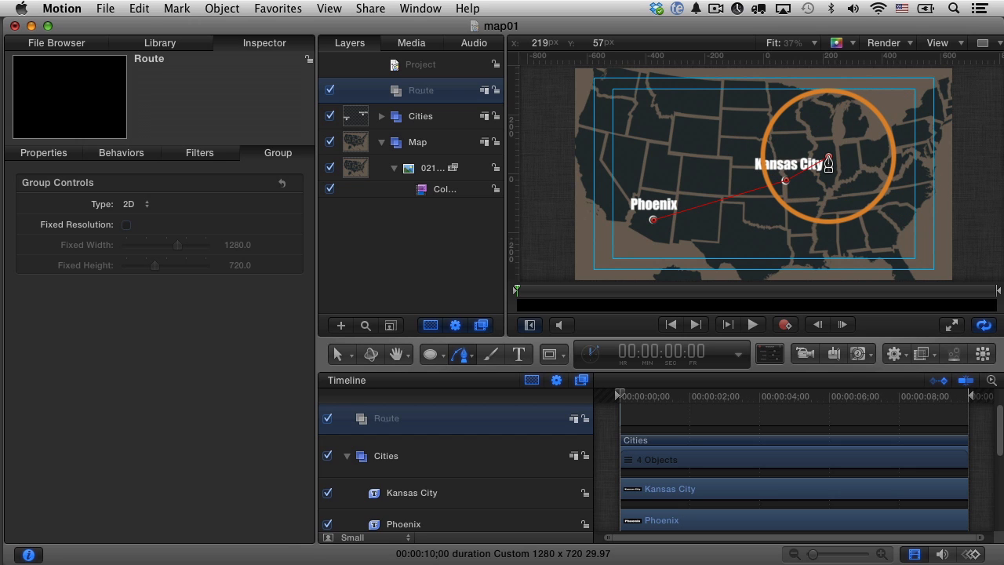
drag(823, 157, 637, 156)
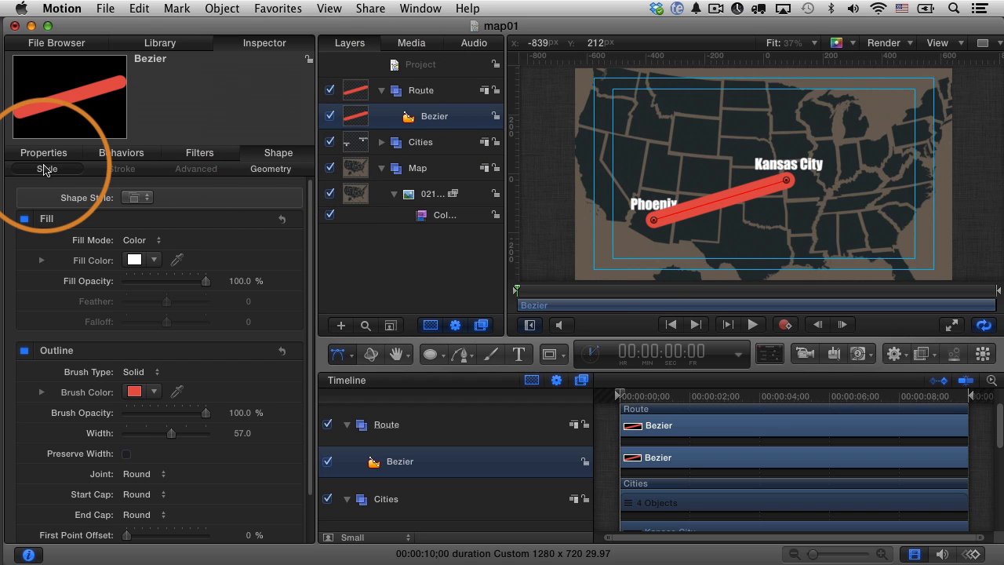
Set the route line's outline Width to 27 and its Brush Color to a teal crayon.
click(25, 218)
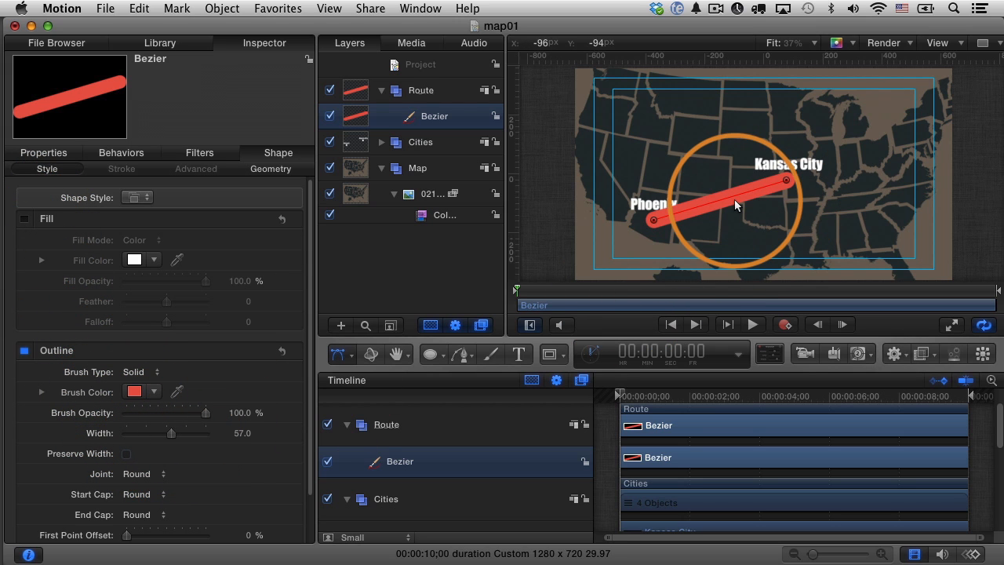
drag(206, 433, 171, 433)
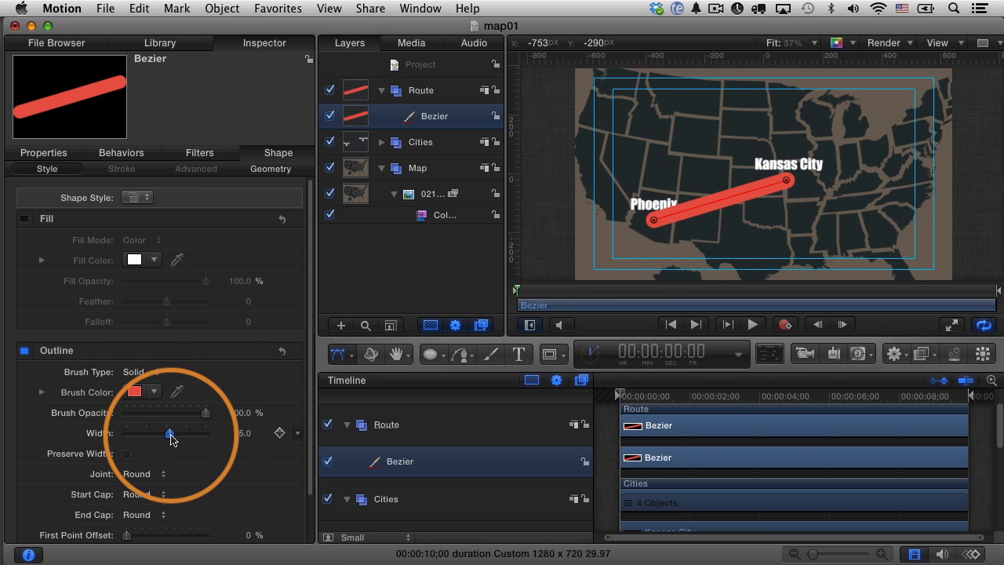
drag(171, 433, 163, 433)
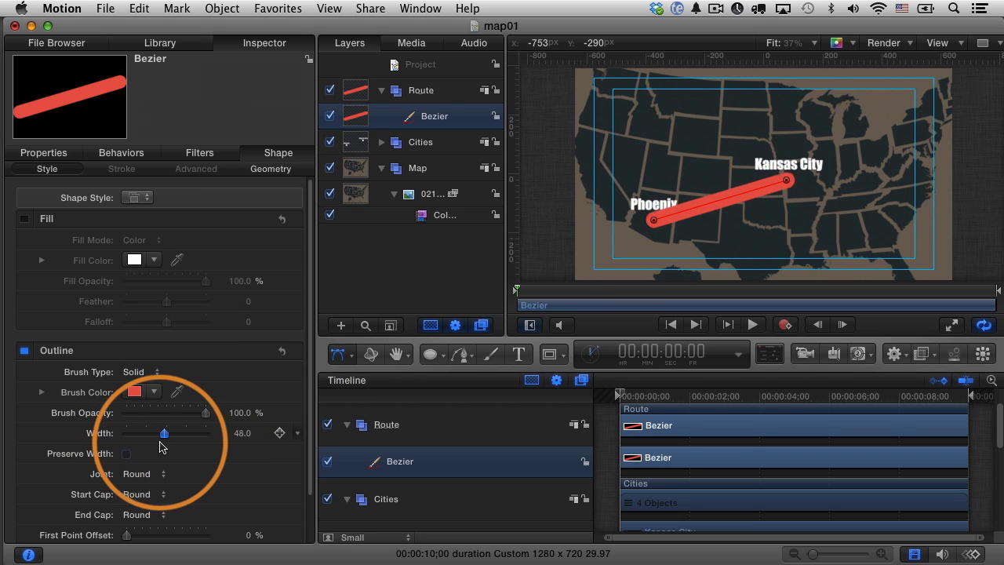
drag(164, 433, 147, 433)
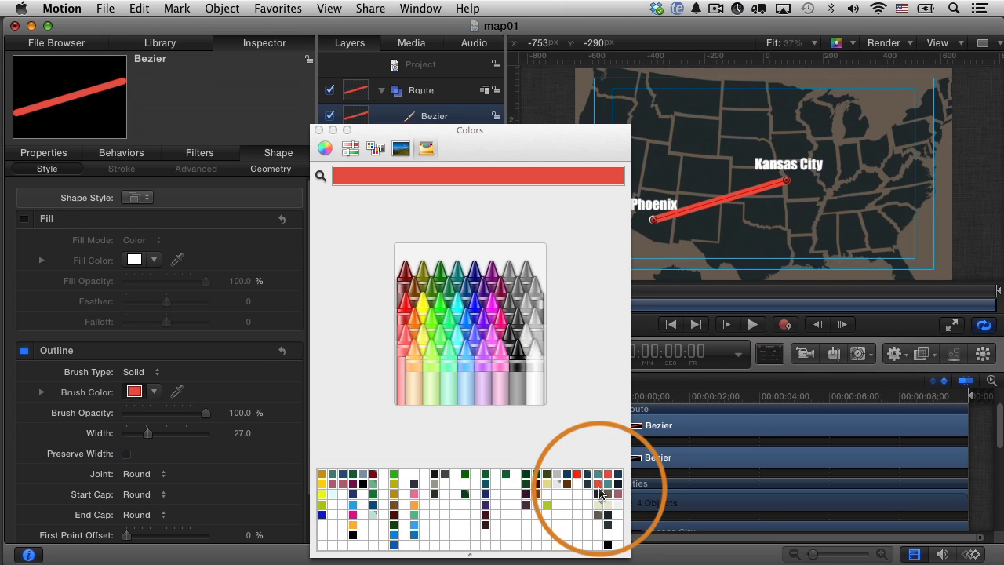
mouse_move(608, 488)
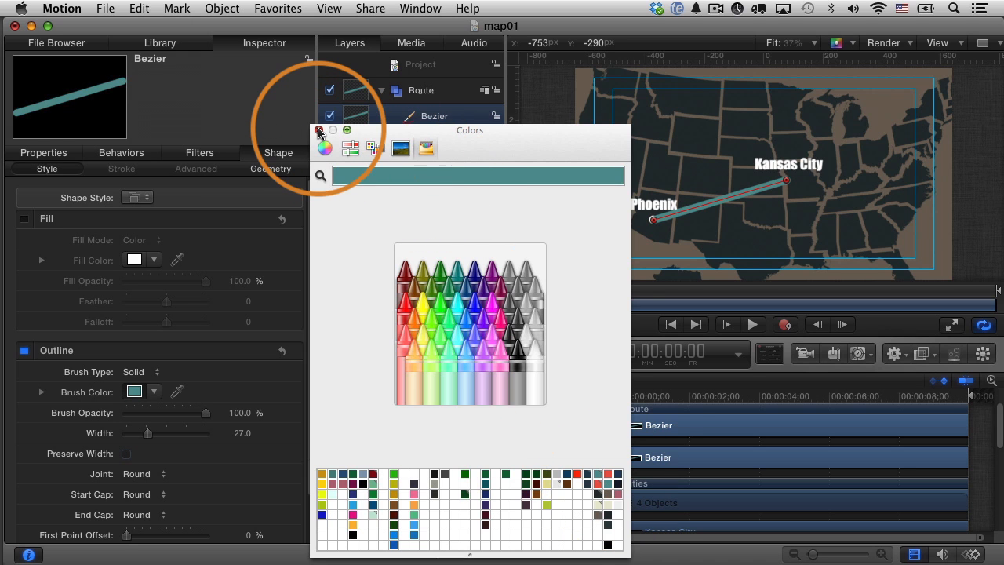
click(319, 131)
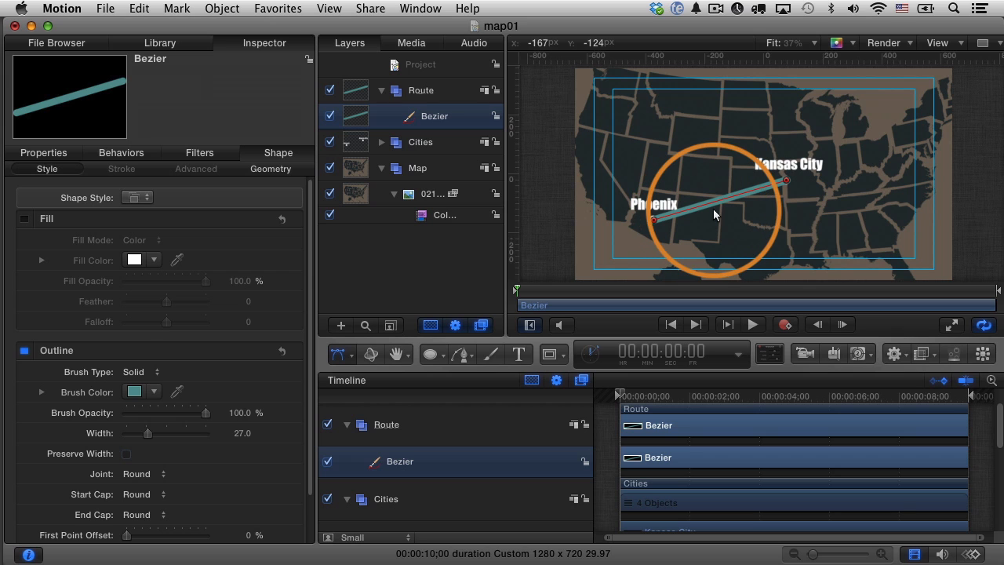
Zoom the viewer to 50% and frame Phoenix and Kansas City.
click(805, 42)
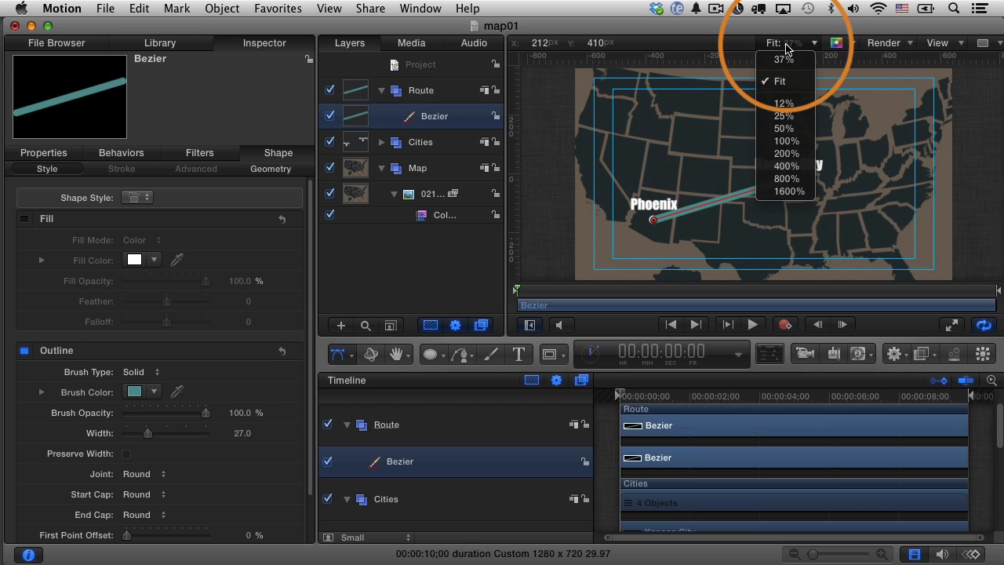
mouse_move(787, 128)
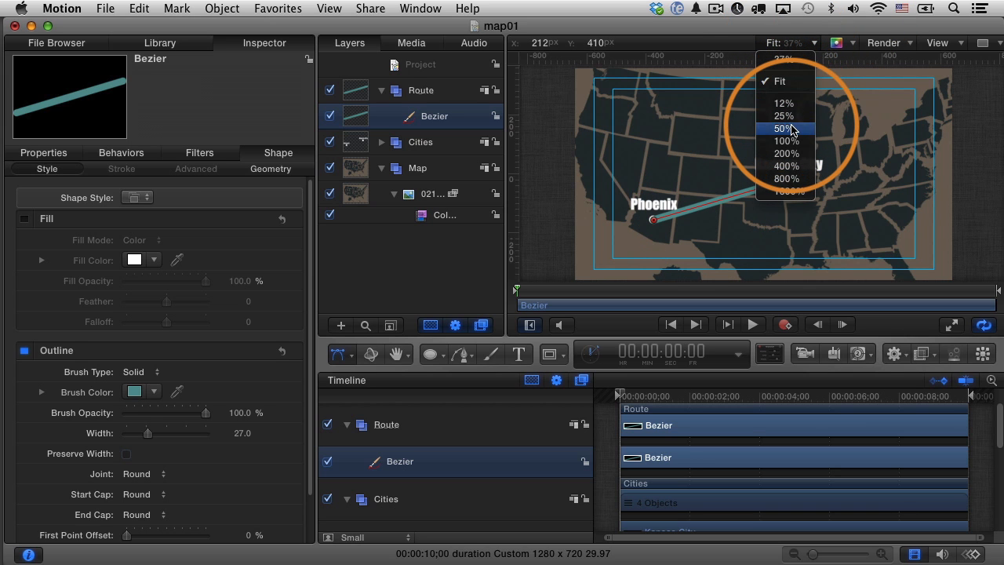
click(784, 129)
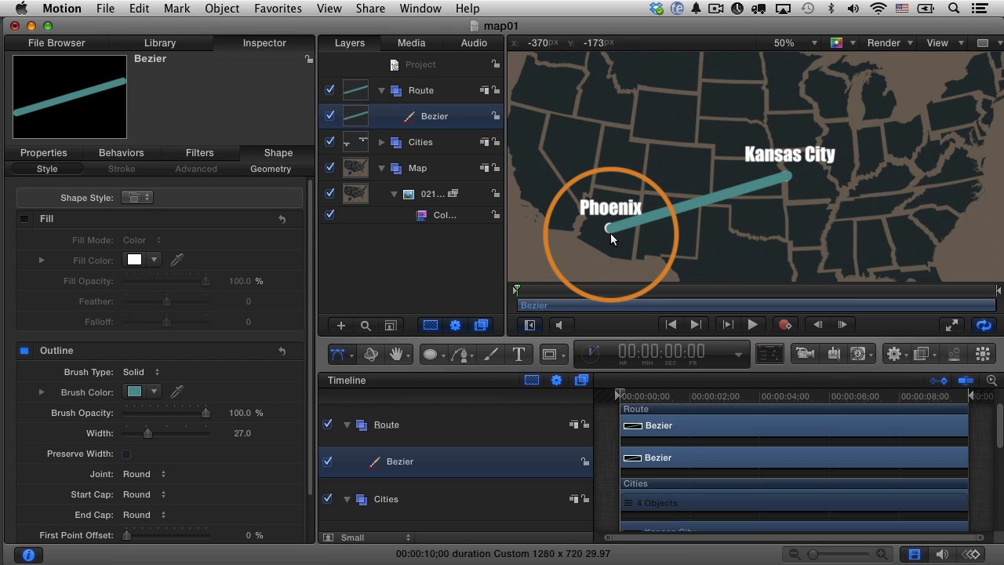
drag(612, 235, 646, 220)
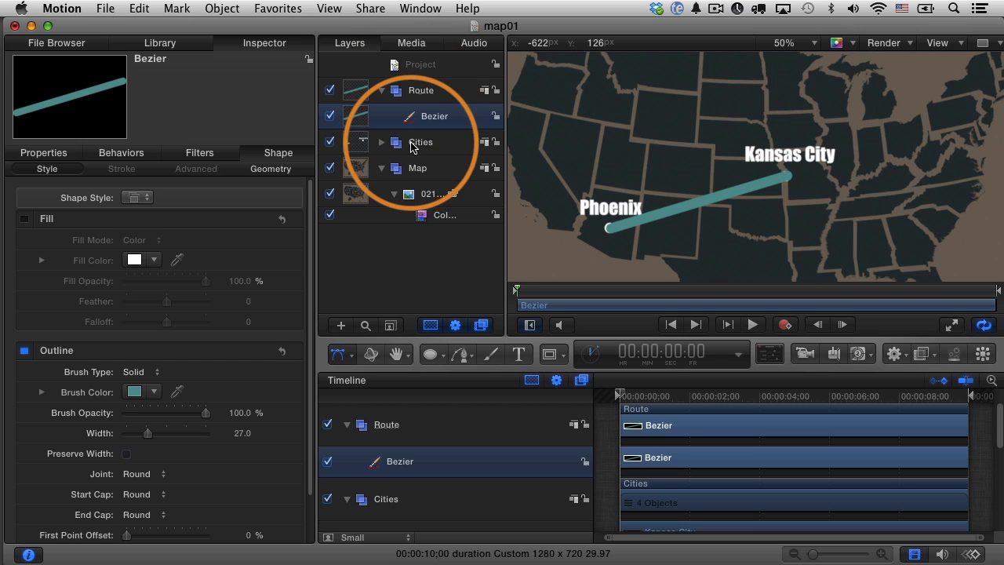
mouse_move(411, 135)
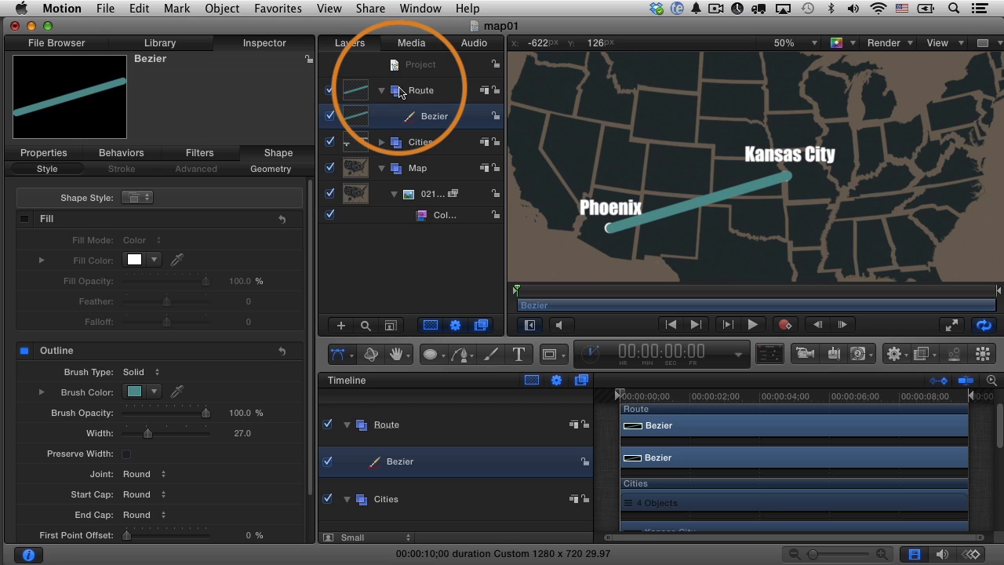
Move the Cities group above the Route group in the Layers list and collapse it.
click(423, 89)
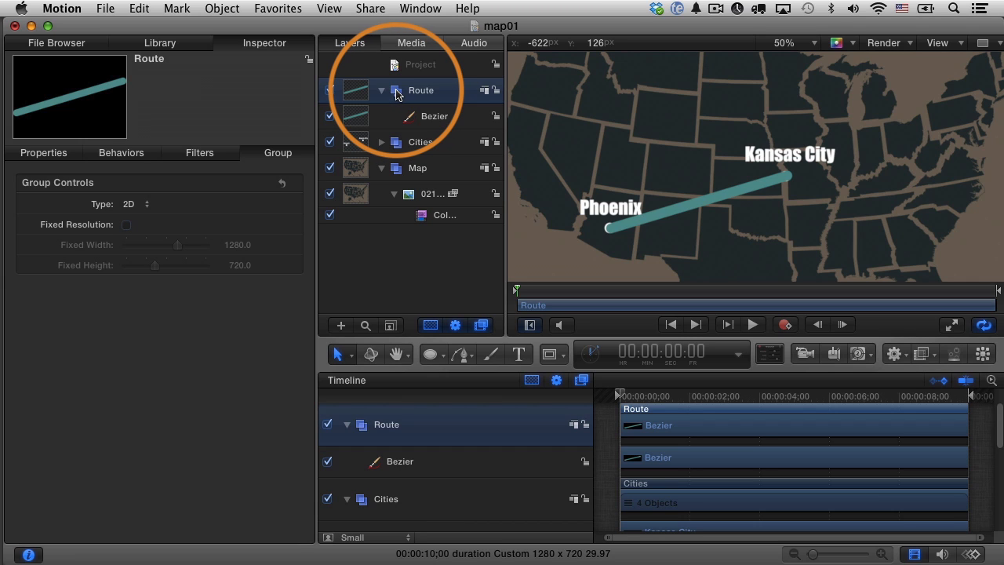
double_click(420, 90)
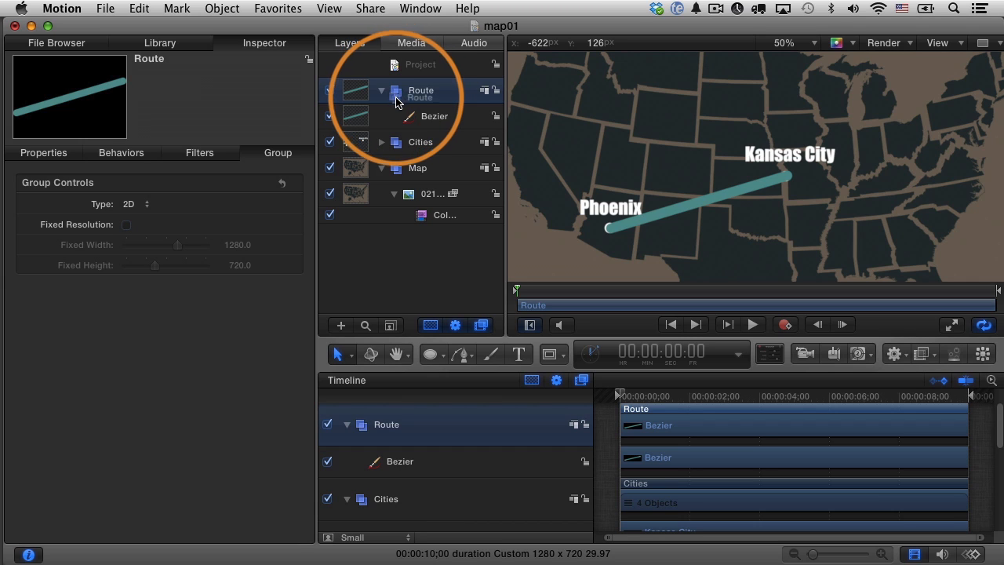
click(382, 141)
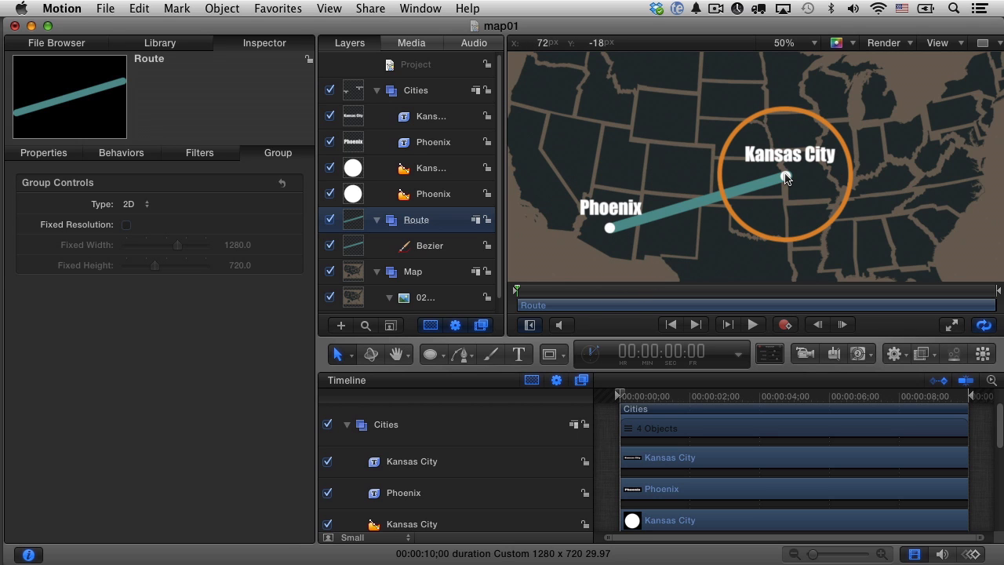
click(379, 89)
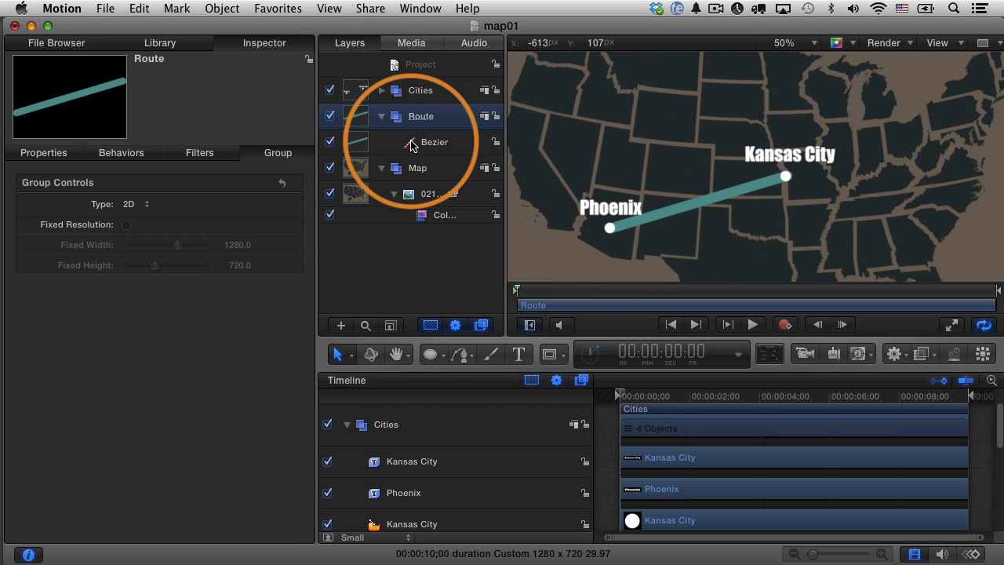
Edit the Bezier's control points so its ends sit on the Phoenix and Kansas City dots.
click(434, 141)
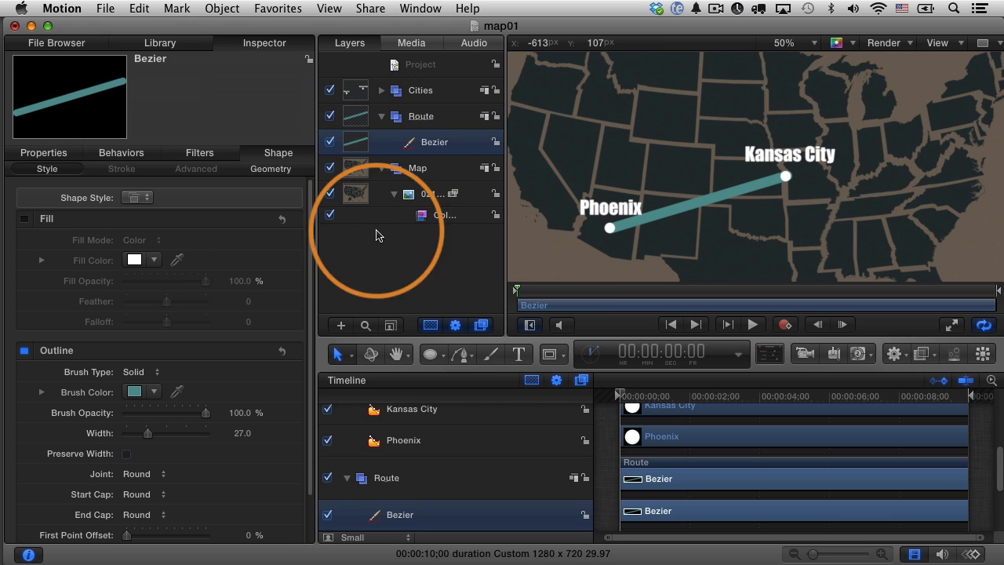
click(339, 354)
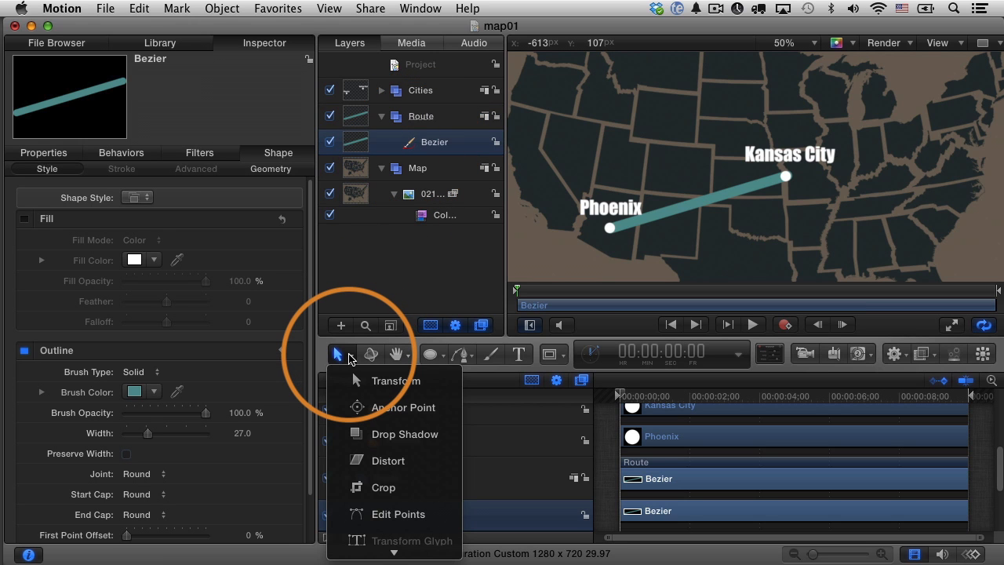
mouse_move(381, 487)
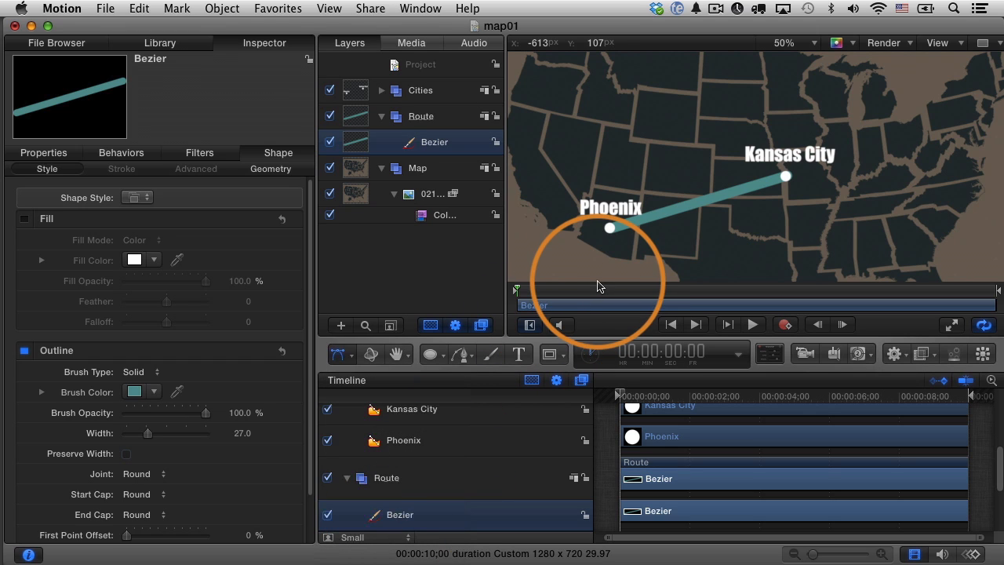
drag(599, 285, 634, 235)
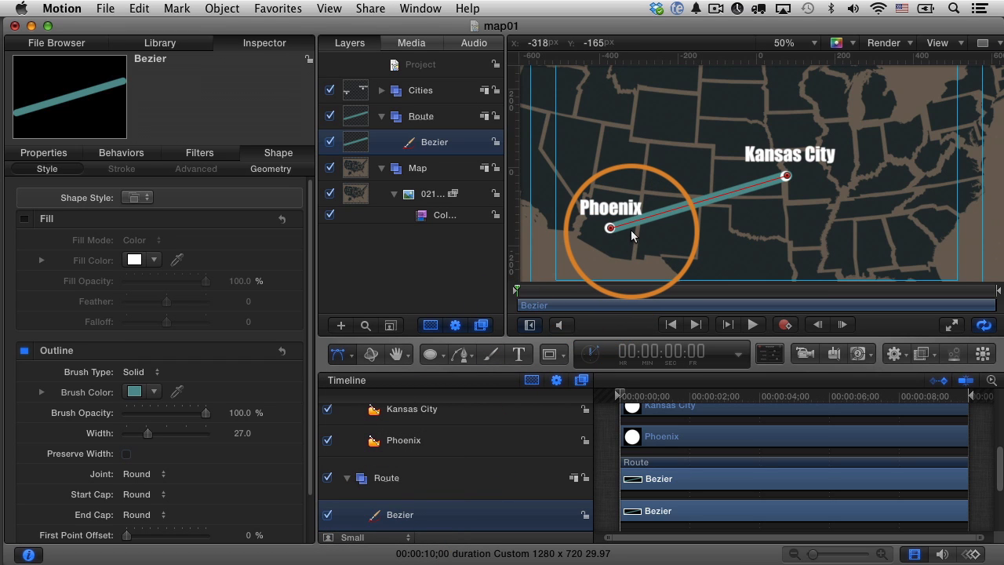
drag(630, 235, 787, 176)
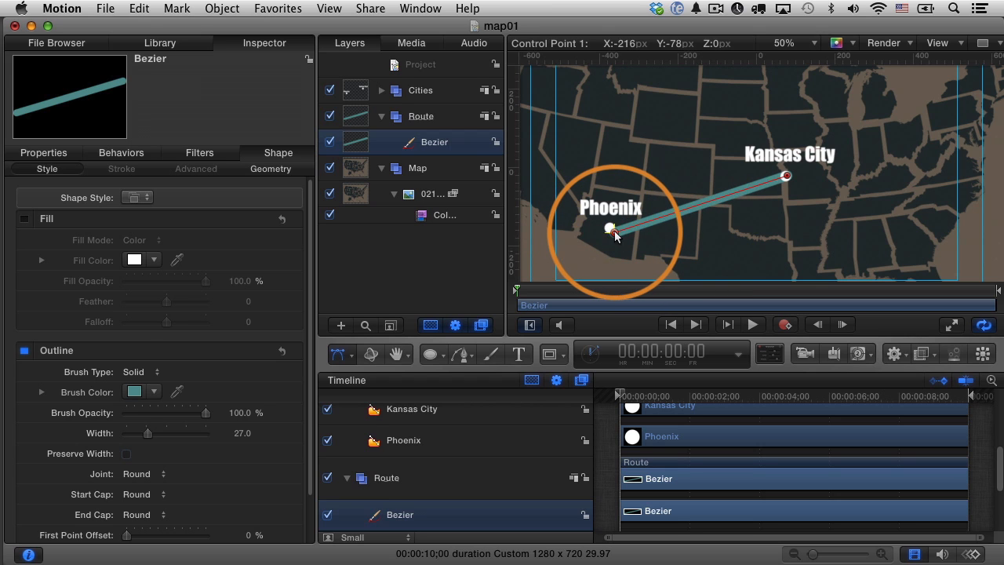
drag(613, 229, 610, 232)
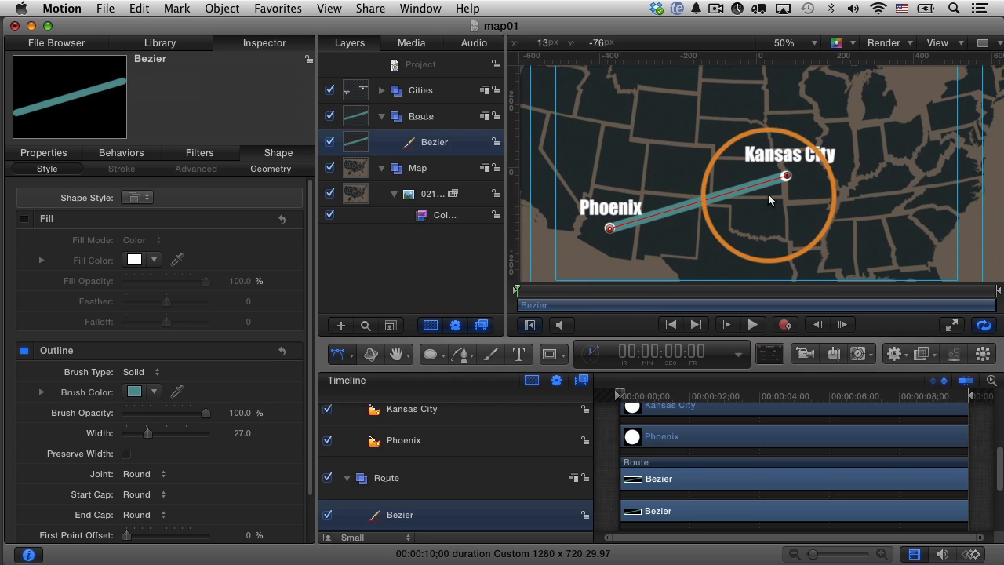
mouse_move(788, 177)
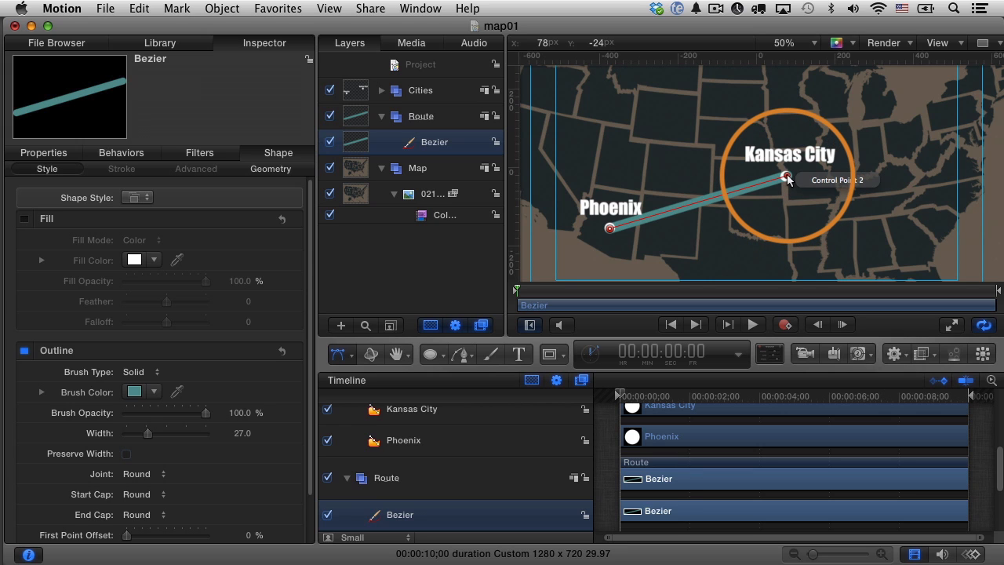
drag(787, 177, 776, 185)
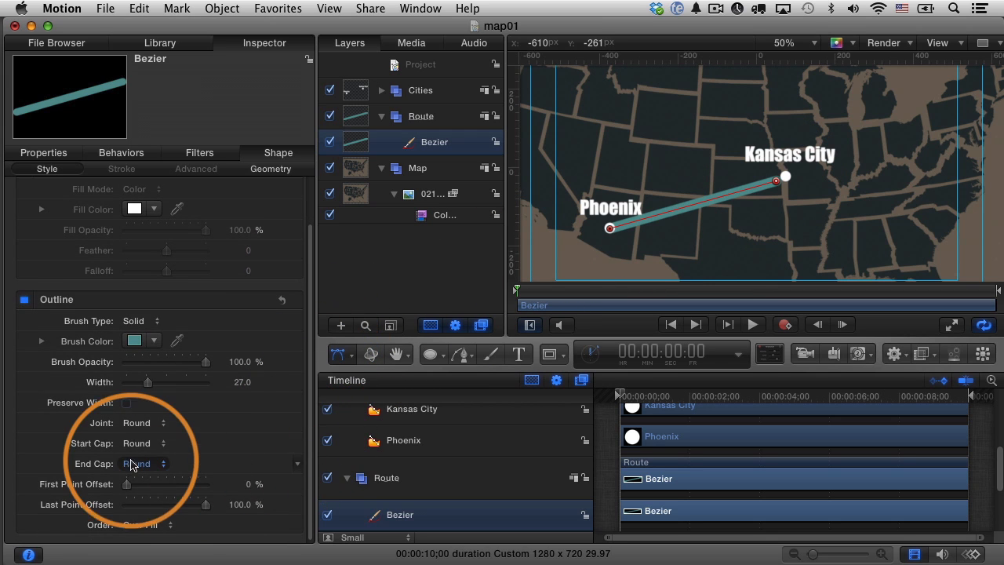
mouse_move(758, 270)
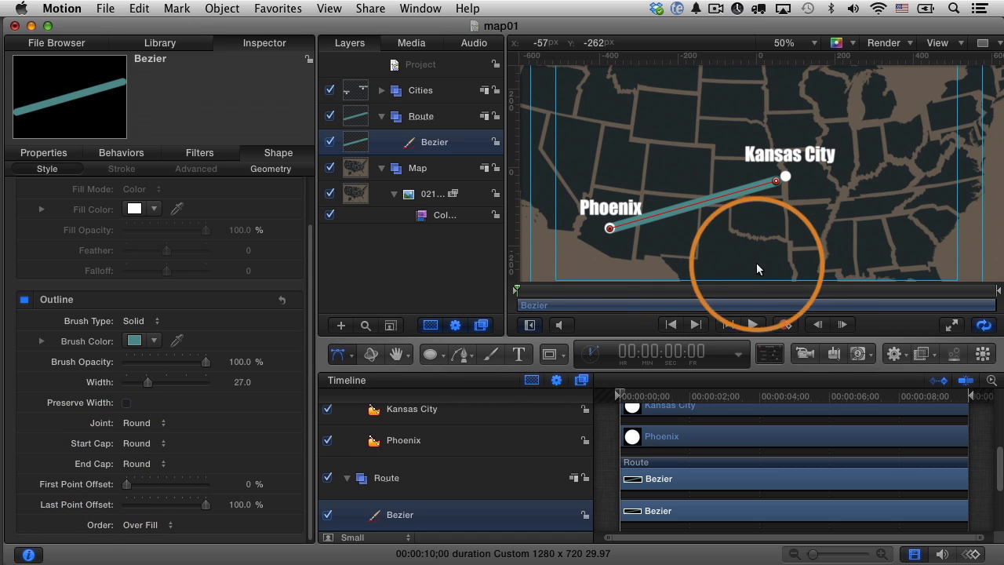
Set End Cap to Arrow, reduce its length and width, and rest the tip on the Kansas City dot.
click(144, 422)
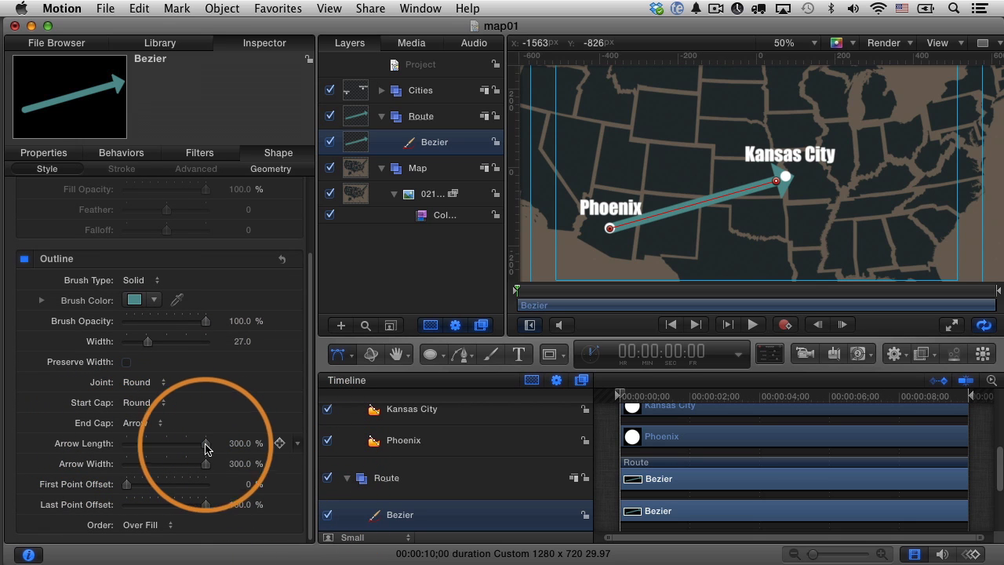
drag(206, 443, 160, 442)
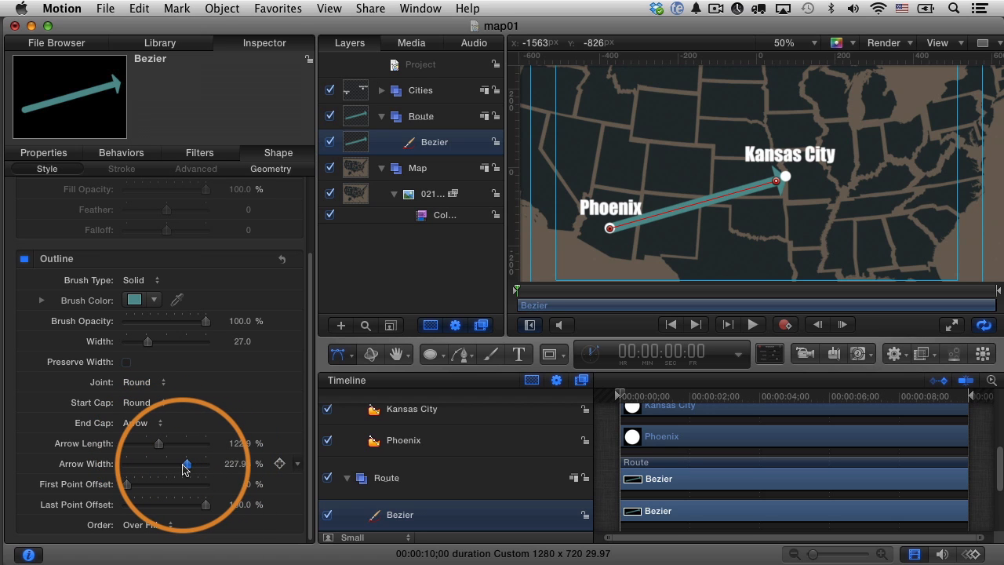
drag(185, 464, 165, 464)
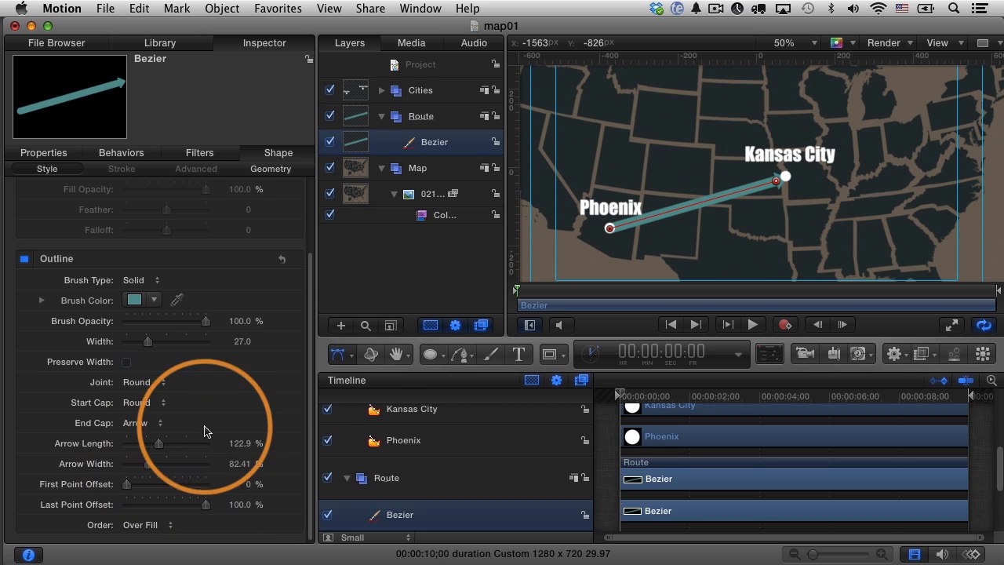
mouse_move(778, 179)
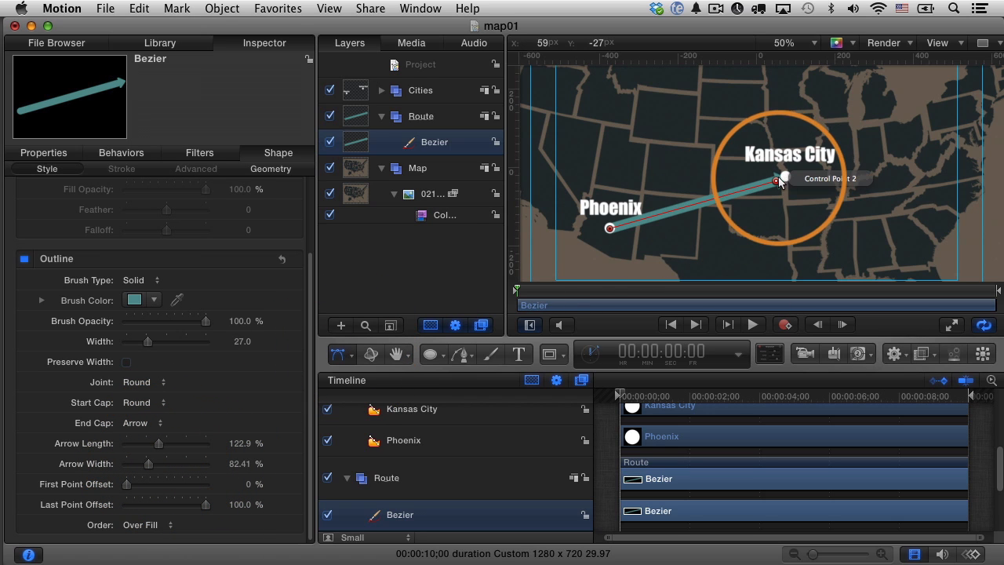
drag(778, 182, 786, 176)
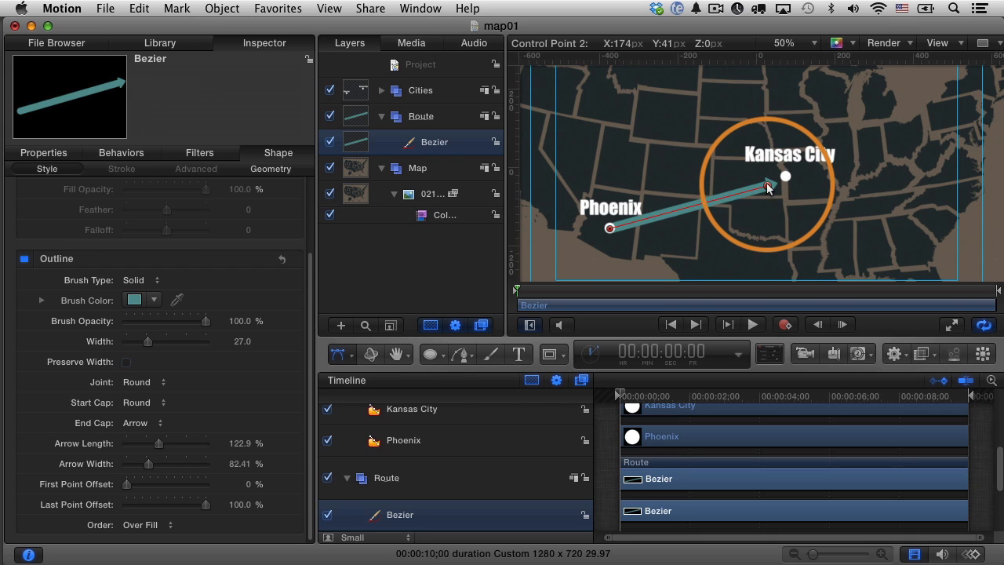
drag(767, 186, 771, 185)
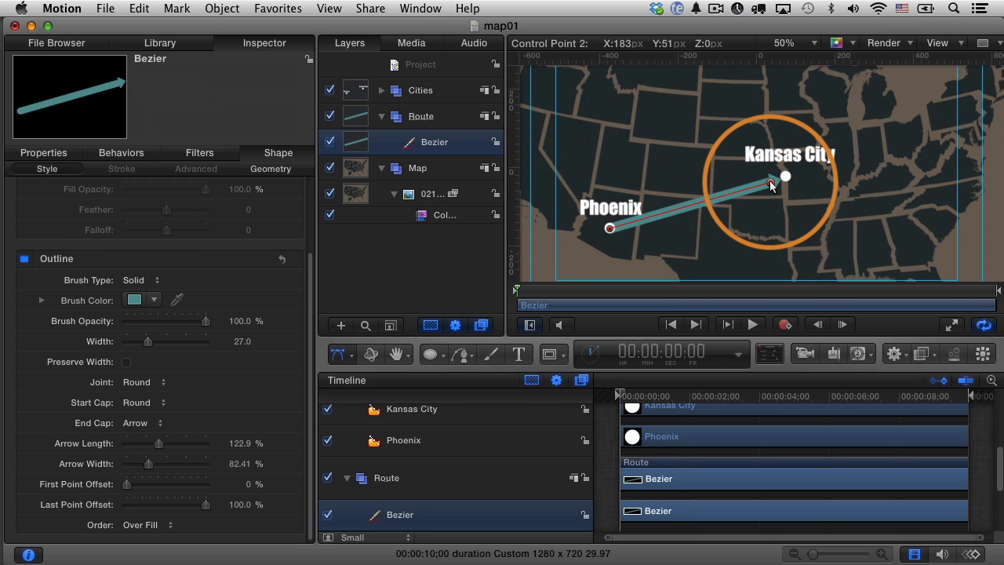
mouse_move(772, 182)
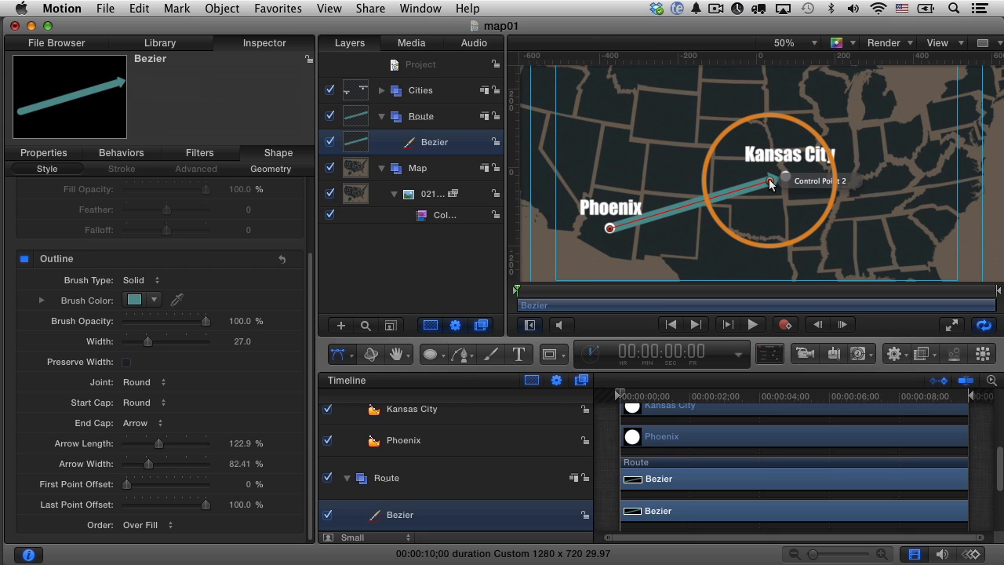
Fit the whole map in the viewer.
click(791, 44)
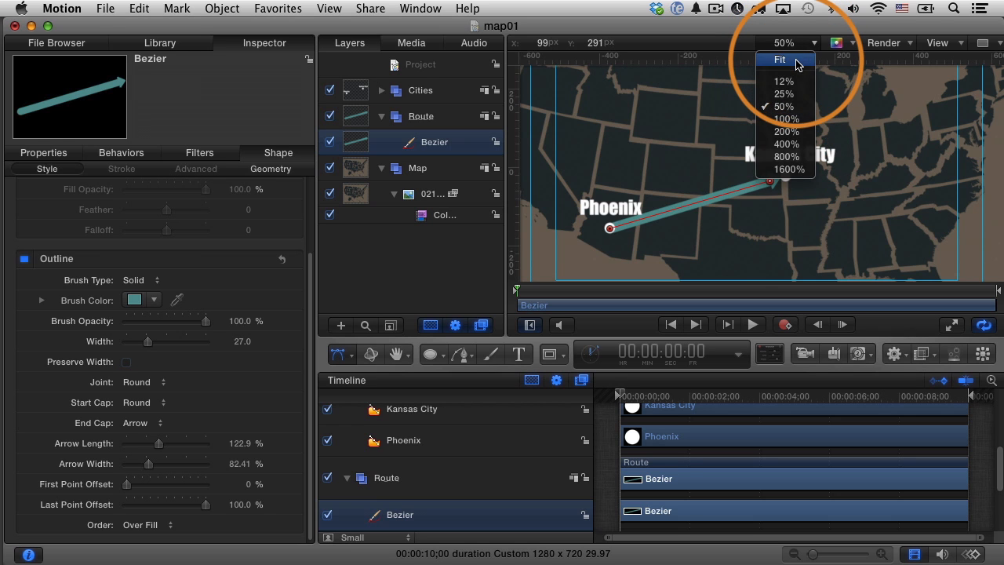
click(776, 58)
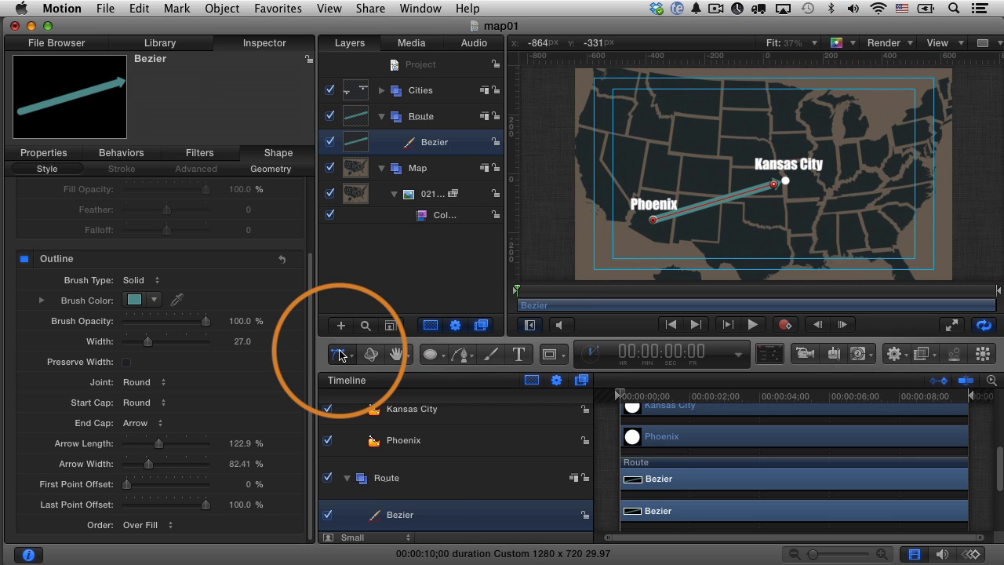
Keyframe Last Point Offset from 0% at the start to 100% so the arrow draws out from Phoenix.
click(336, 355)
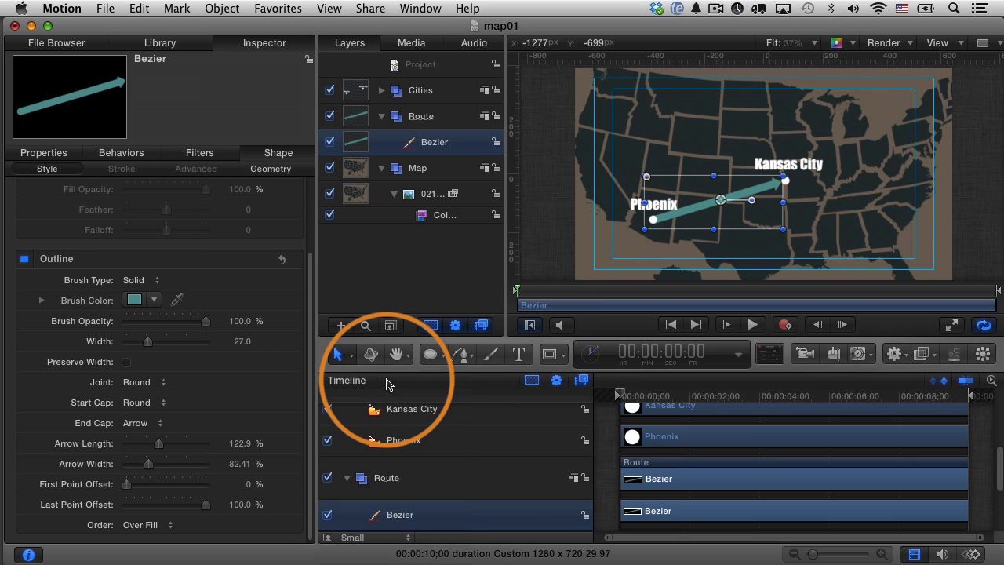
mouse_move(739, 210)
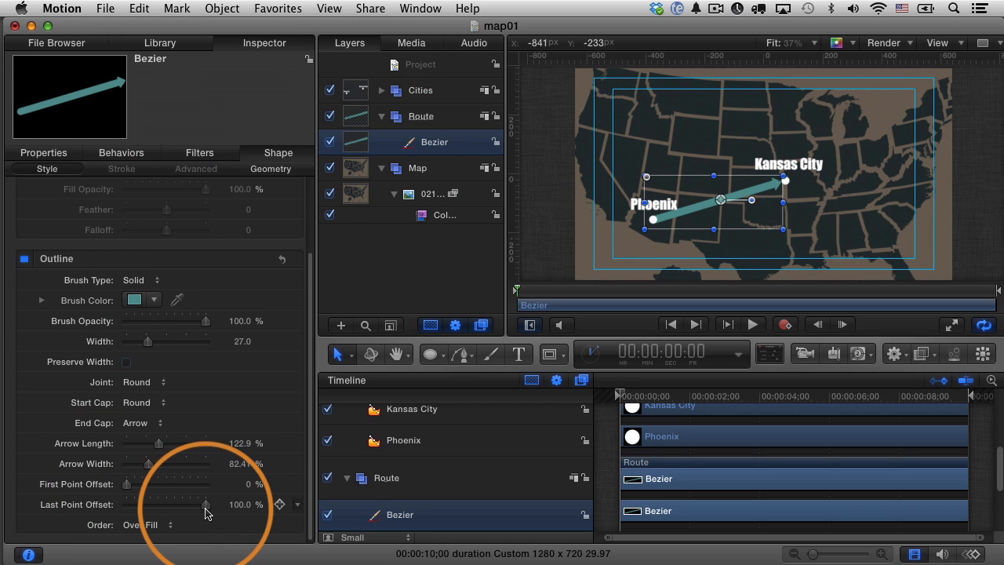
drag(207, 505, 133, 505)
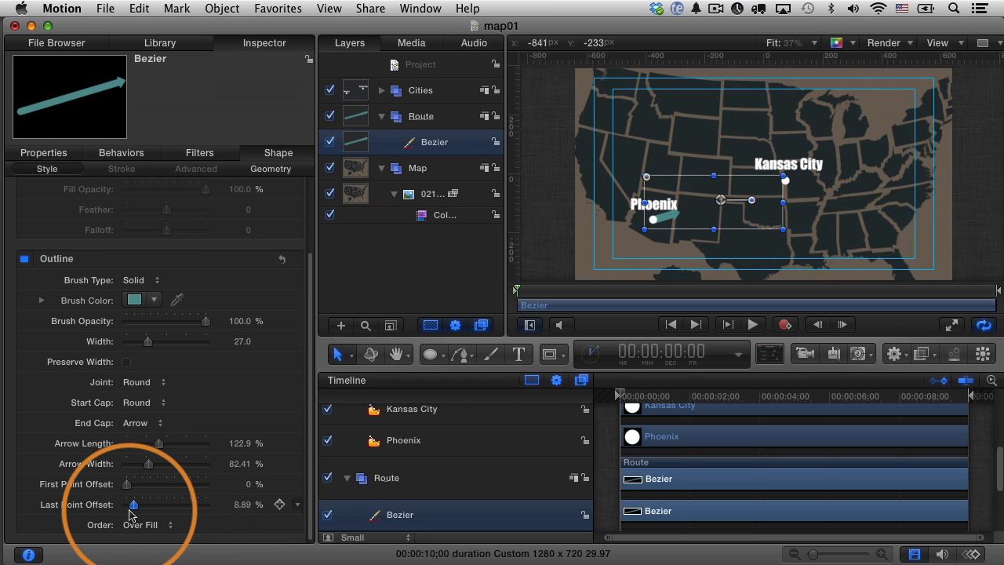
drag(133, 505, 206, 505)
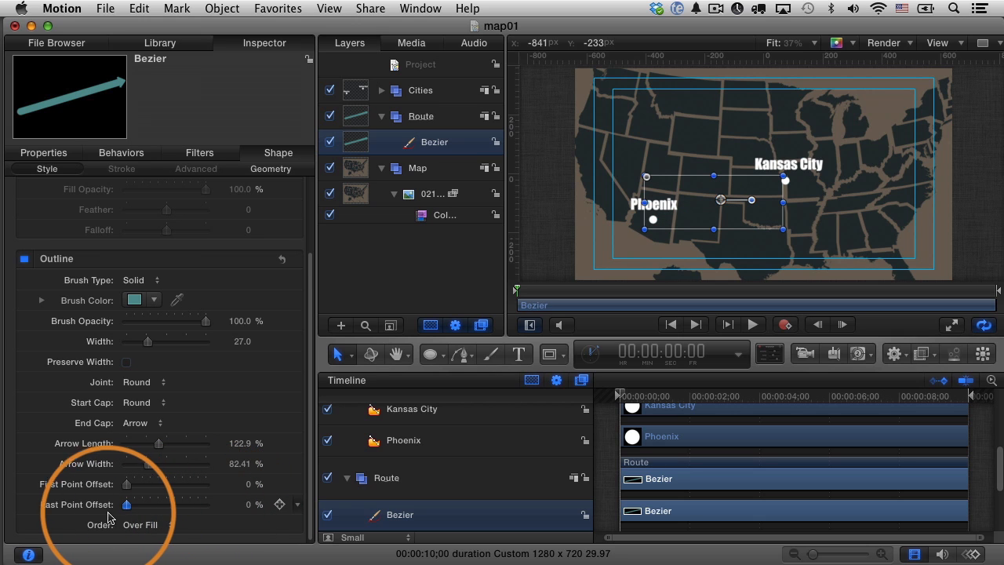
drag(125, 506, 227, 505)
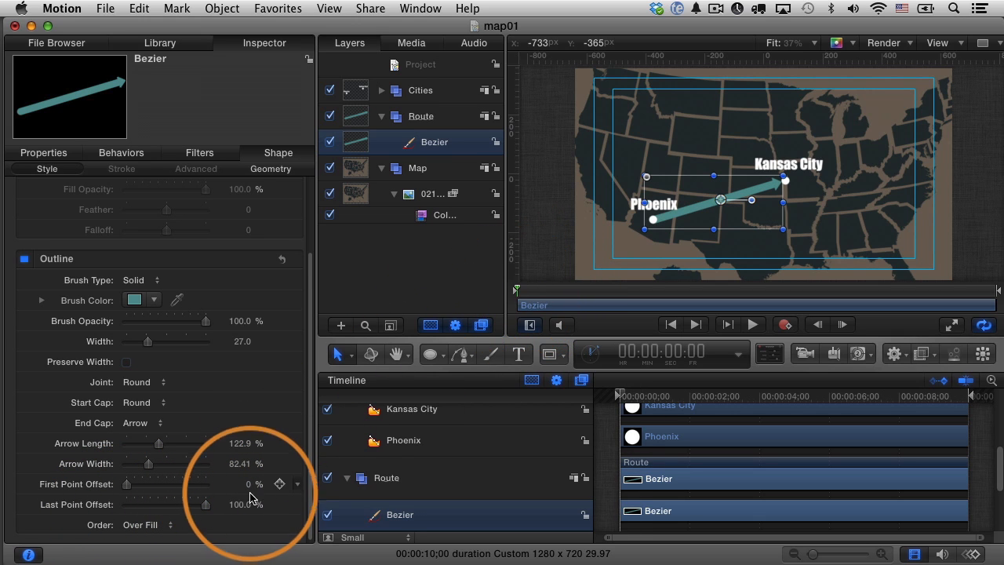
click(279, 505)
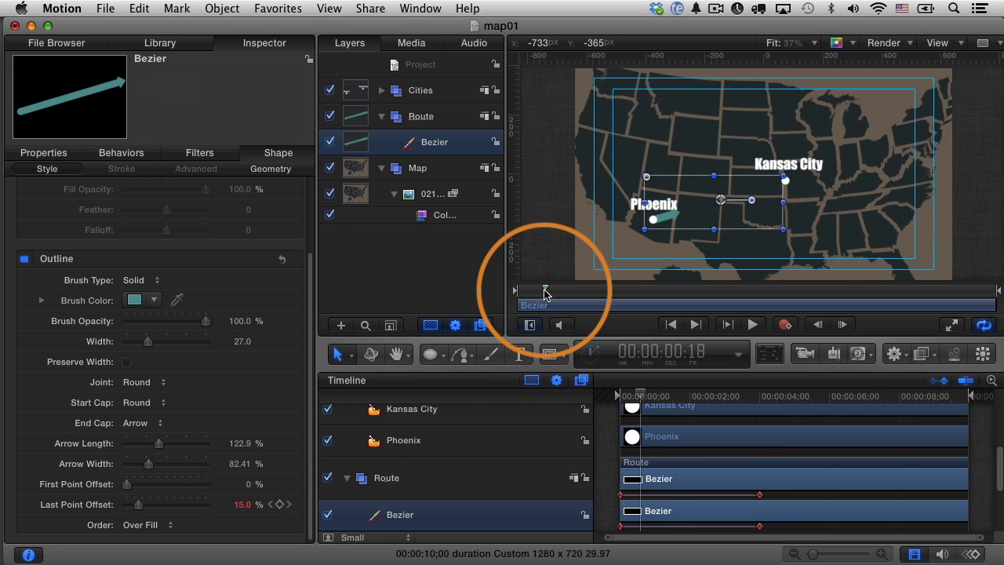
Move to about four seconds and nudge the US map image's position in the canvas.
click(749, 325)
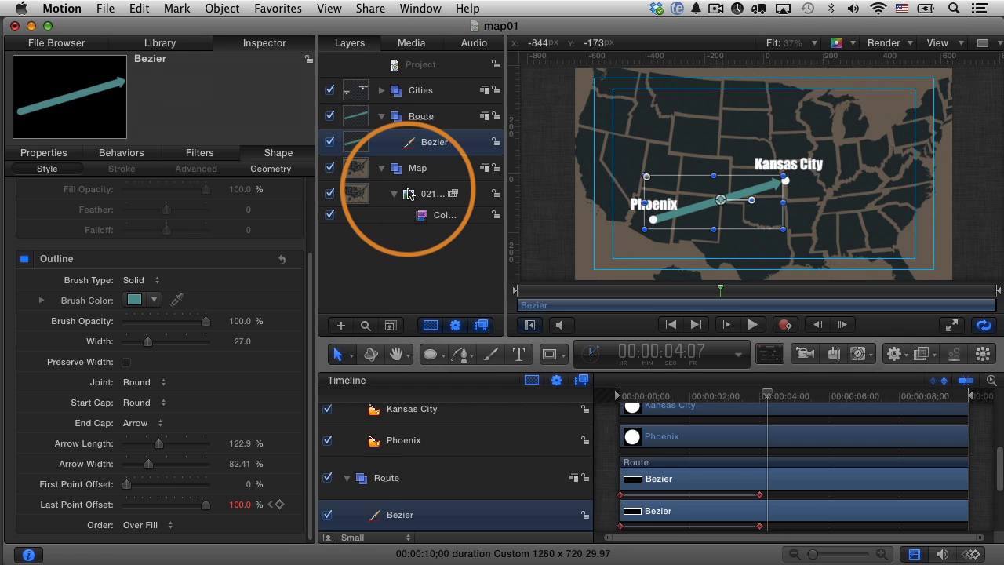
click(434, 193)
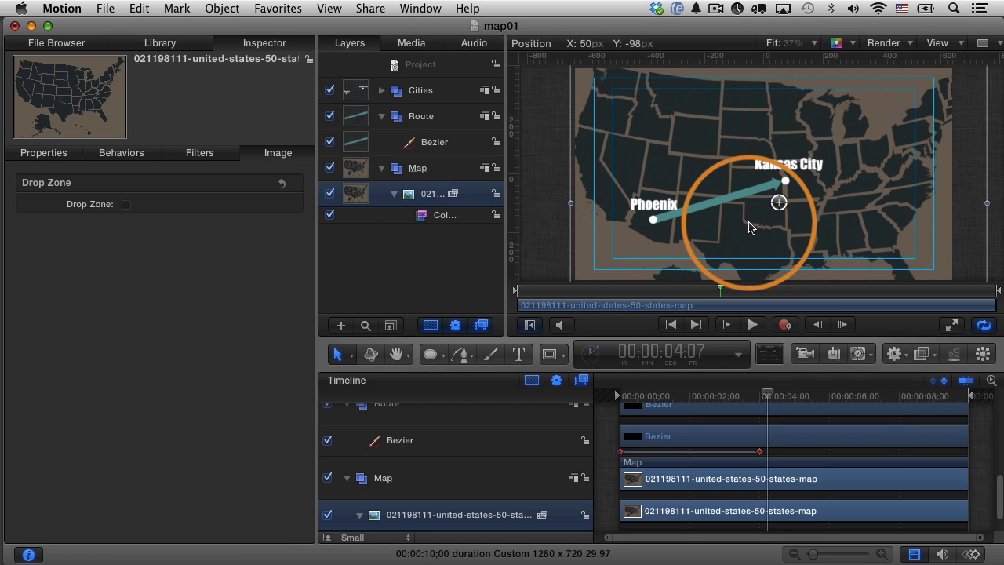
drag(778, 202, 731, 209)
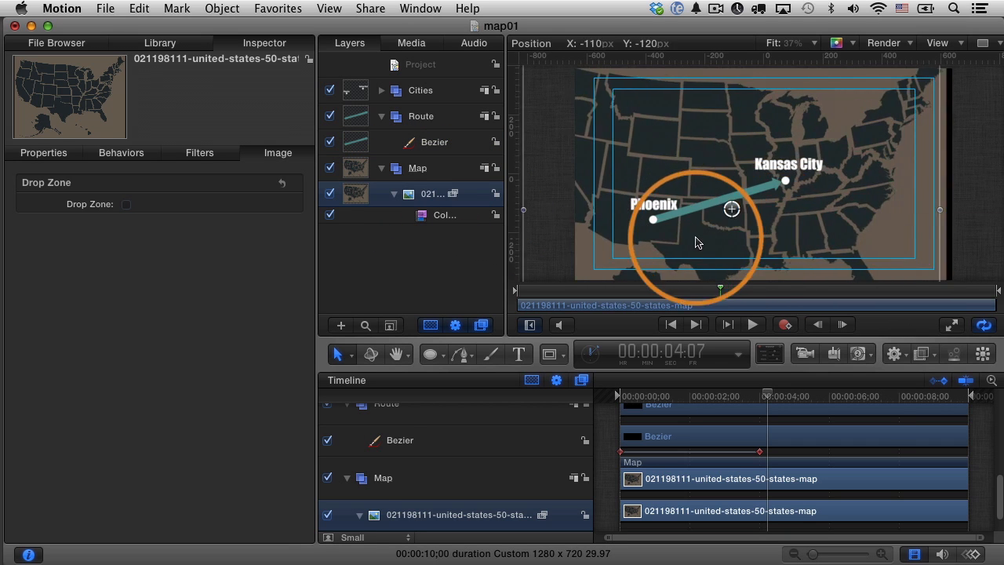
drag(731, 208, 772, 204)
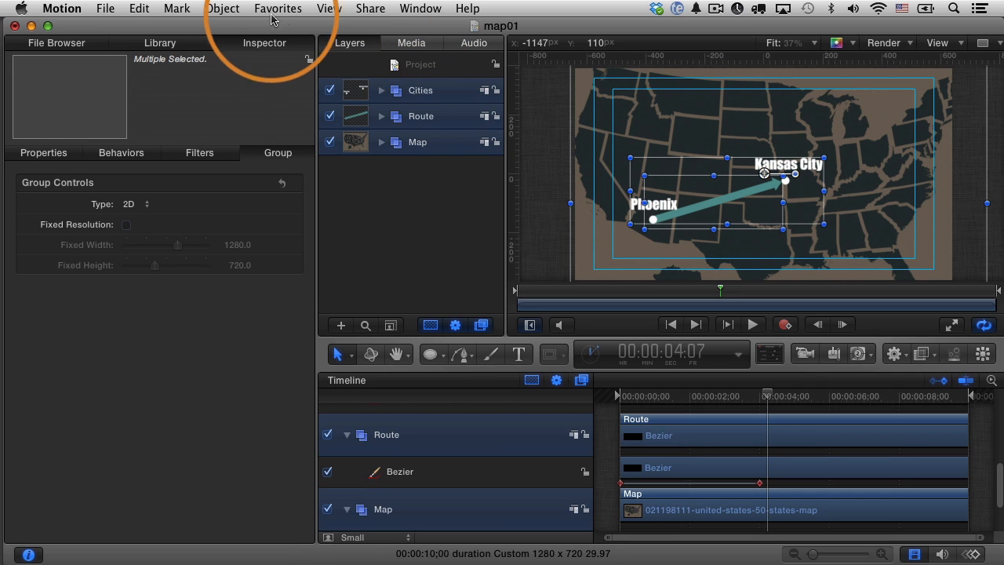
Group the Cities, Route and Map groups and rename the new group 'Whole Map'.
click(223, 9)
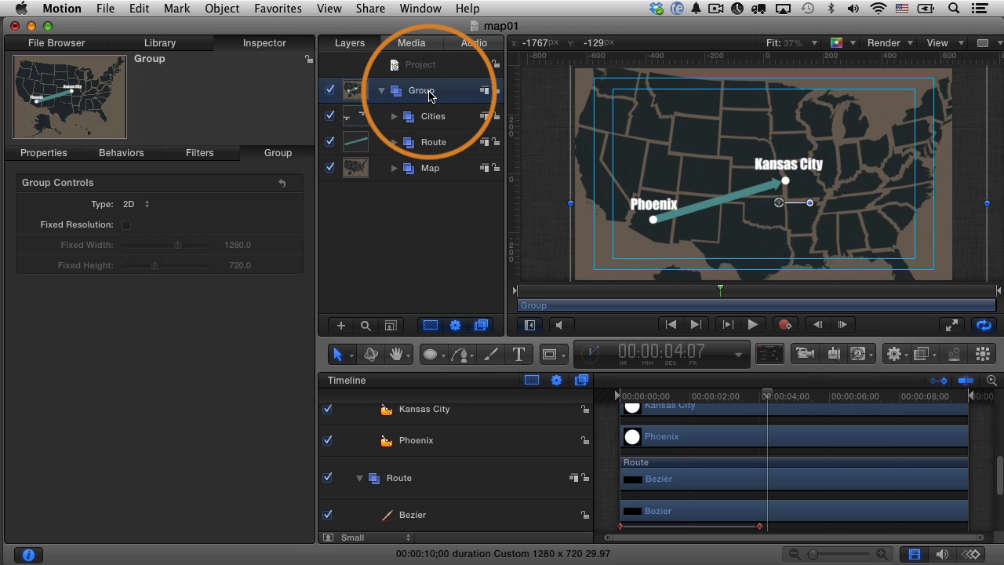
double_click(422, 90)
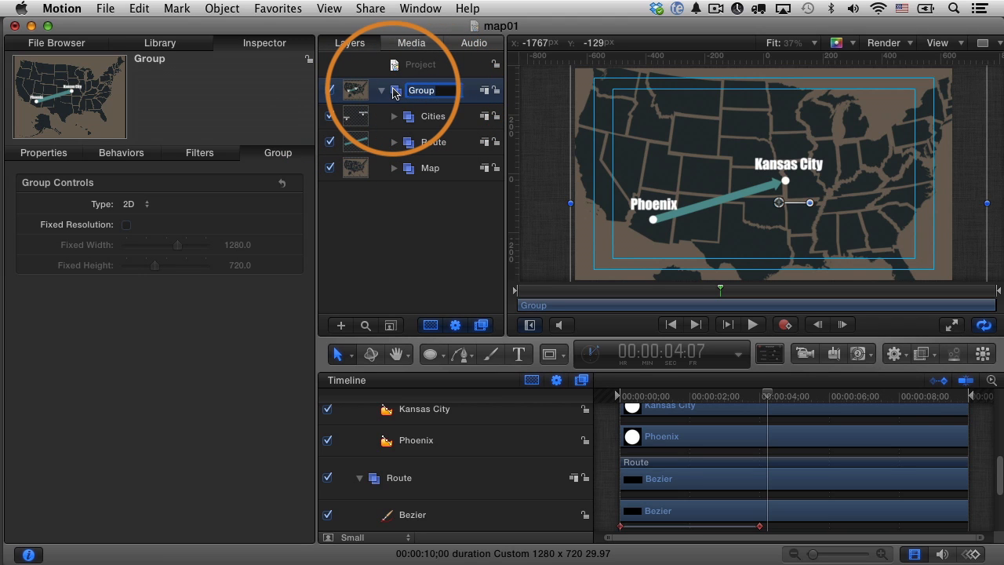
text(Whole Map)
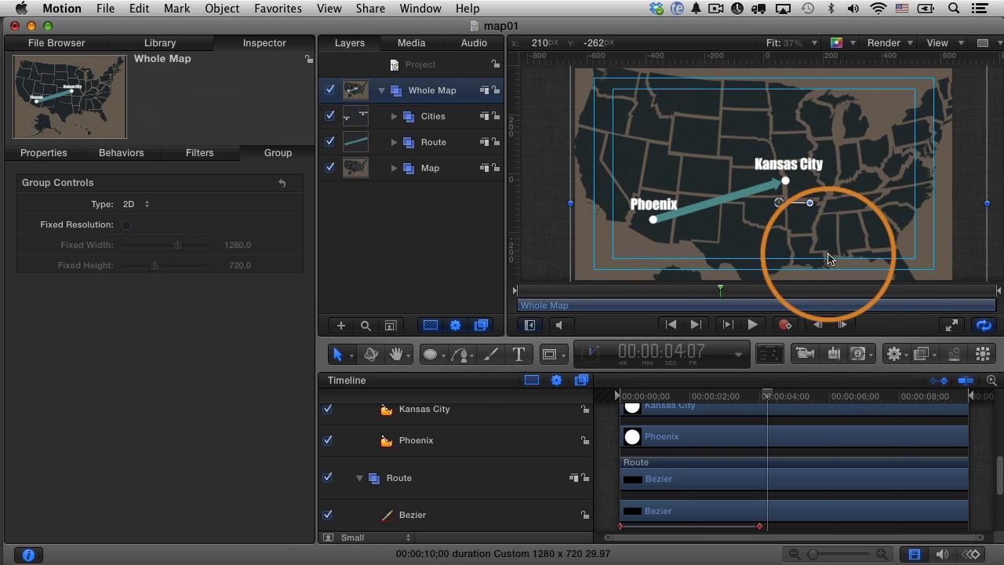
Add a camera, switch the groups to 3D, and keyframe its position to push in on Kansas City at four seconds.
click(805, 355)
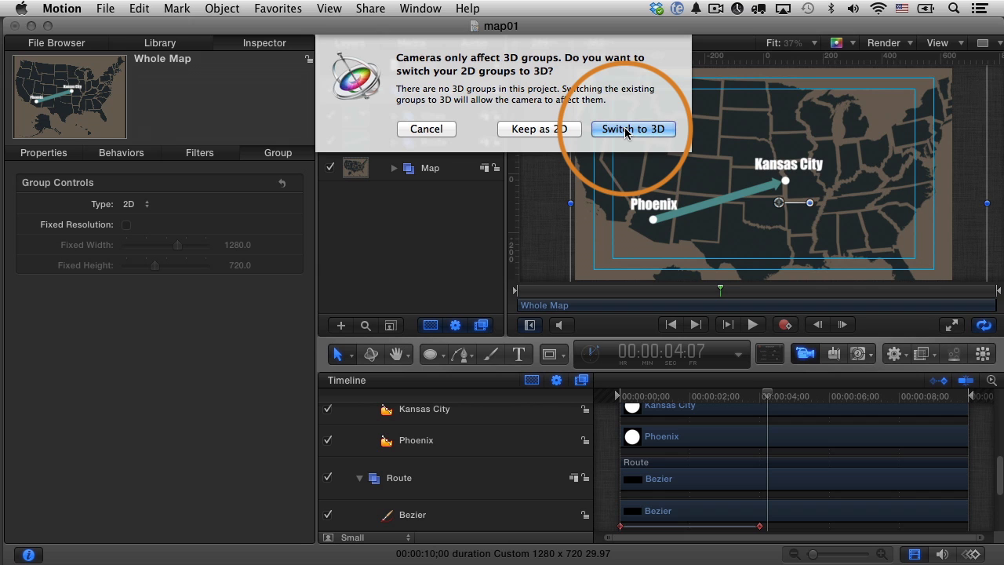
click(634, 128)
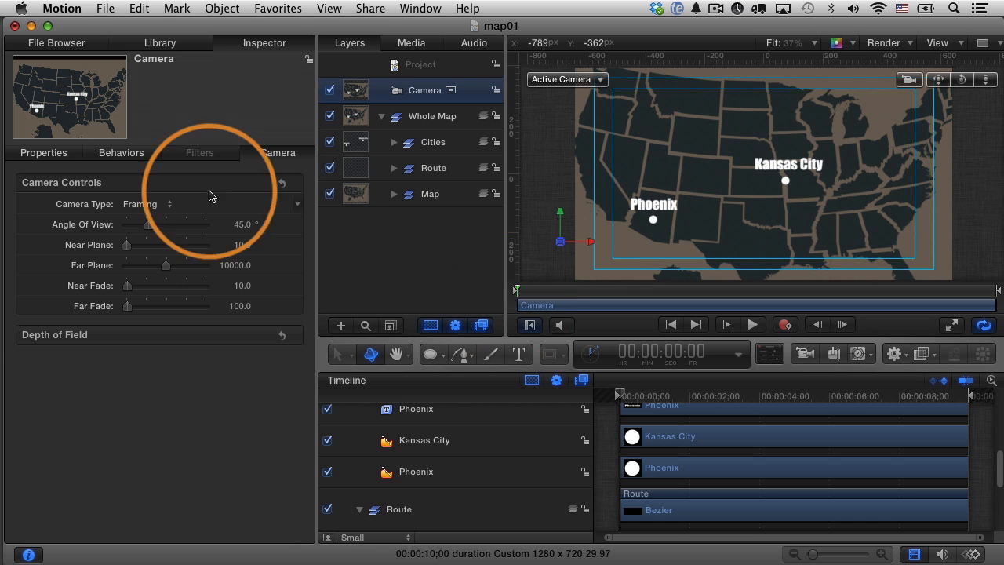
click(42, 152)
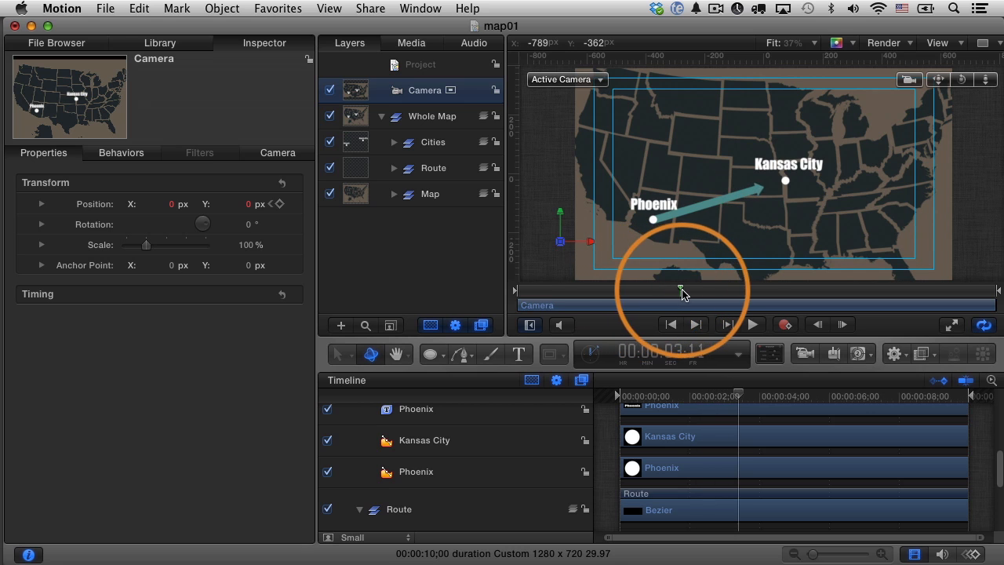
drag(681, 289, 709, 288)
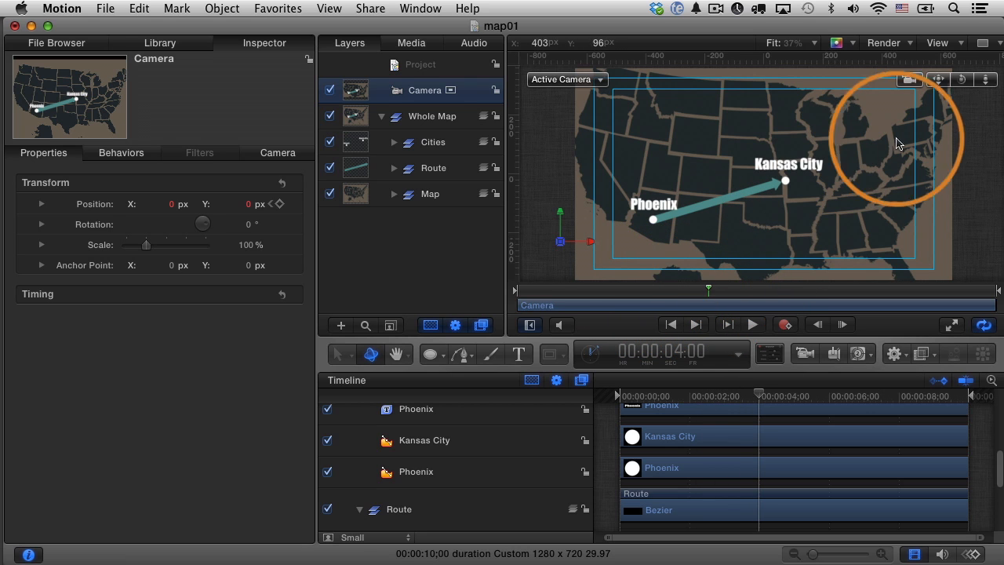
mouse_move(982, 80)
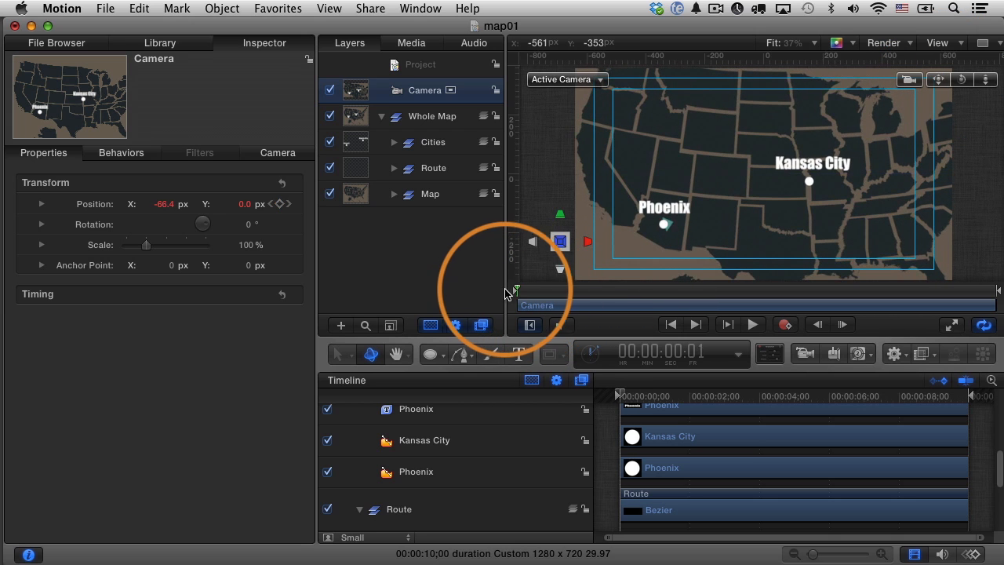
click(750, 324)
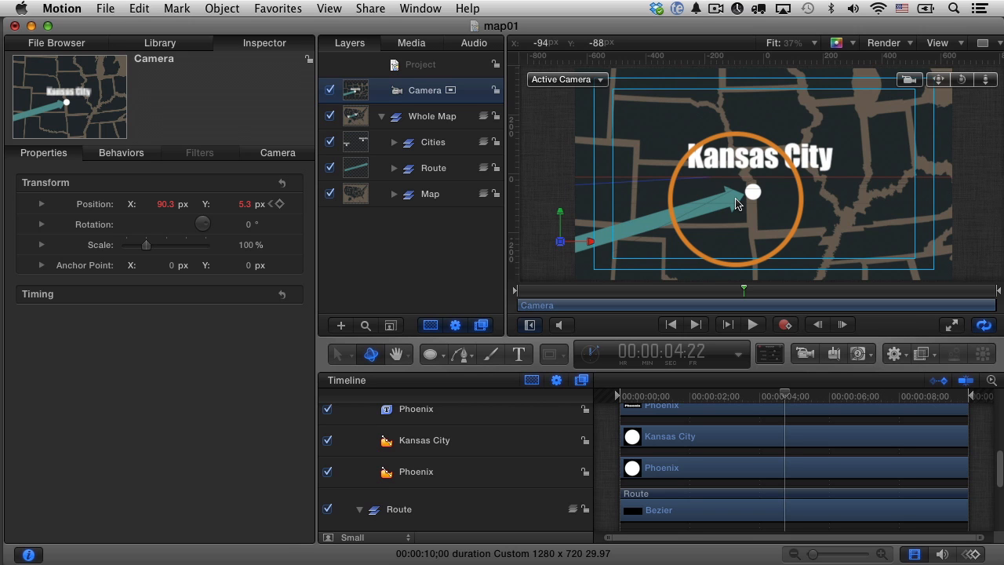
Select the Route's Bezier and apply Ease In to its Last Point Offset end keyframe.
drag(738, 204, 765, 259)
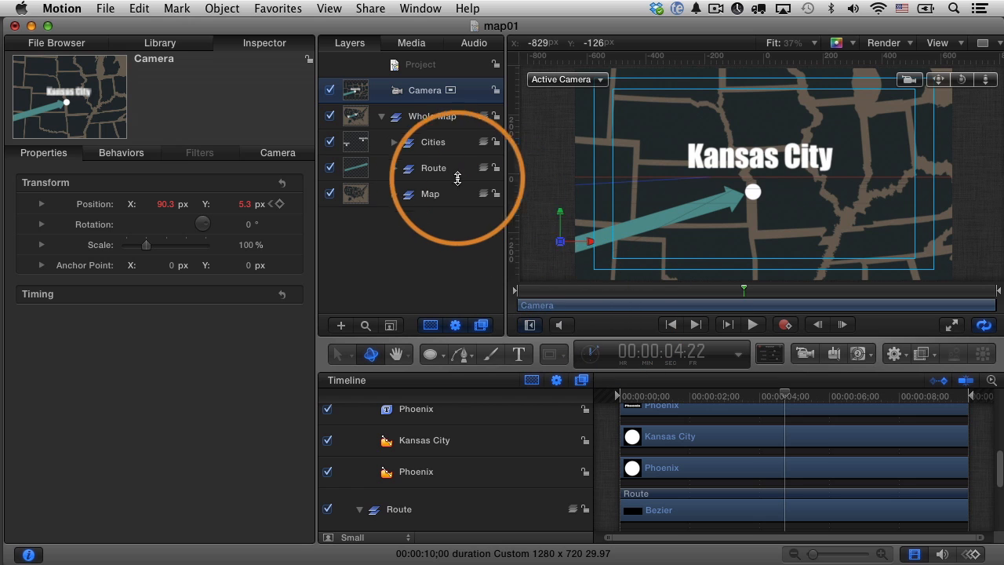
click(396, 168)
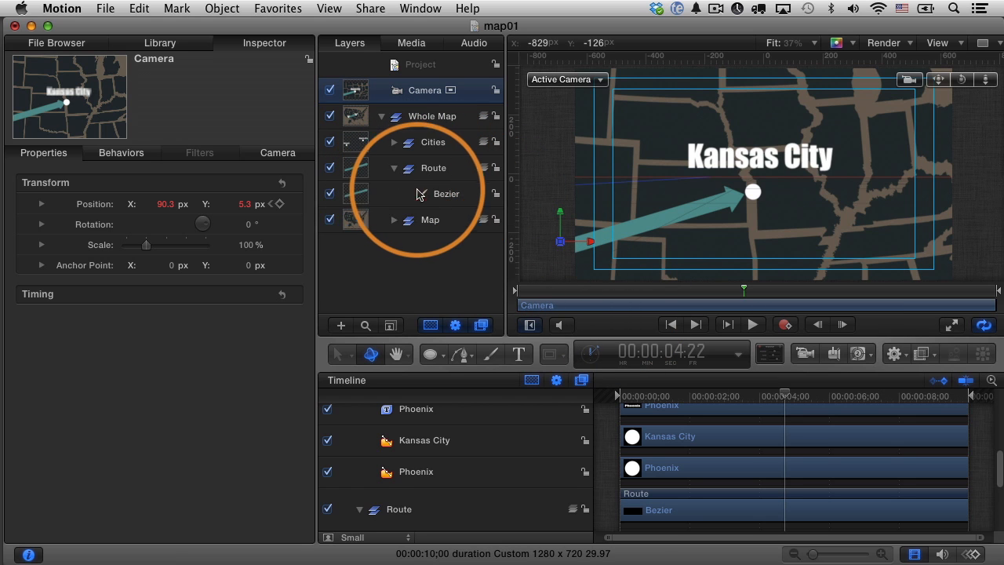
click(445, 194)
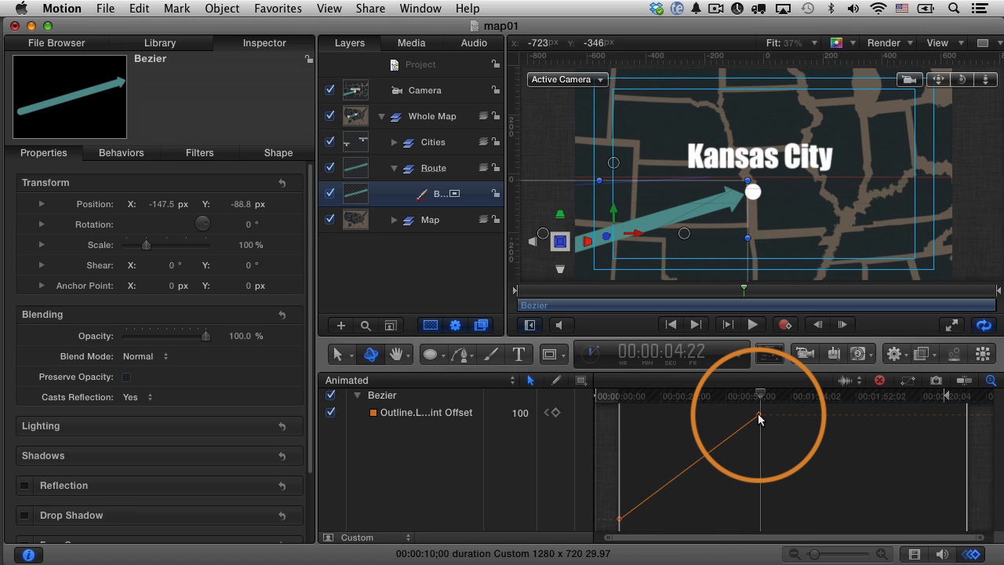
right_click(759, 417)
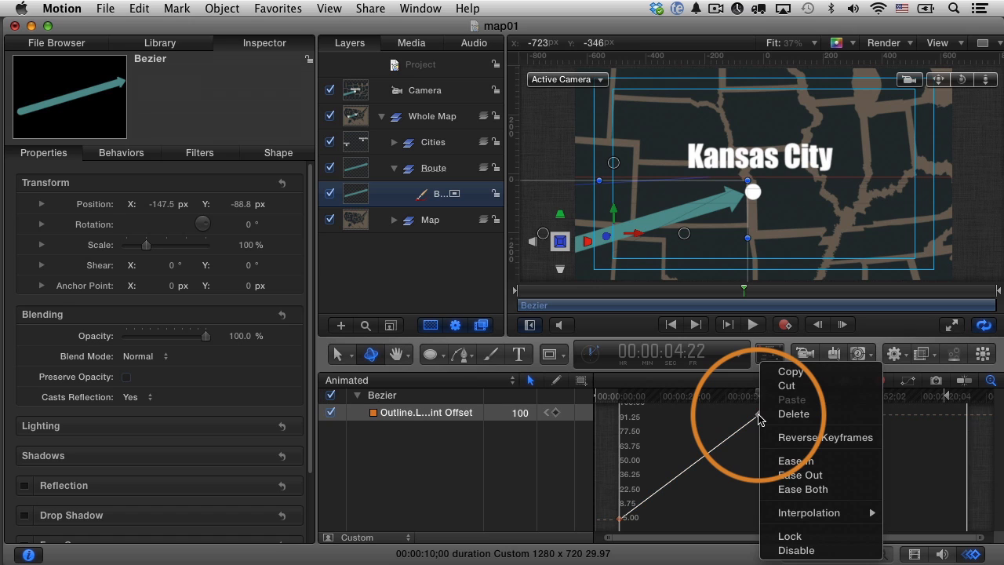
mouse_move(795, 461)
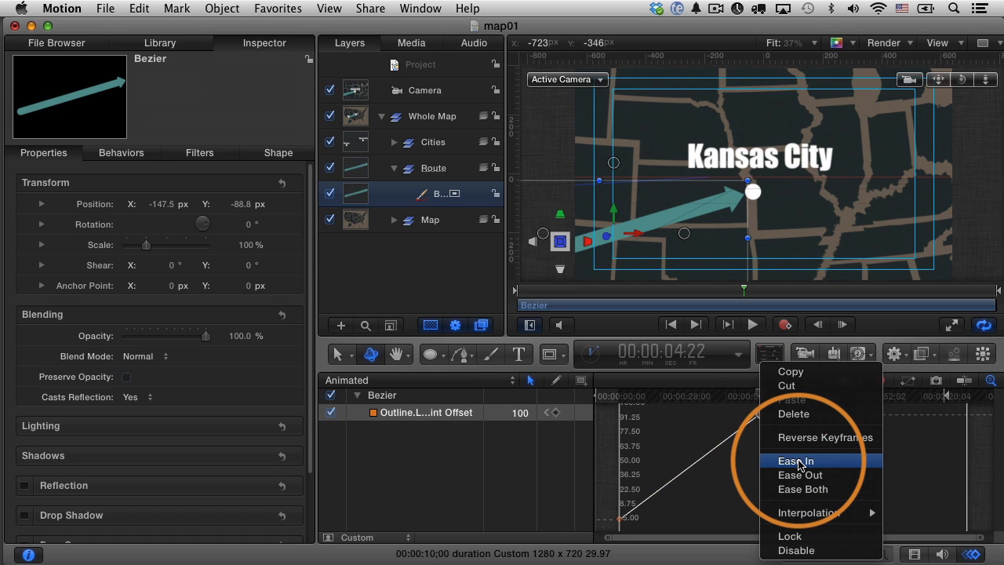
click(796, 461)
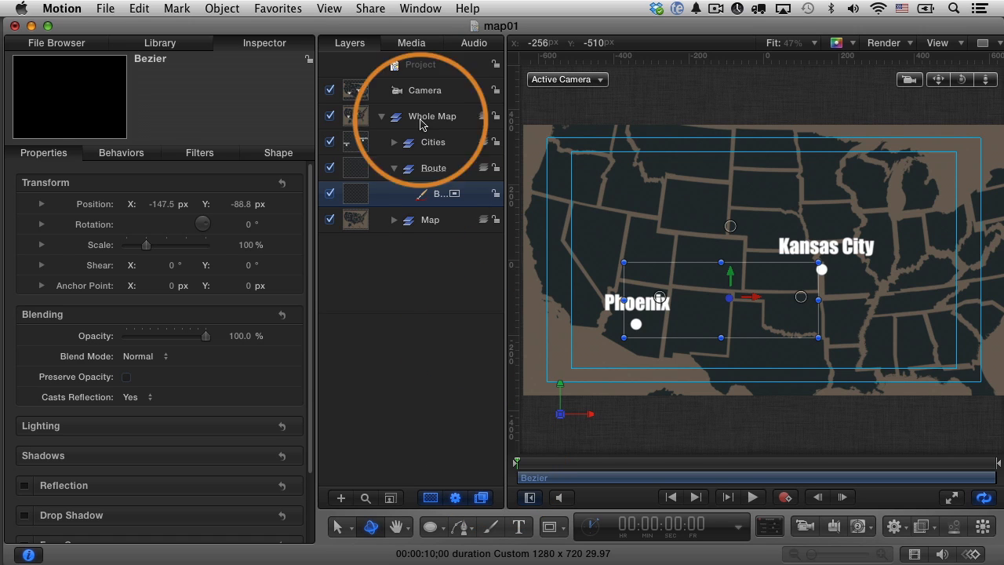
click(370, 8)
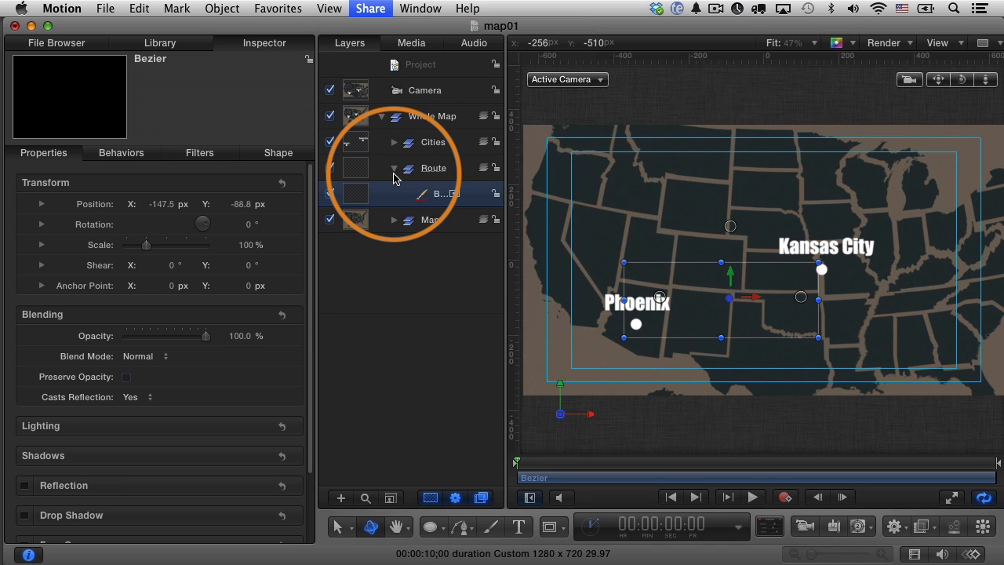
click(370, 10)
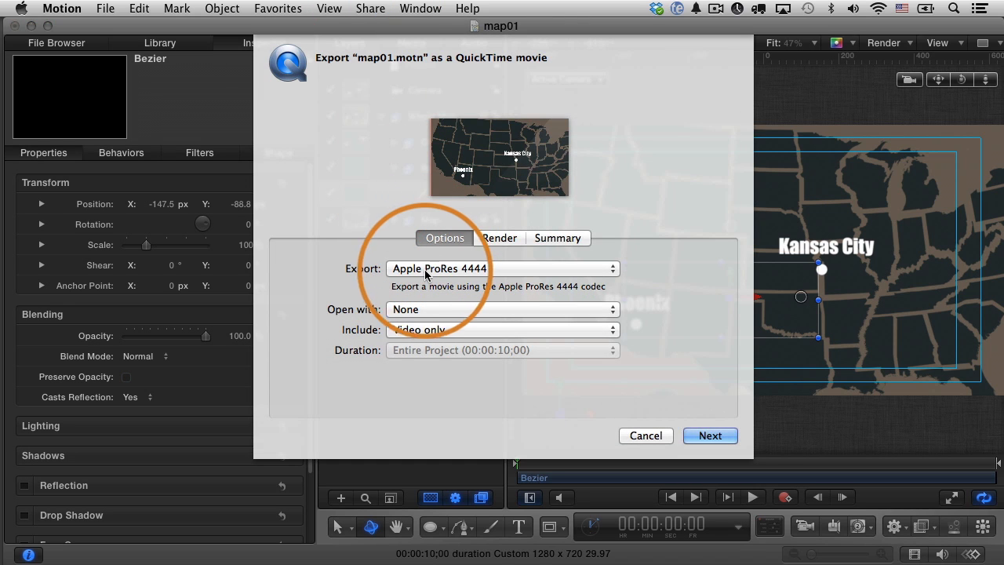
mouse_move(505, 276)
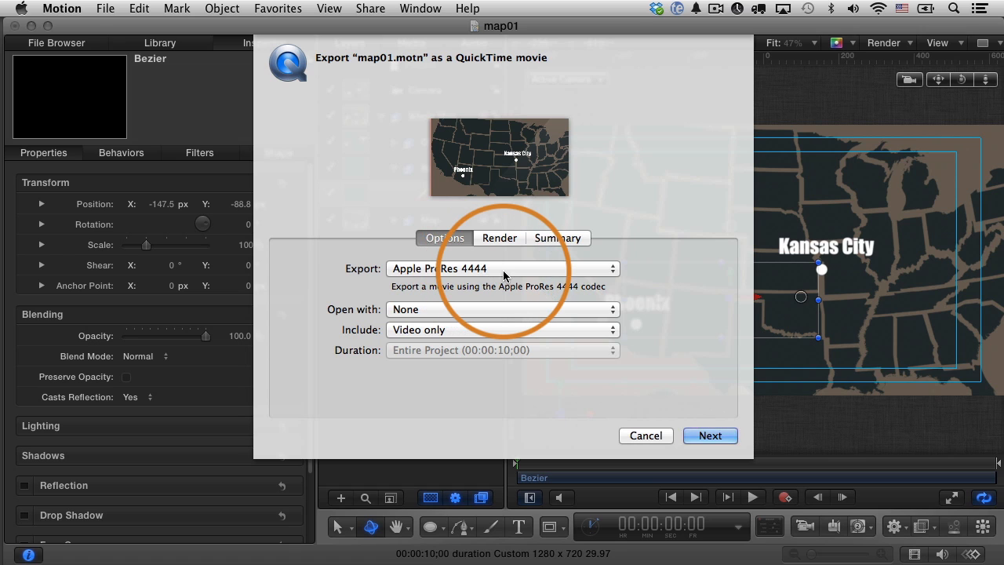
mouse_move(409, 337)
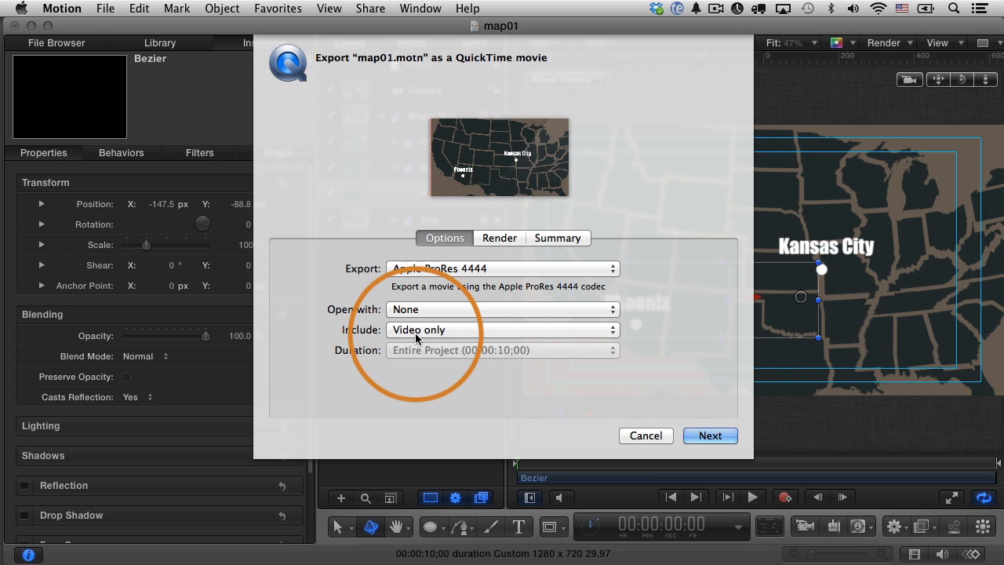
mouse_move(675, 436)
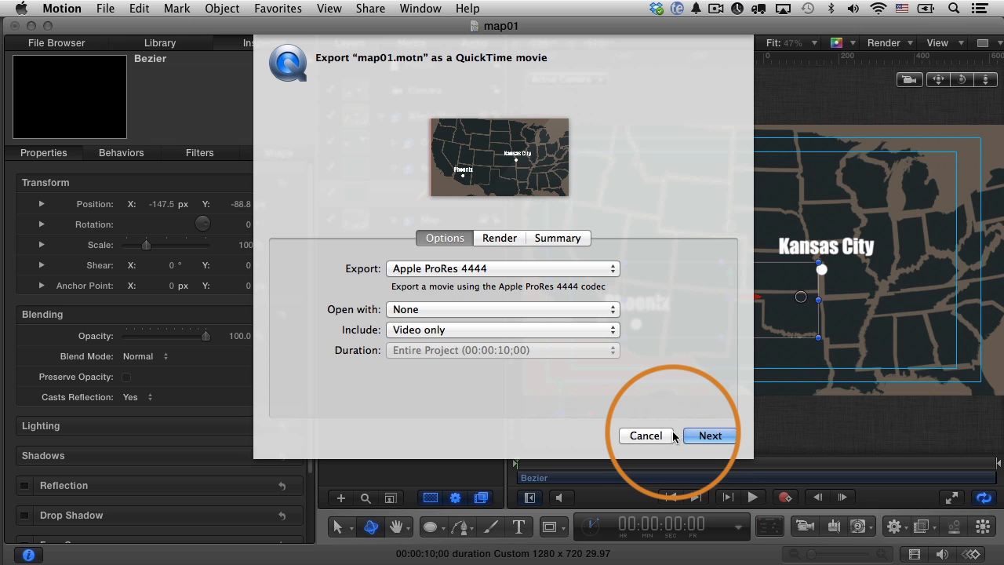
click(646, 436)
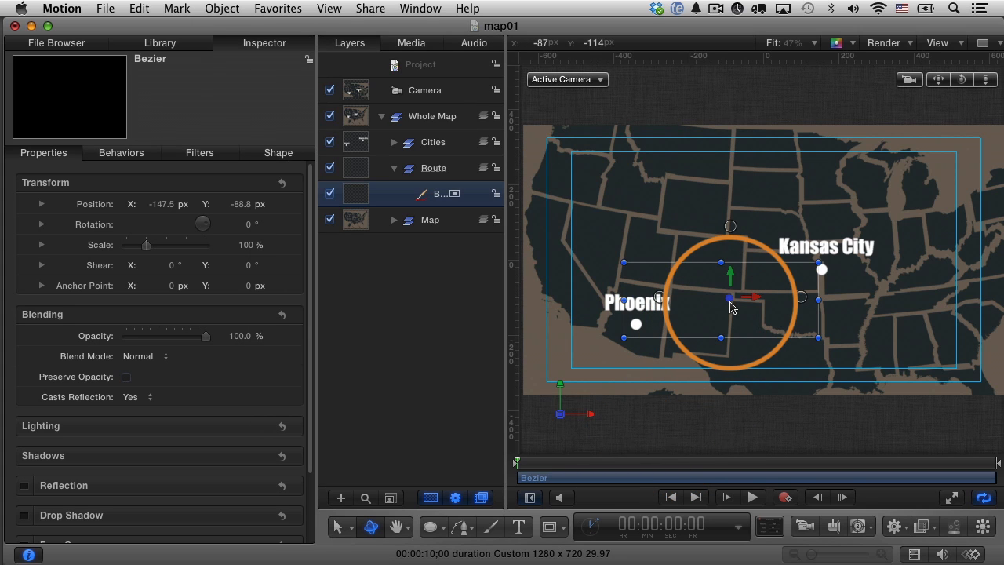
drag(729, 306, 822, 269)
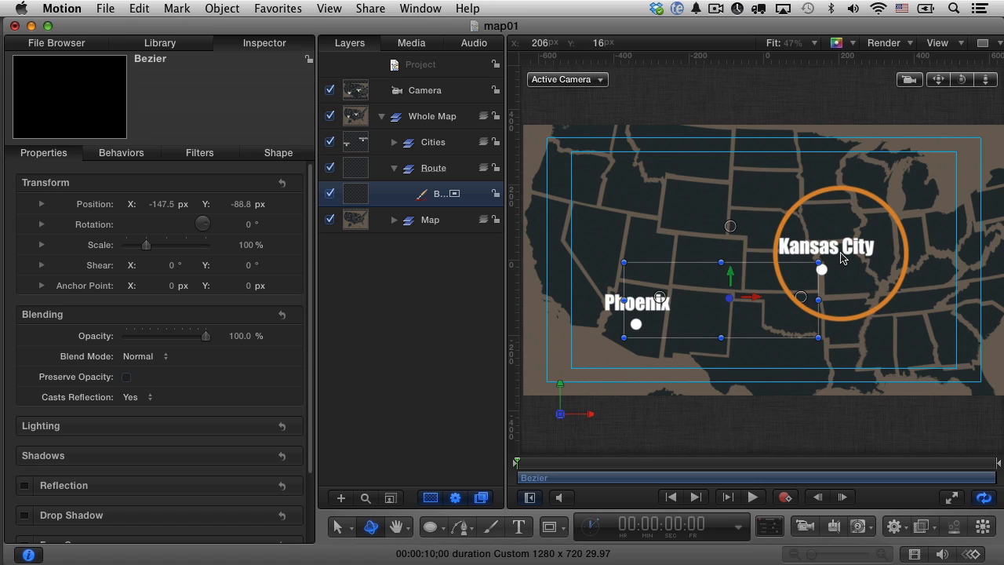